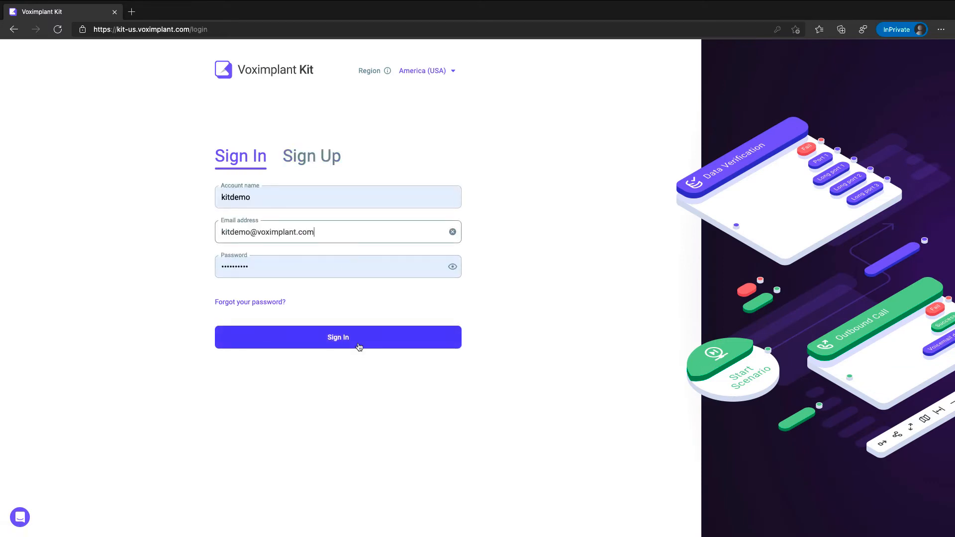
Step: Submit the login form with the account name, email and password
{"action": "left_click", "coordinate": [337, 337]}
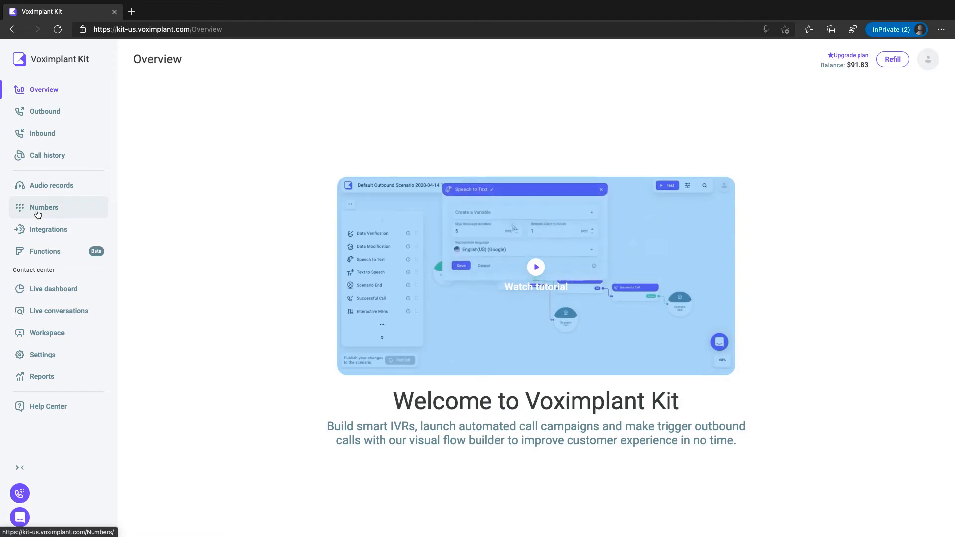
{"action": "left_click", "coordinate": [43, 207]}
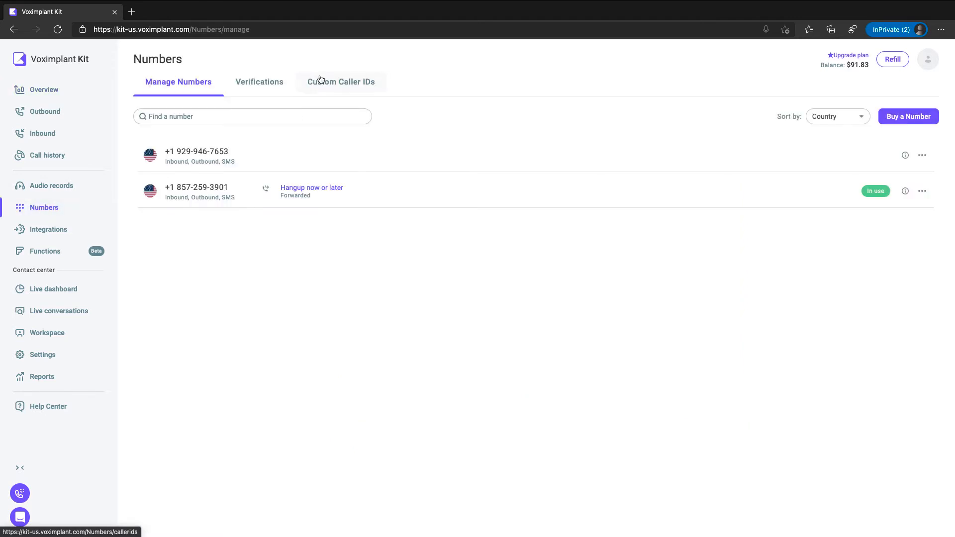
{"action": "left_click", "coordinate": [341, 82]}
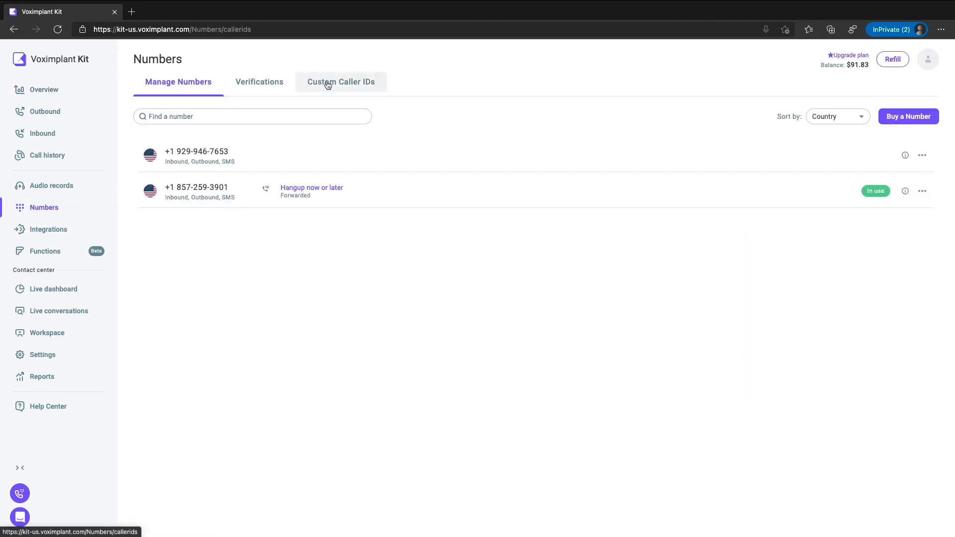
{"action": "left_click", "coordinate": [341, 82]}
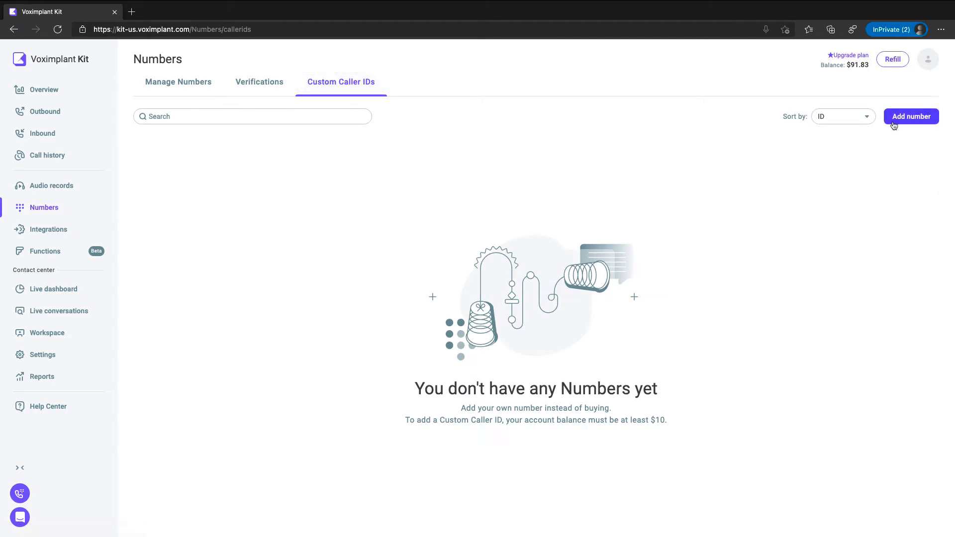
{"action": "left_click", "coordinate": [910, 117]}
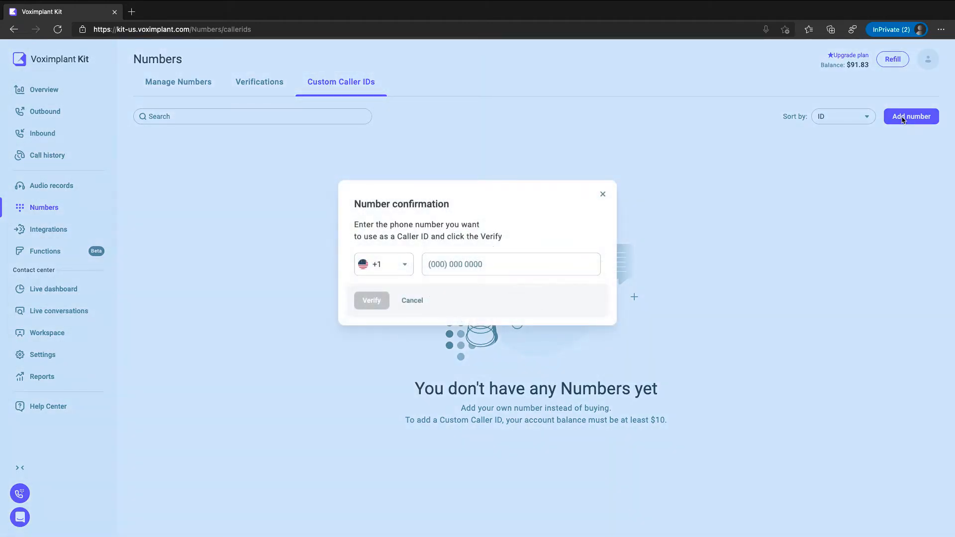
{"action": "mouse_move", "coordinate": [607, 277]}
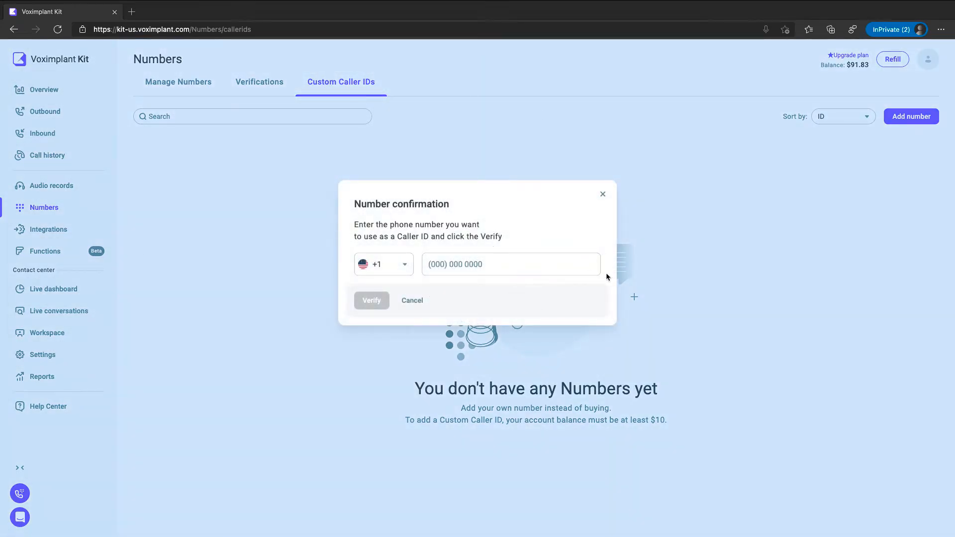
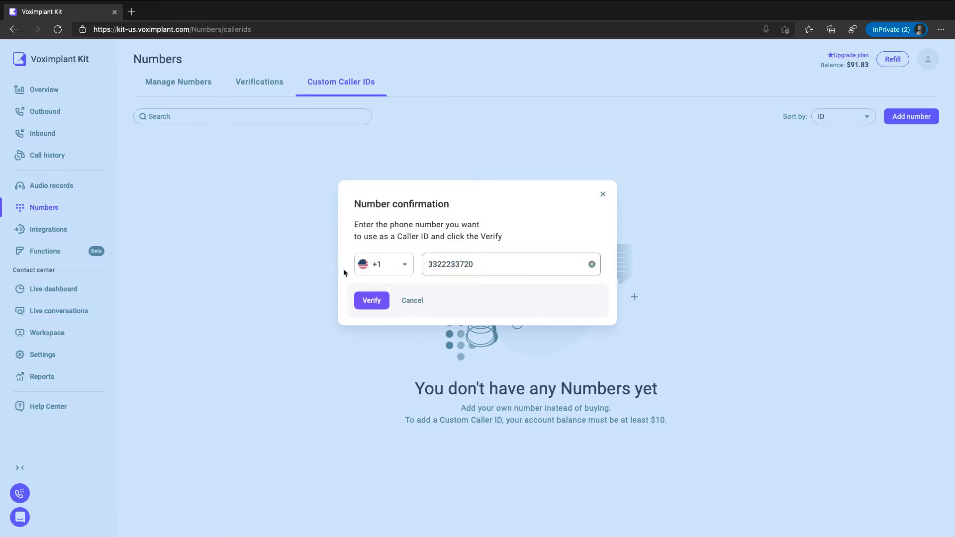
{"action": "left_click", "coordinate": [371, 301]}
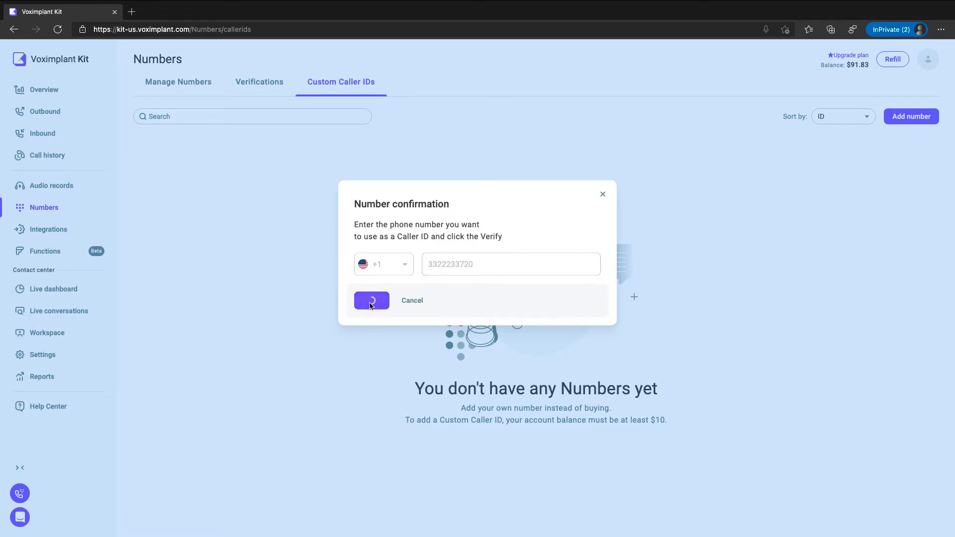
{"action": "left_click", "coordinate": [371, 300]}
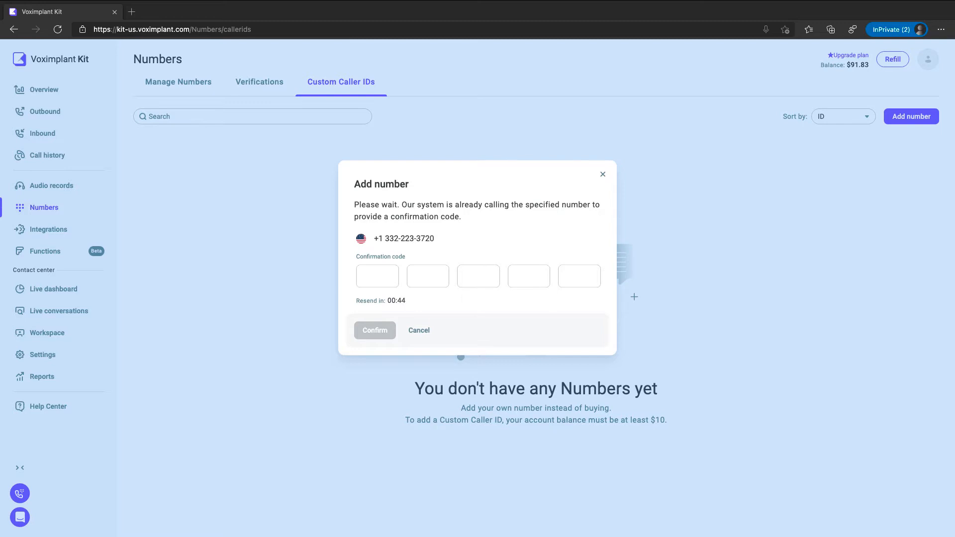
{"action": "left_click", "coordinate": [377, 276]}
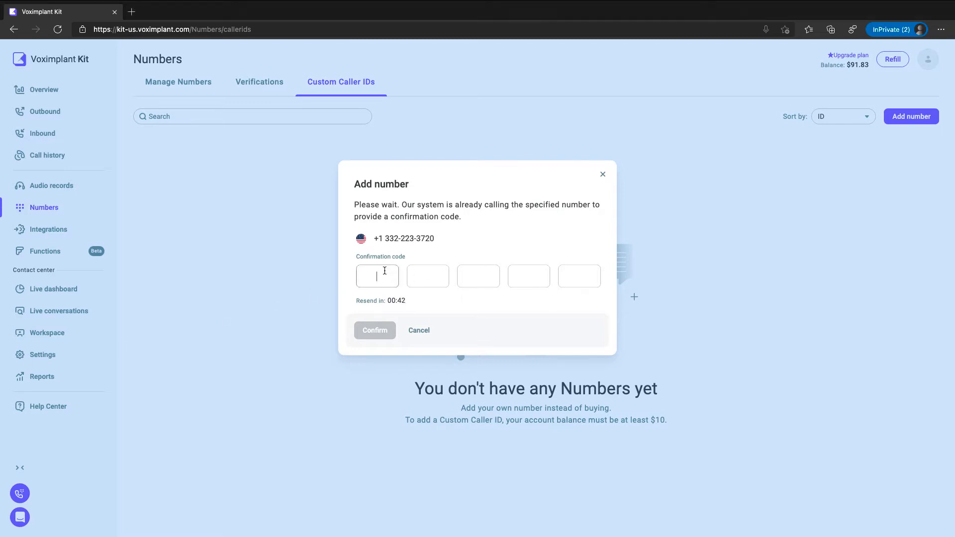
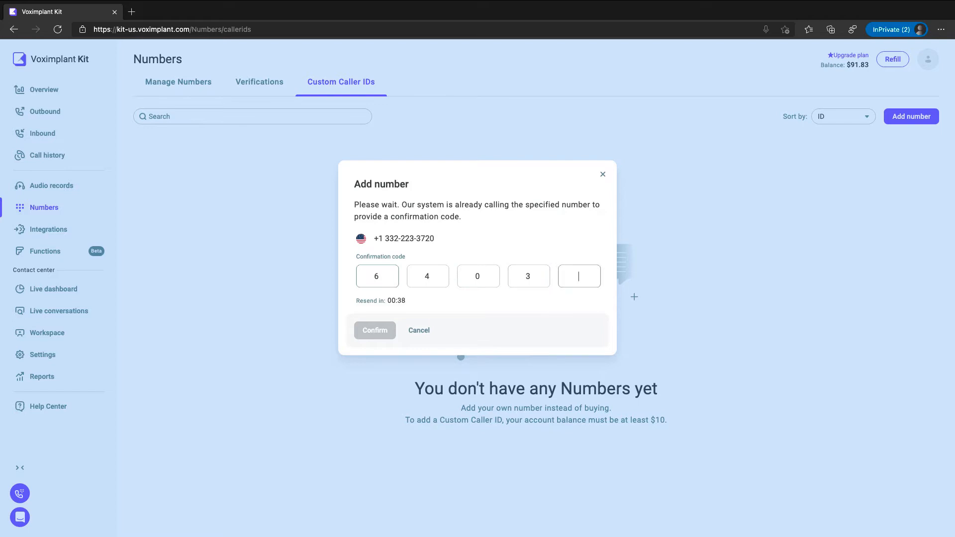
{"action": "left_click", "coordinate": [374, 330]}
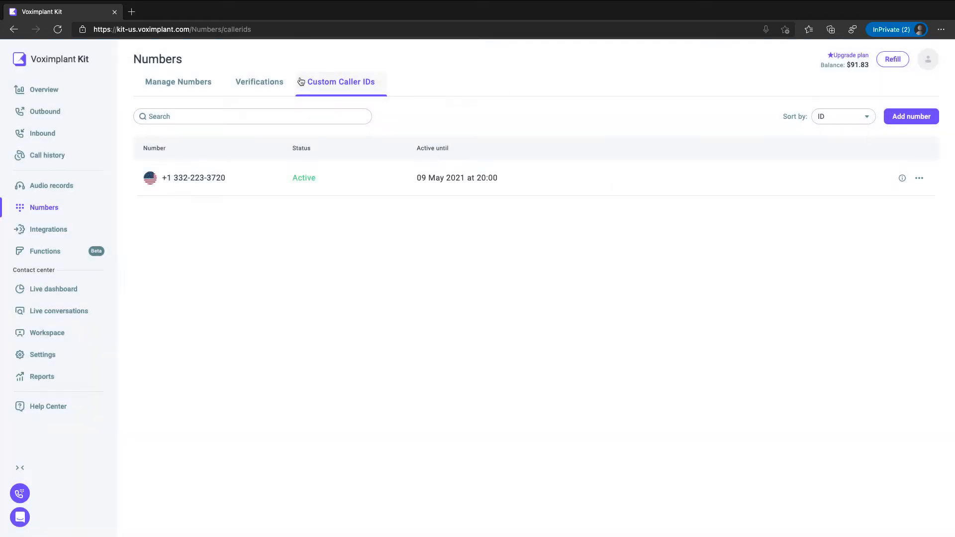
Step: View the Buy a Number options, cancel without buying, and return to Overview
{"action": "left_click", "coordinate": [178, 81]}
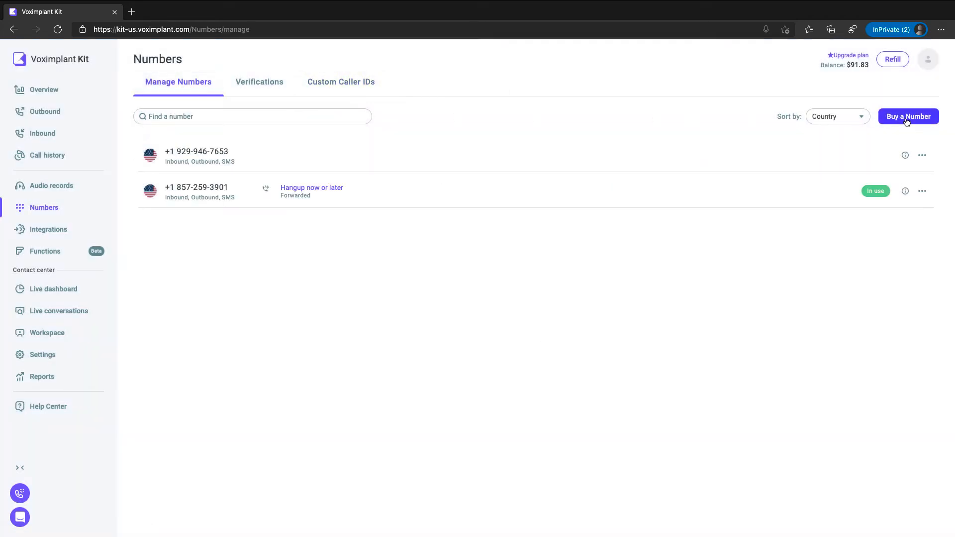
{"action": "left_click", "coordinate": [908, 117]}
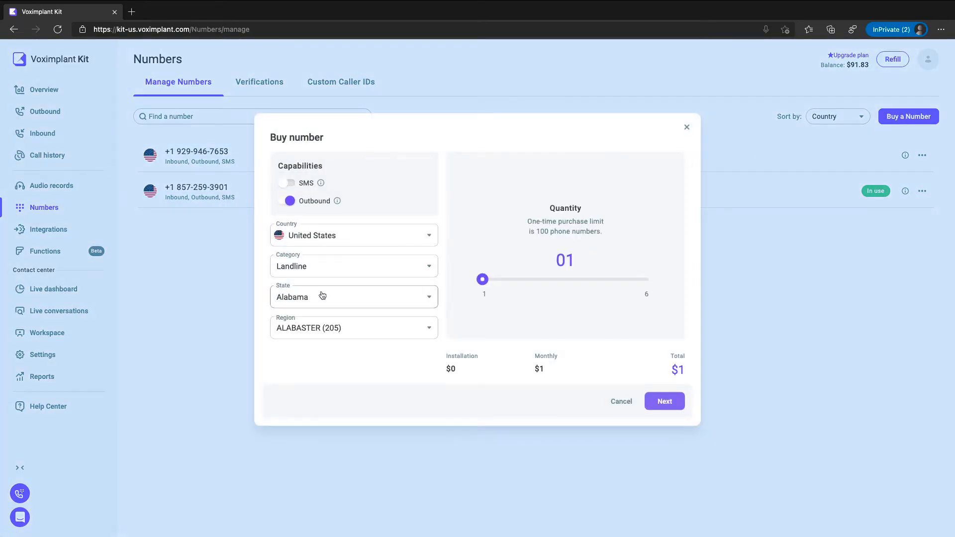
{"action": "left_click", "coordinate": [621, 401]}
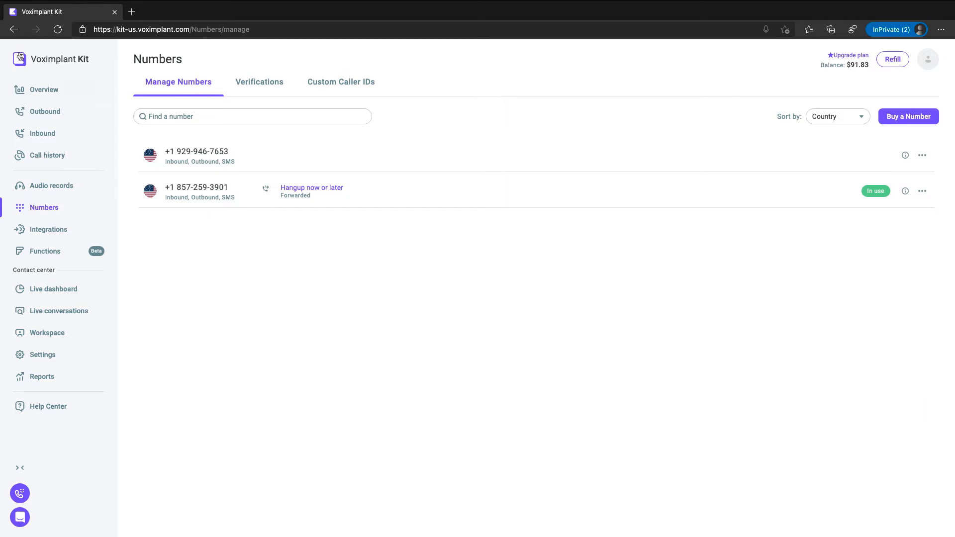
{"action": "left_click", "coordinate": [43, 89]}
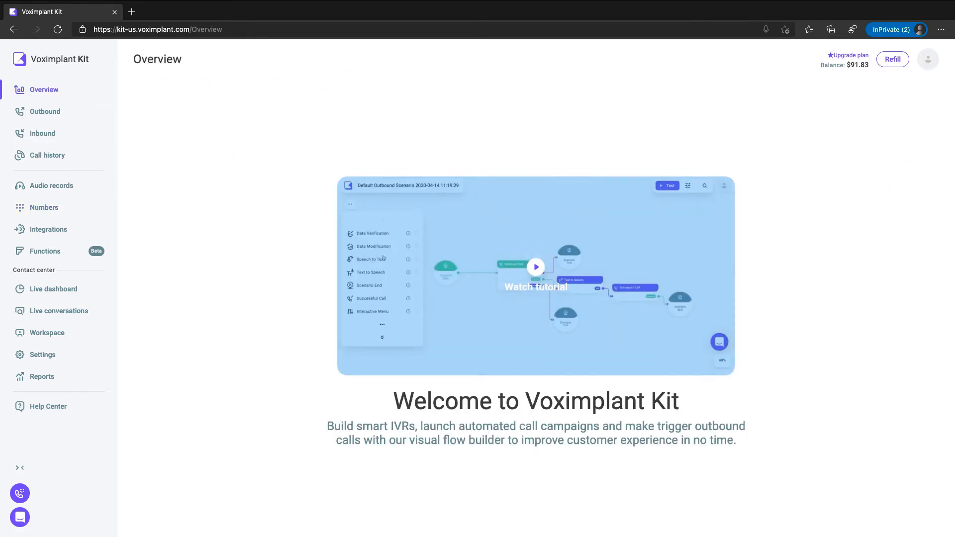
Step: Show all scenario templates in the Outbound scenarios gallery
{"action": "left_click", "coordinate": [44, 111]}
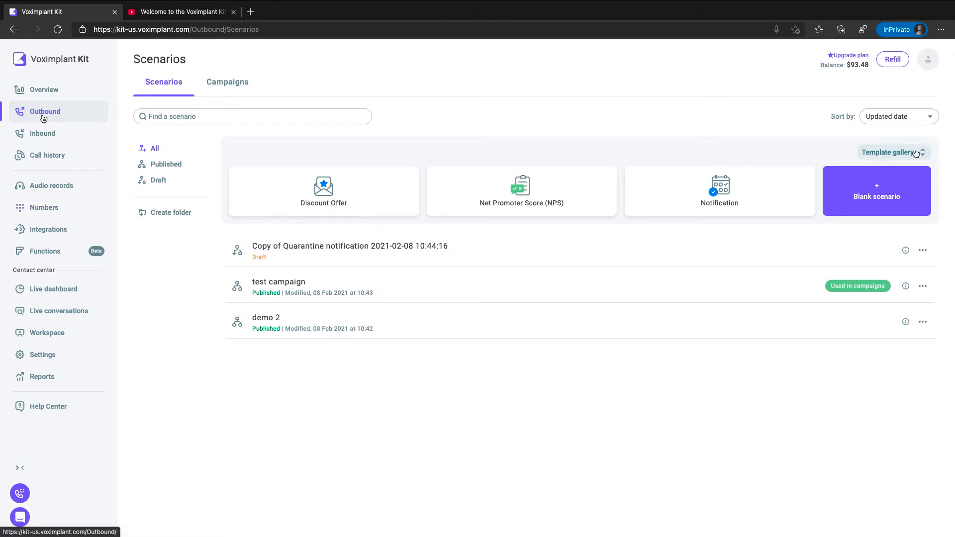
{"action": "left_click", "coordinate": [890, 153]}
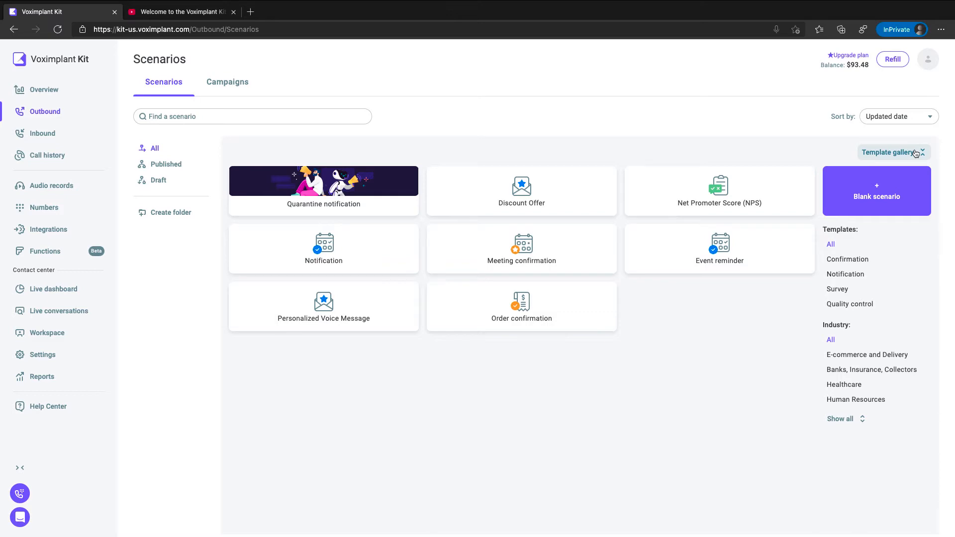
{"action": "mouse_move", "coordinate": [911, 188]}
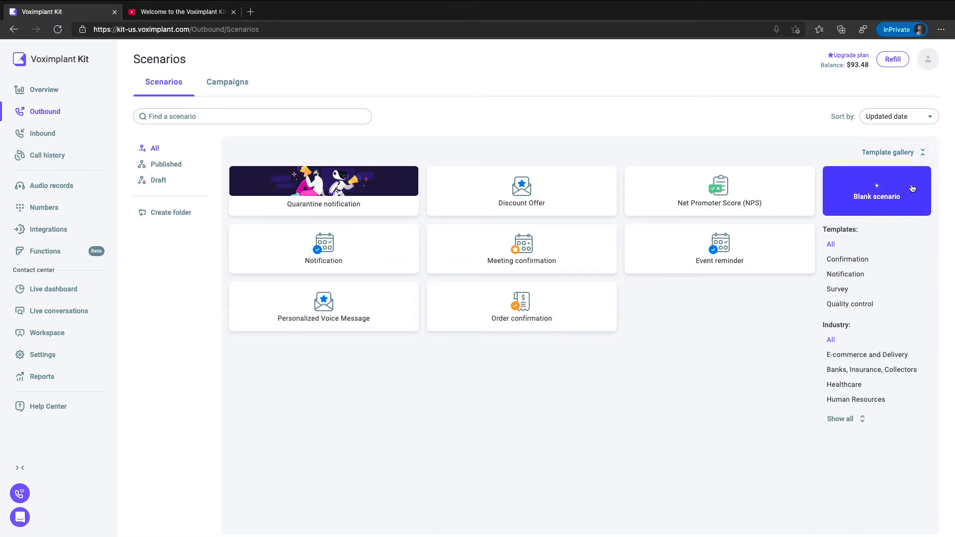
Step: Create a blank scenario with Outbound Call, Text to Speech, Successful Call and Scenario End blocks
{"action": "left_click", "coordinate": [875, 191]}
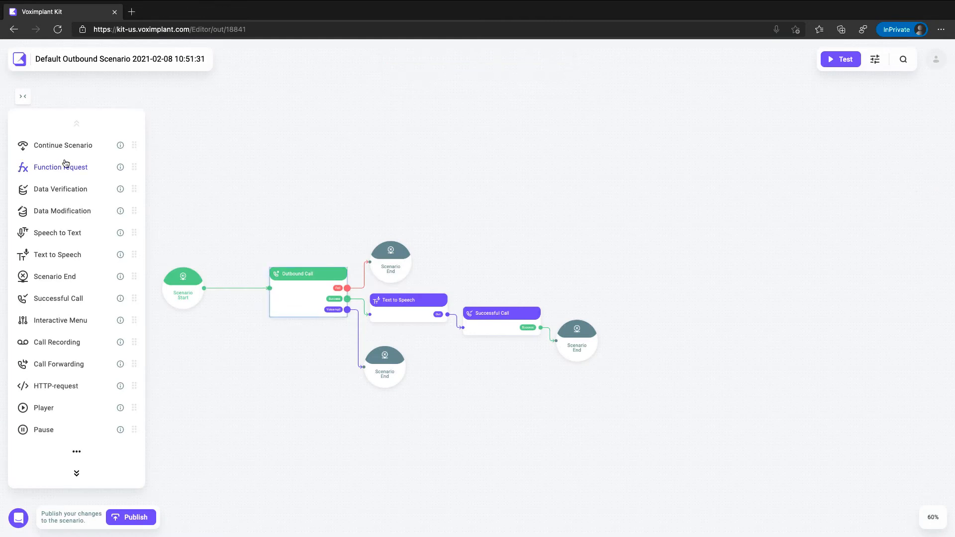
{"action": "mouse_move", "coordinate": [76, 168]}
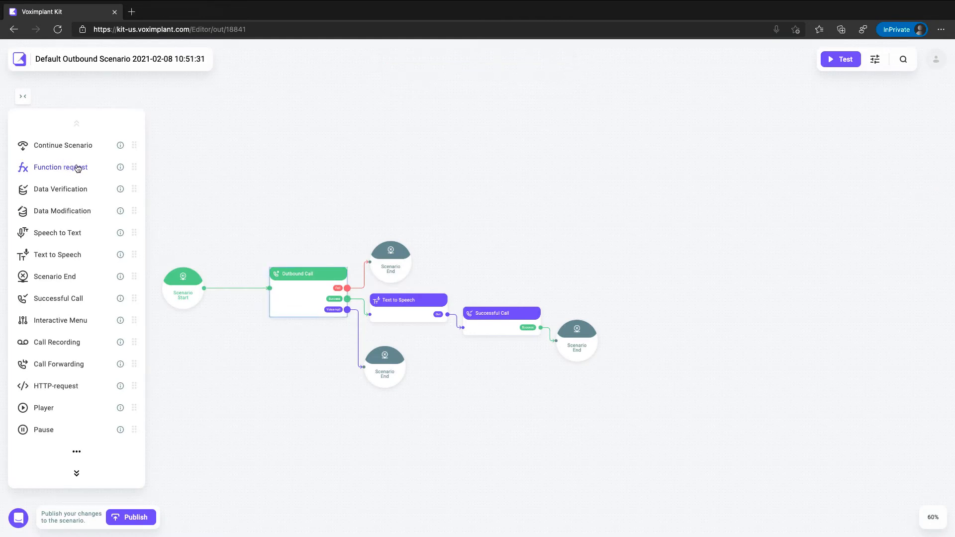
{"action": "mouse_move", "coordinate": [103, 367]}
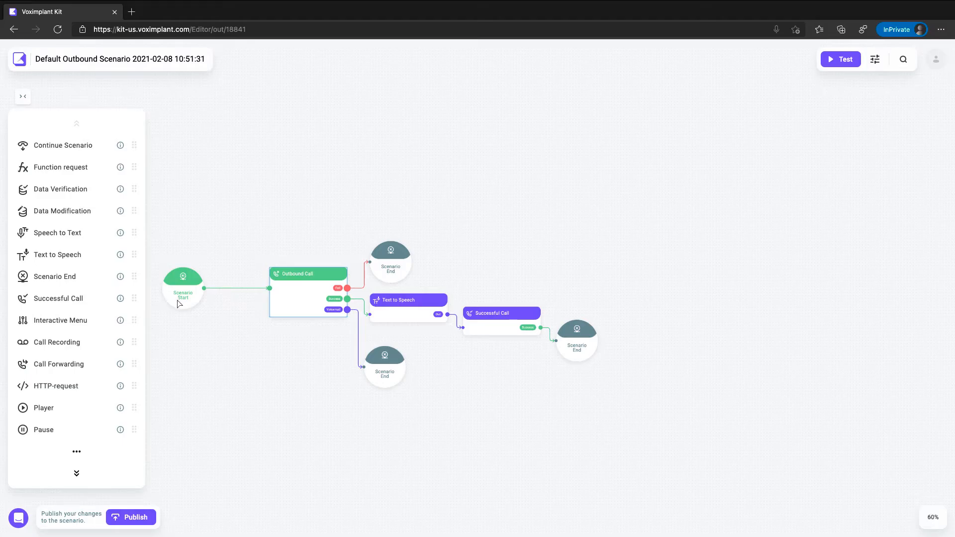
{"action": "mouse_move", "coordinate": [303, 297]}
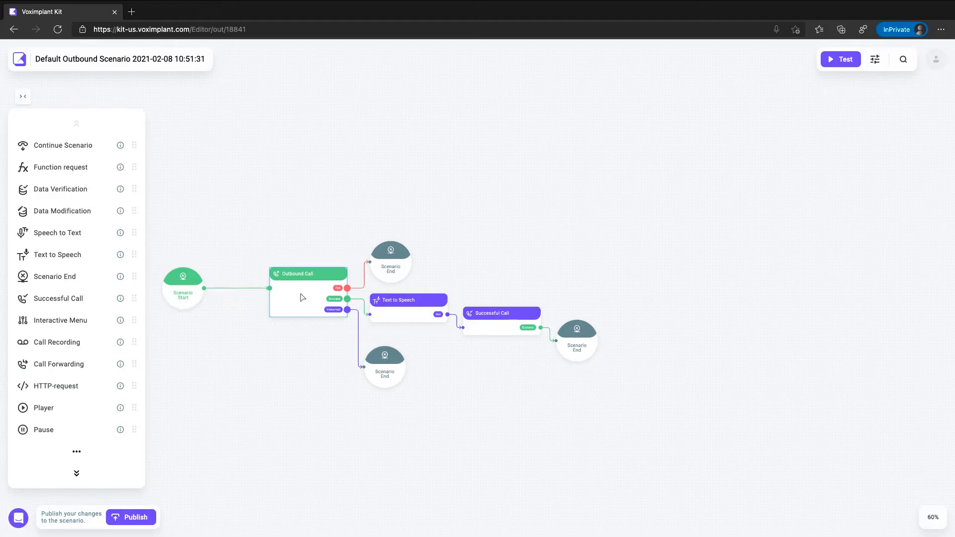
{"action": "mouse_move", "coordinate": [309, 299]}
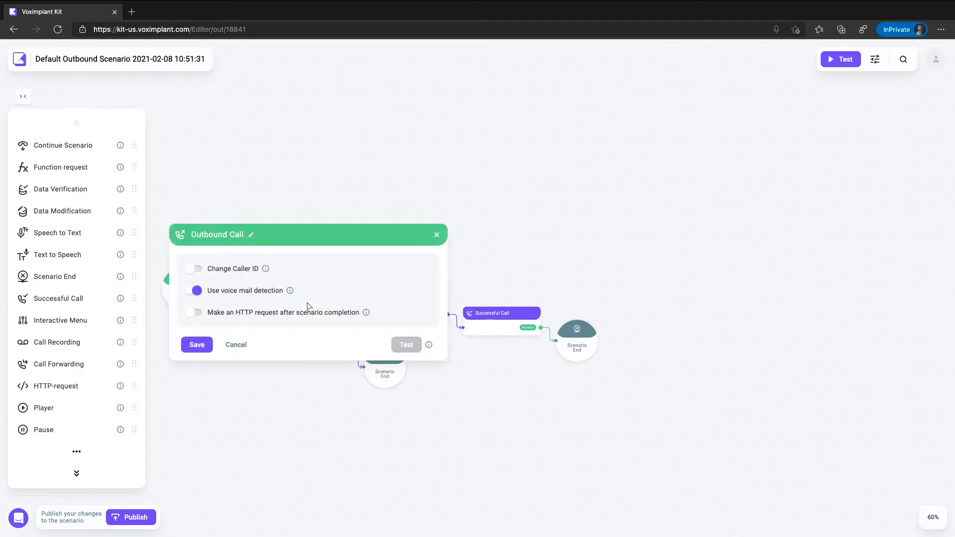
{"action": "mouse_move", "coordinate": [224, 287]}
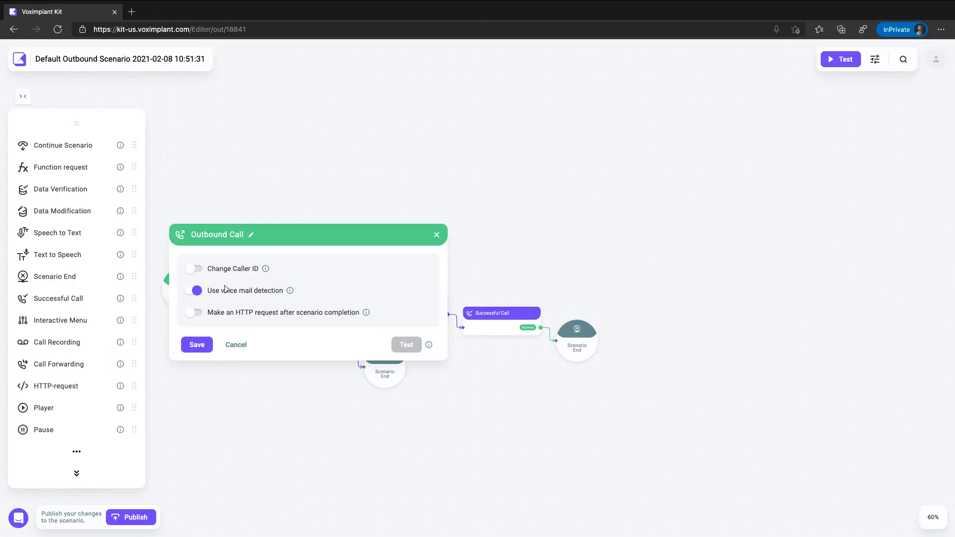
{"action": "mouse_move", "coordinate": [440, 234]}
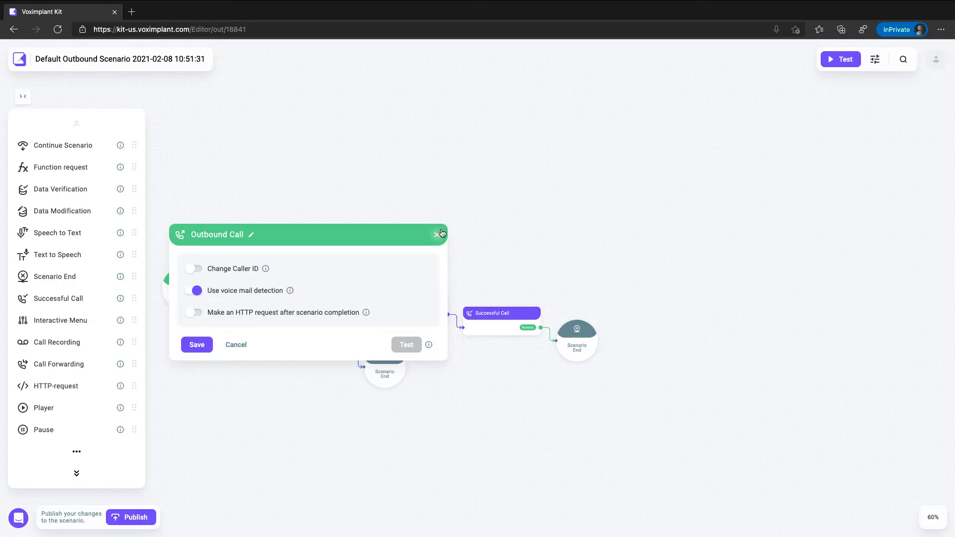
{"action": "left_click", "coordinate": [440, 235]}
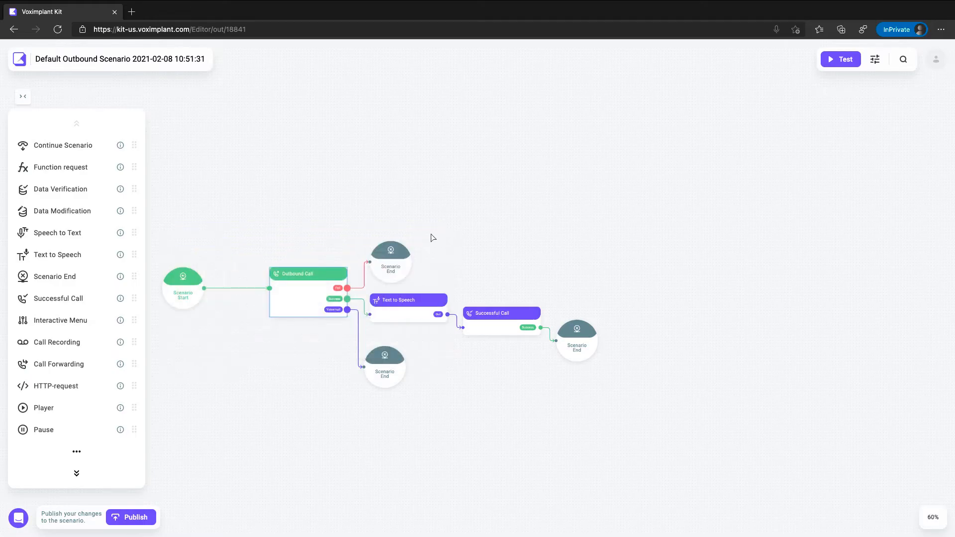
{"action": "mouse_move", "coordinate": [287, 319]}
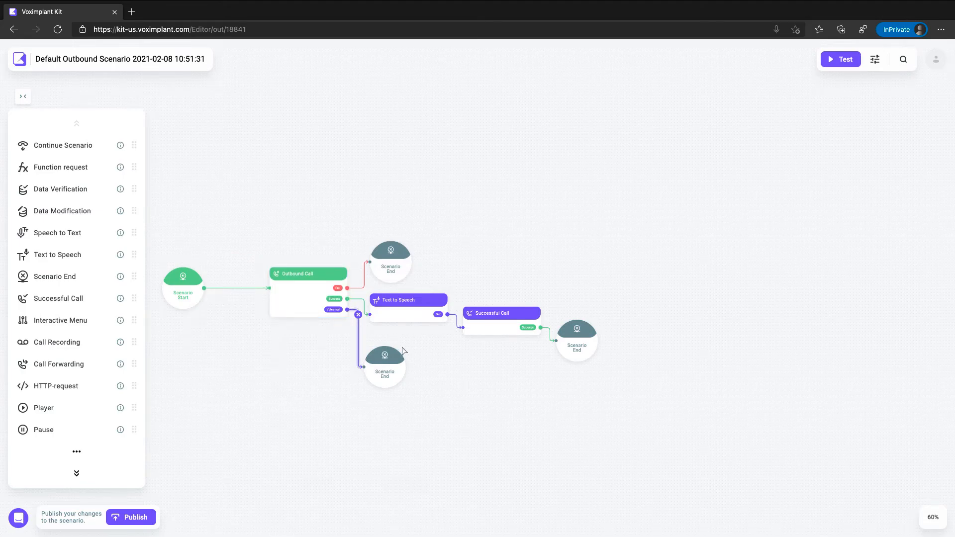
{"action": "mouse_move", "coordinate": [394, 311]}
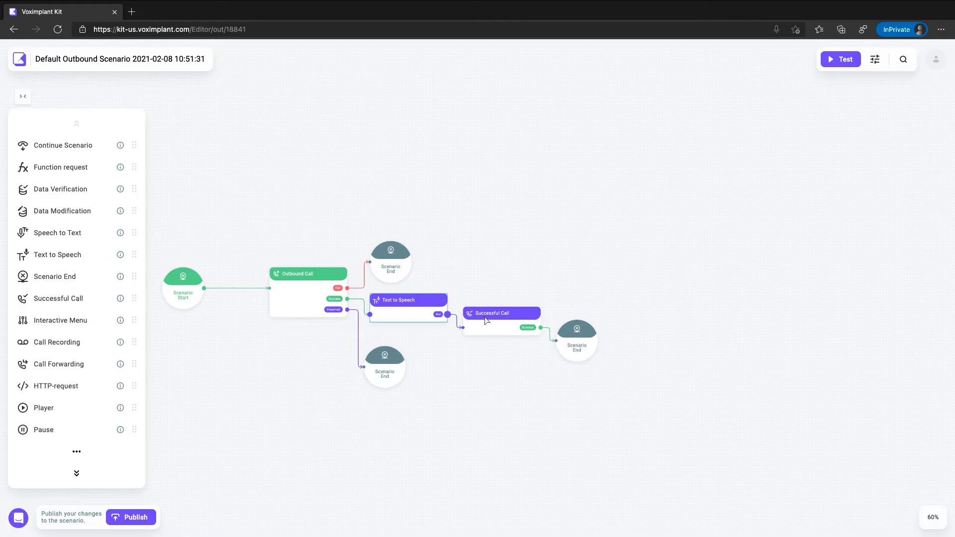
{"action": "left_click", "coordinate": [576, 340]}
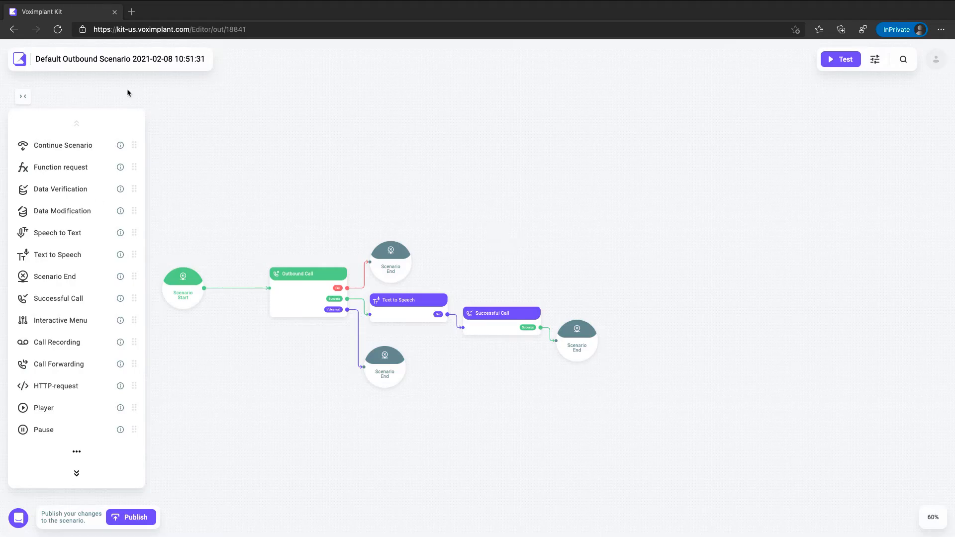
Step: Change the scenario name field to 'rebooking campaign'
{"action": "left_click", "coordinate": [119, 59]}
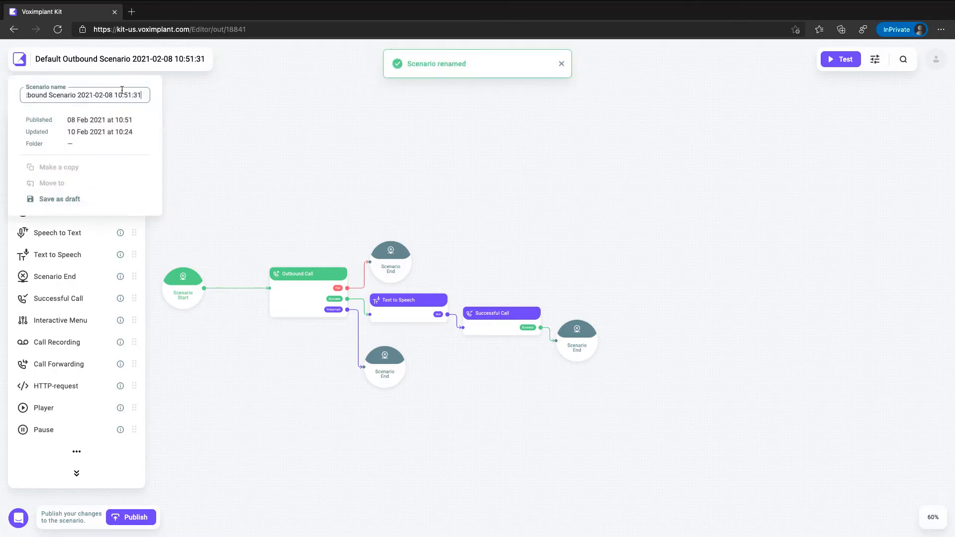
{"action": "type", "text": "reboo"}
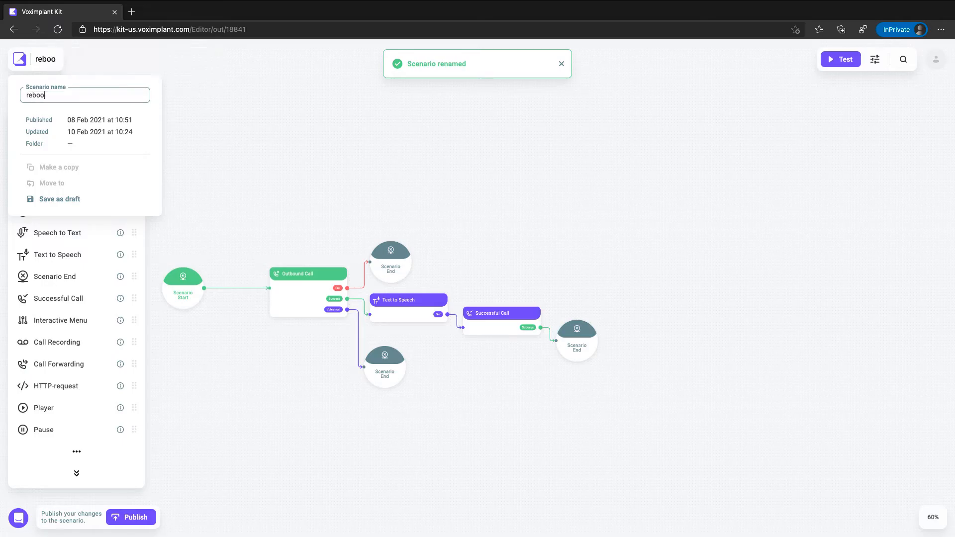
{"action": "type", "text": "oking campaign"}
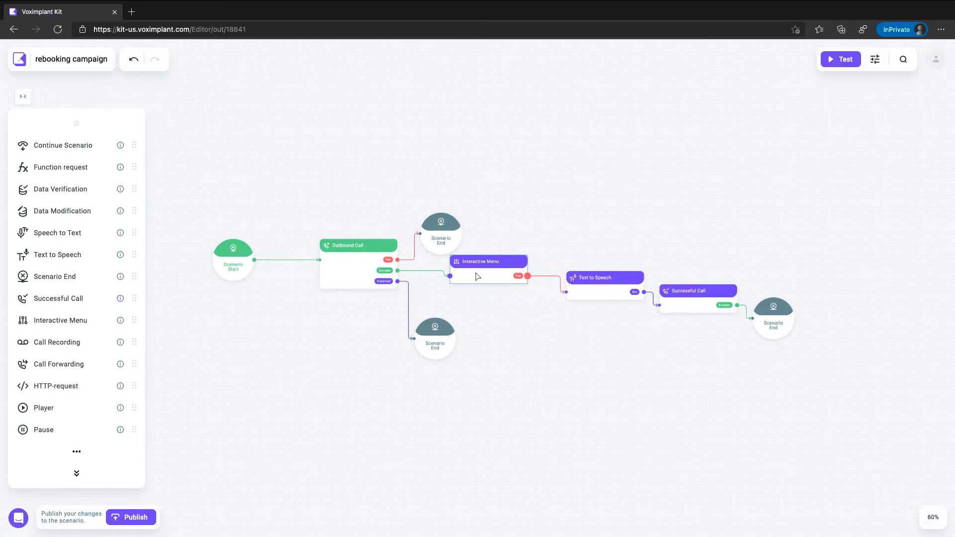
Step: Replace the Interactive Menu's default greeting with 'Hello! Is this {{name}}?'
{"action": "double_click", "coordinate": [487, 261]}
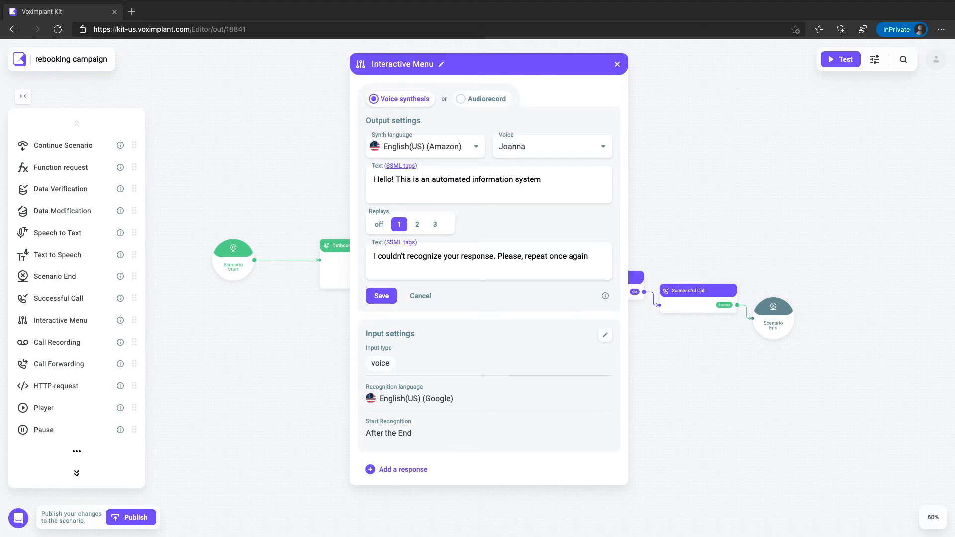
{"action": "mouse_move", "coordinate": [478, 194]}
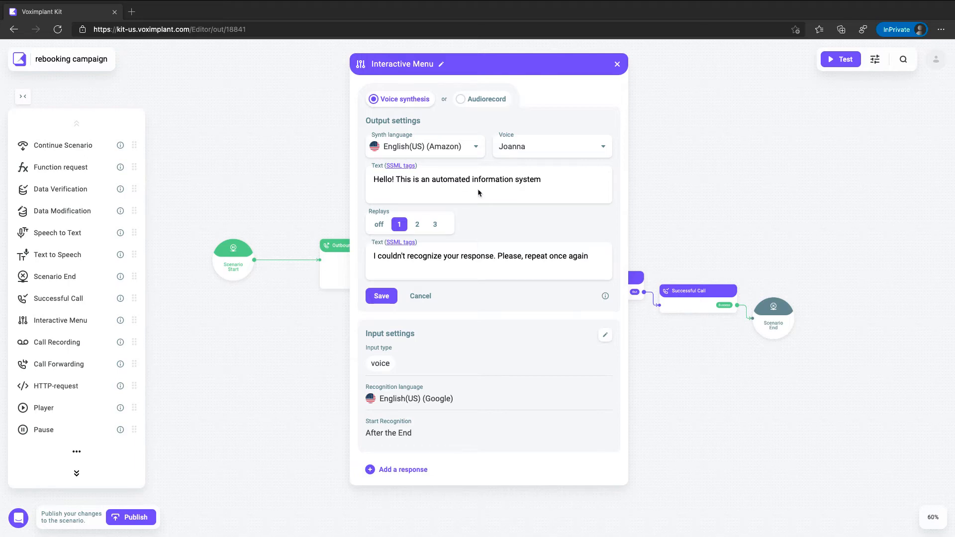
{"action": "triple_click", "coordinate": [456, 179]}
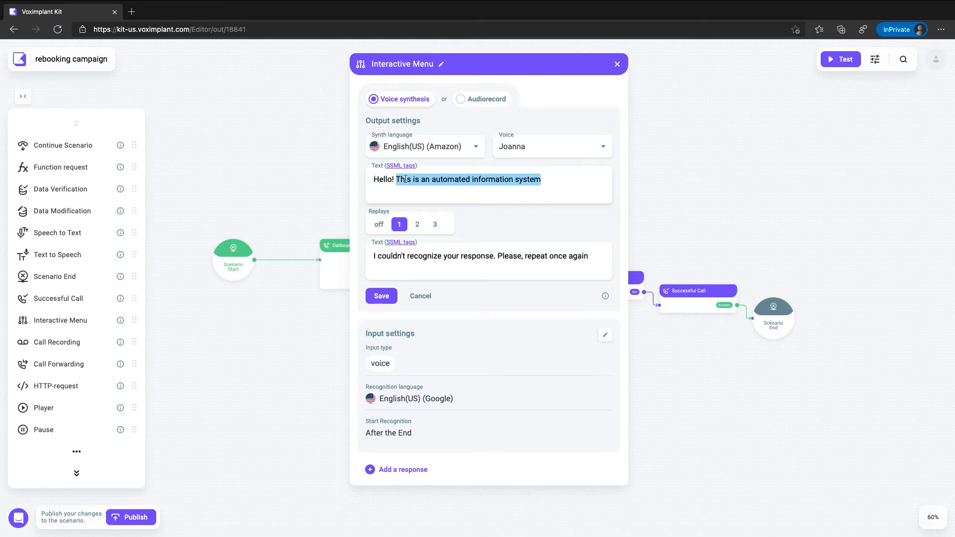
{"action": "type", "text": "Is g"}
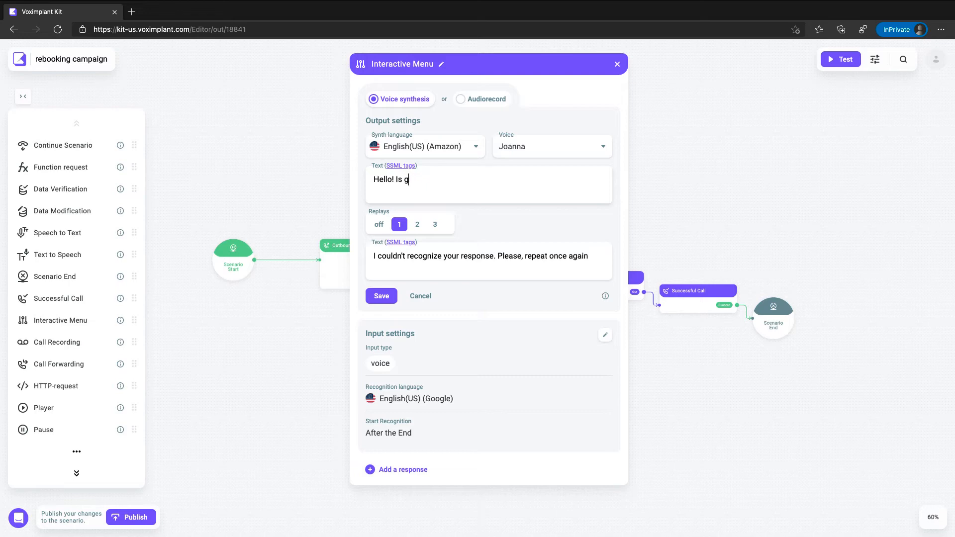
{"action": "type", "text": "this {{name"}
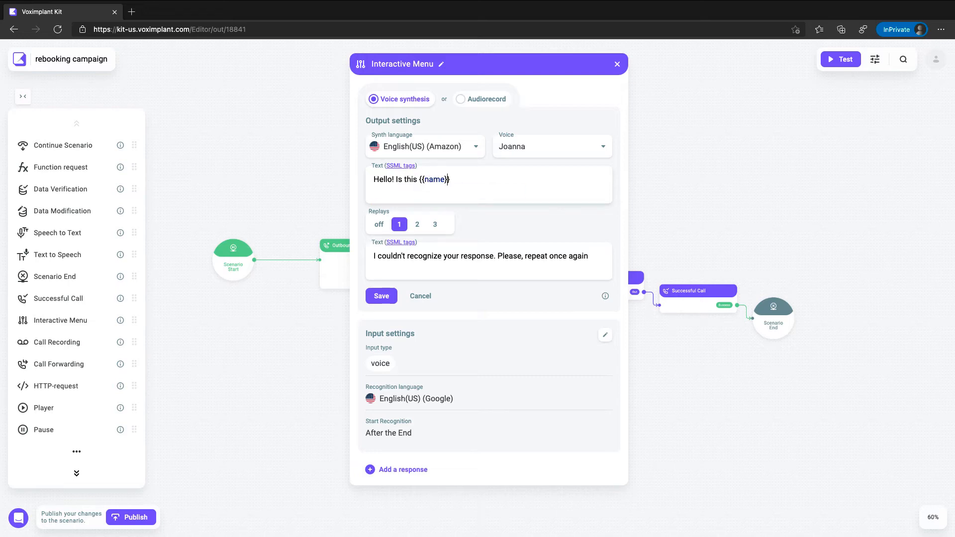
{"action": "type", "text": "?"}
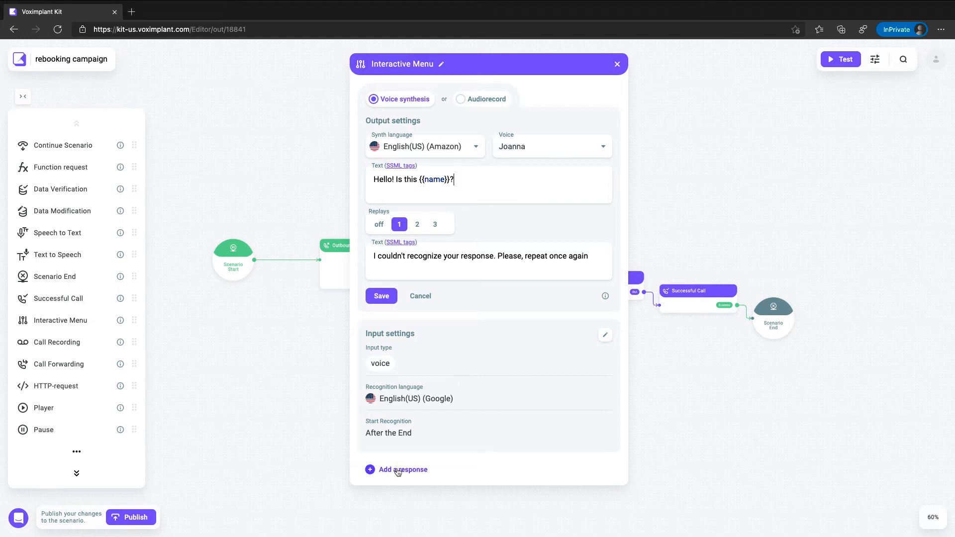
Step: Add a 'yes' response with phrases yes, speaking, here, hello, hi, yeah, that's me, yep
{"action": "left_click", "coordinate": [403, 469]}
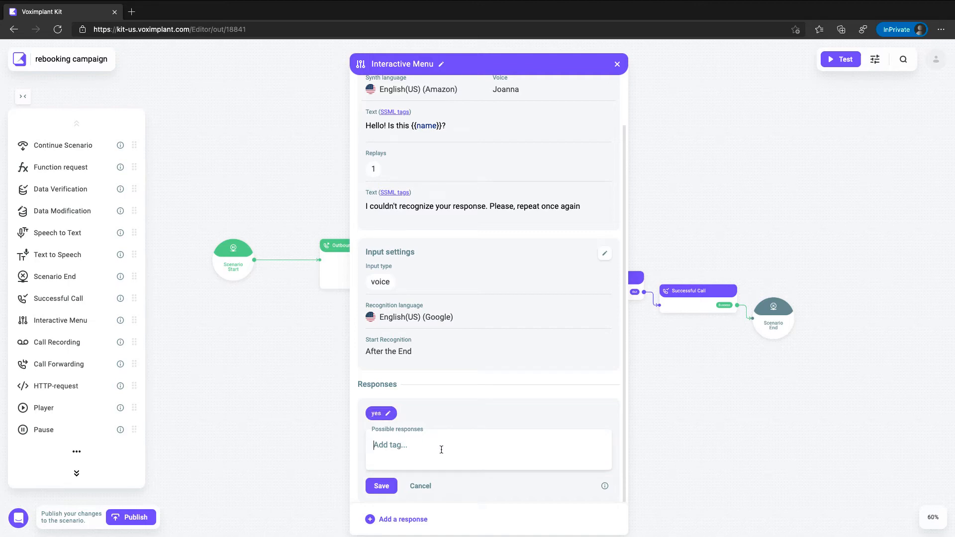
{"action": "left_click", "coordinate": [380, 485]}
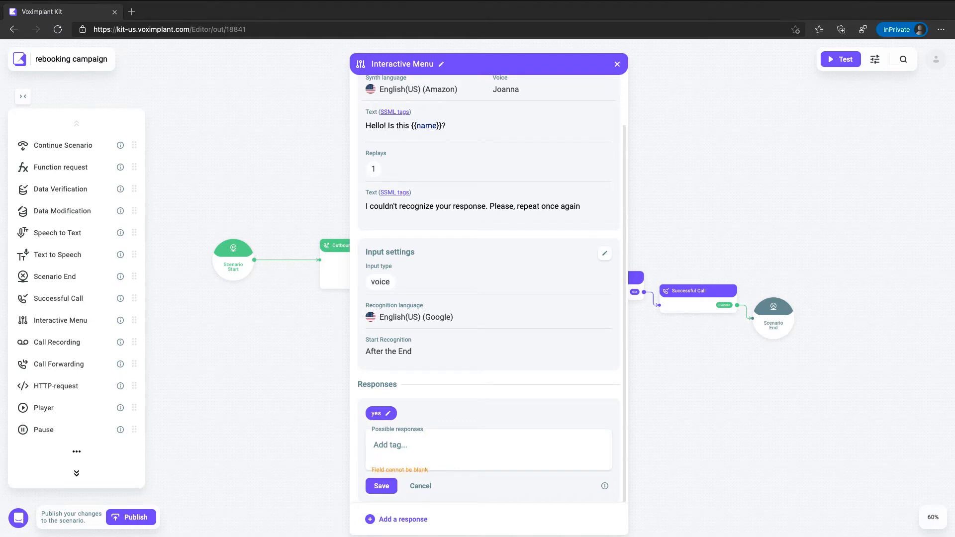
{"action": "mouse_move", "coordinate": [306, 448]}
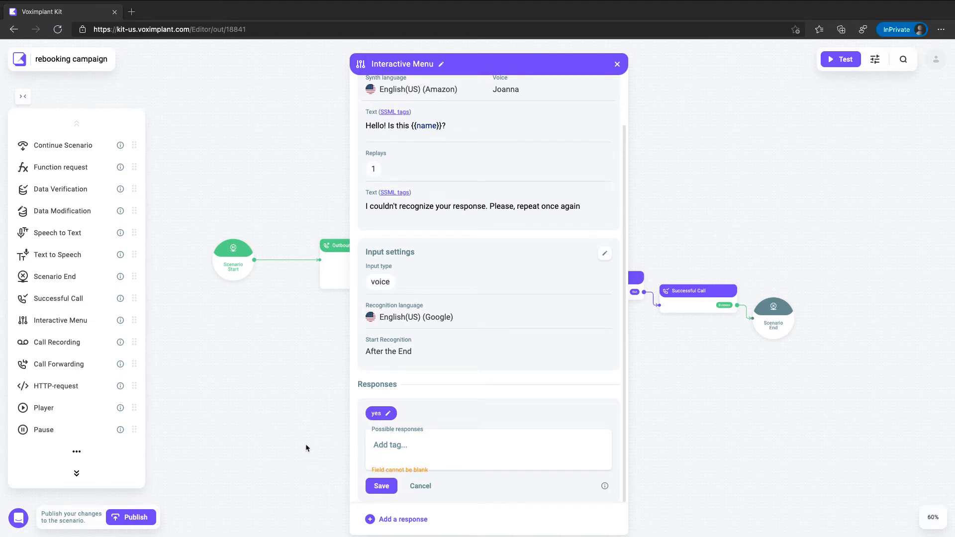
{"action": "type", "text": "yes"}
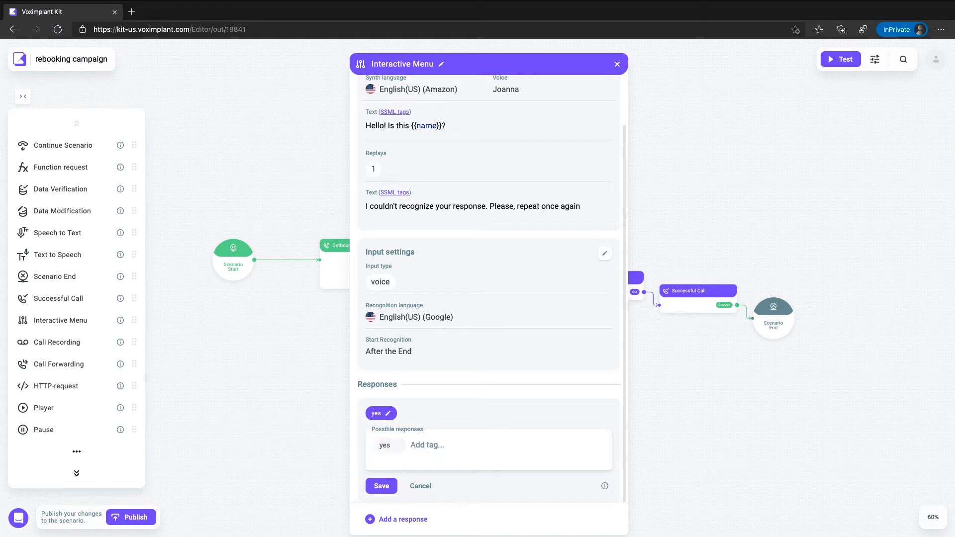
{"action": "type", "text": "speaking"}
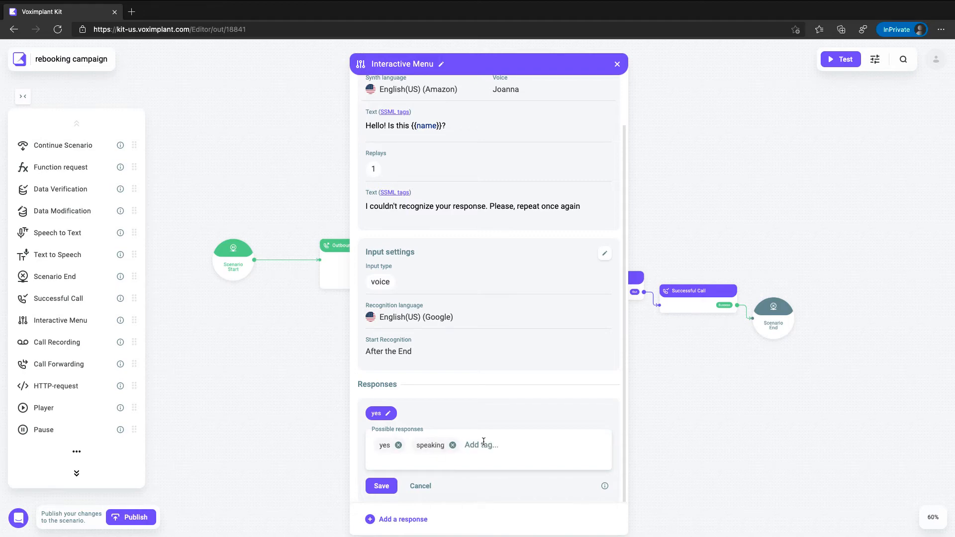
{"action": "type", "text": "hello hi yeah that's me yep"}
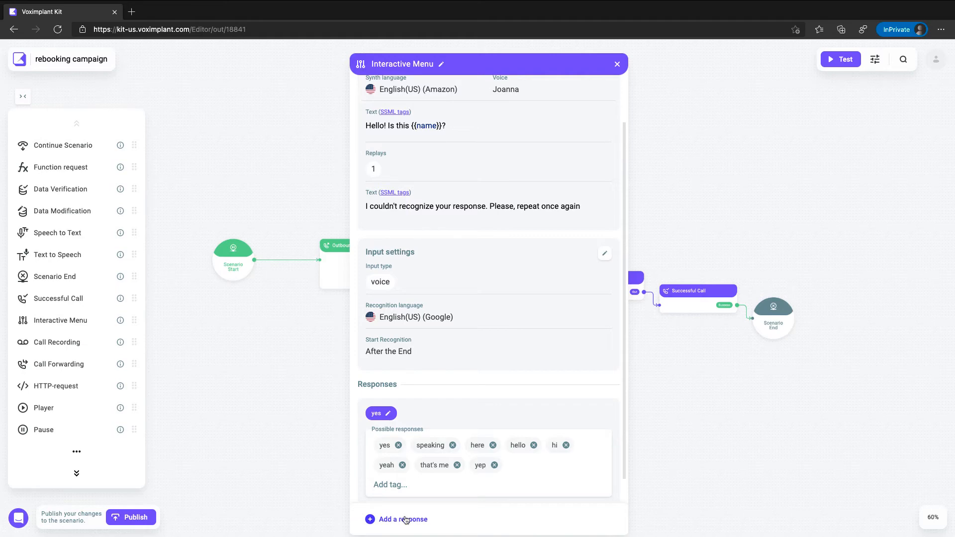
Step: Add a 'no' response with phrases no, nope, sorry, not, out and away
{"action": "left_click", "coordinate": [396, 518]}
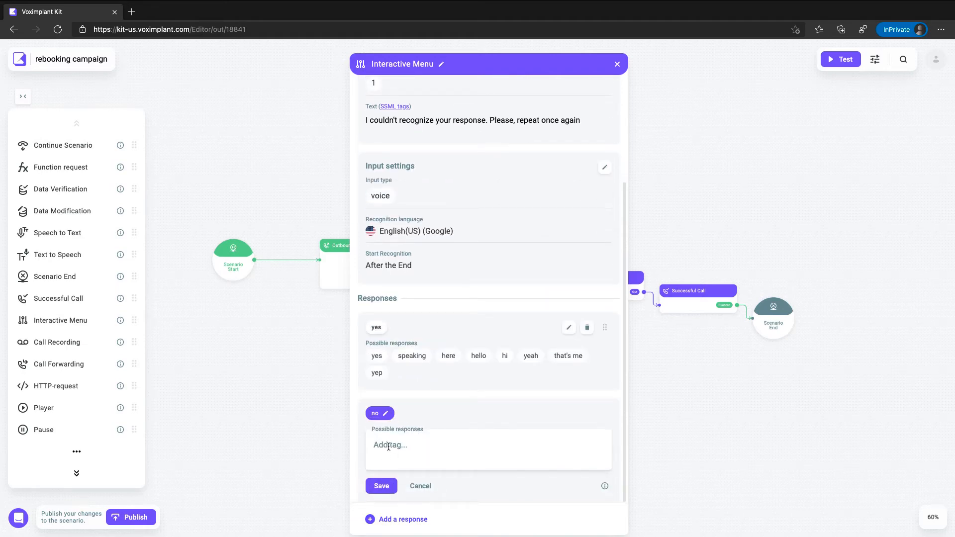
{"action": "type", "text": "no"}
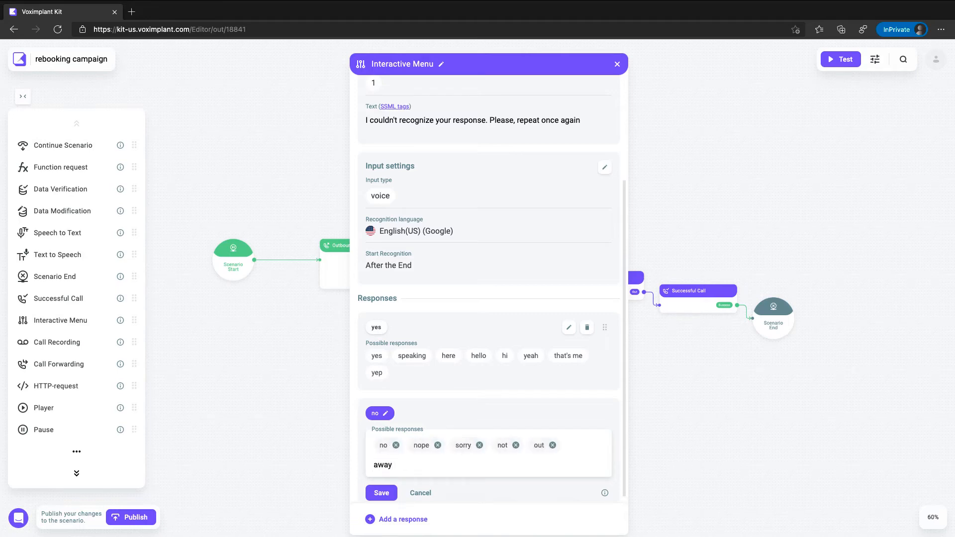
{"action": "scroll", "scroll_direction": "up", "scroll_amount": 3}
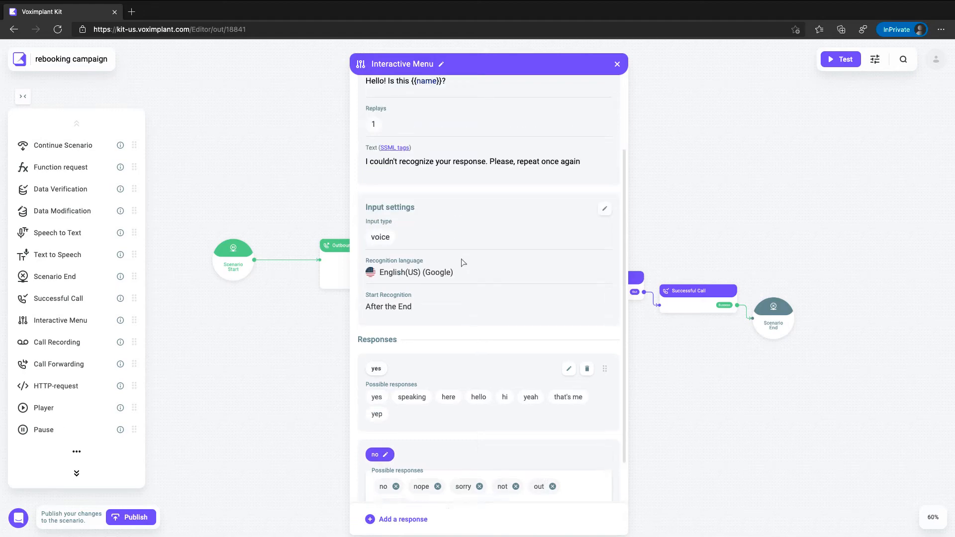
{"action": "scroll", "scroll_direction": "up", "scroll_amount": 3}
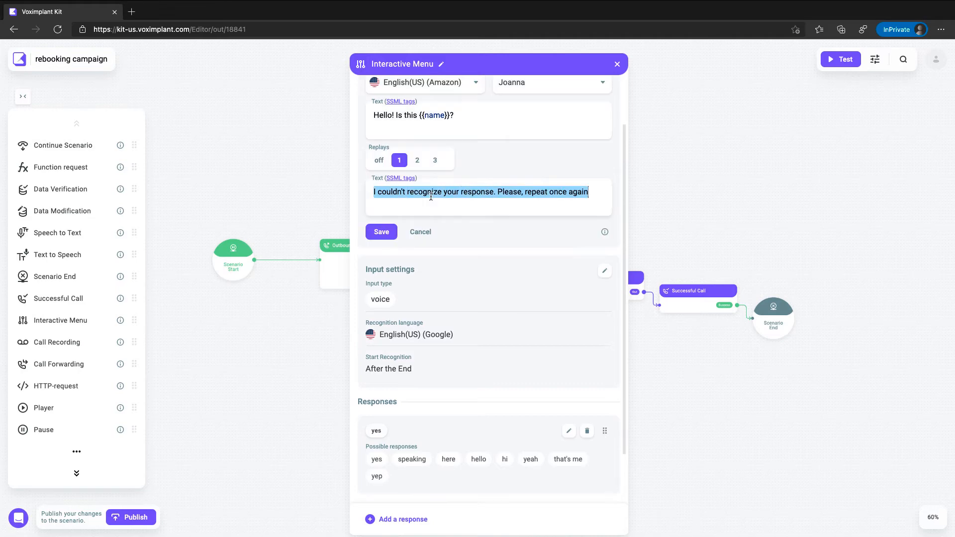
Step: Set the retry message to 'Sorry, I couldn't understand…' callback text and close the panel
{"action": "type", "text": "Sorry, I coul"}
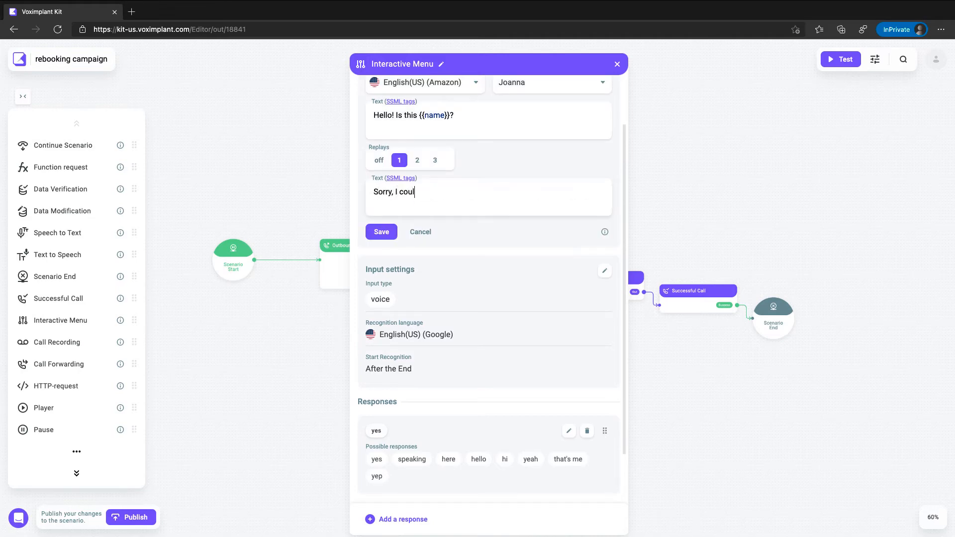
{"action": "type", "text": "dn't understand. I just wanted"}
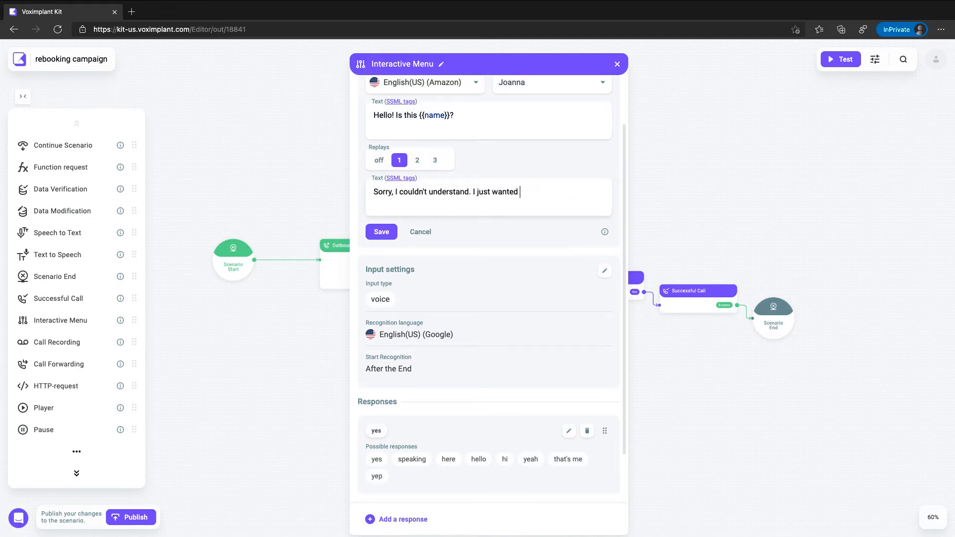
{"action": "type", "text": "to let {{name}}"}
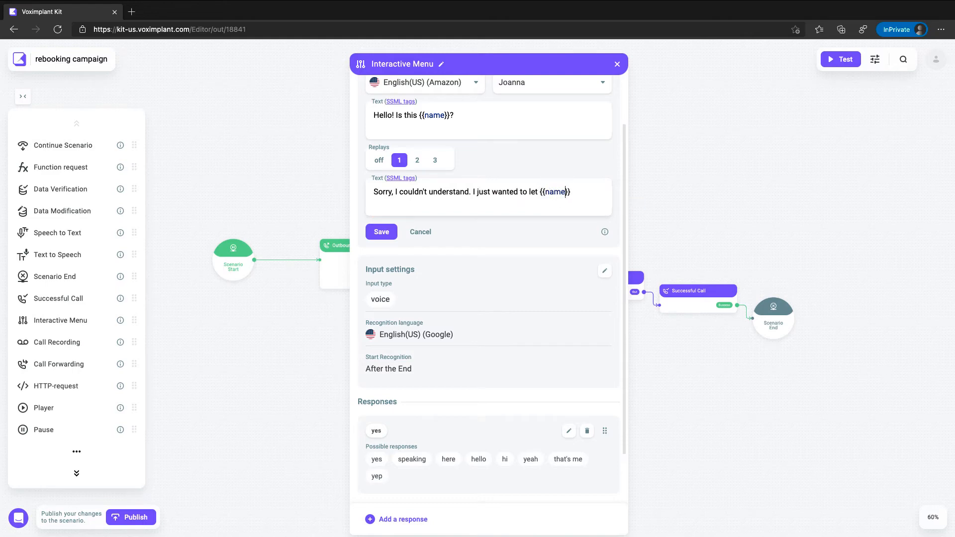
{"action": "type", "text": "know that Voxy's"}
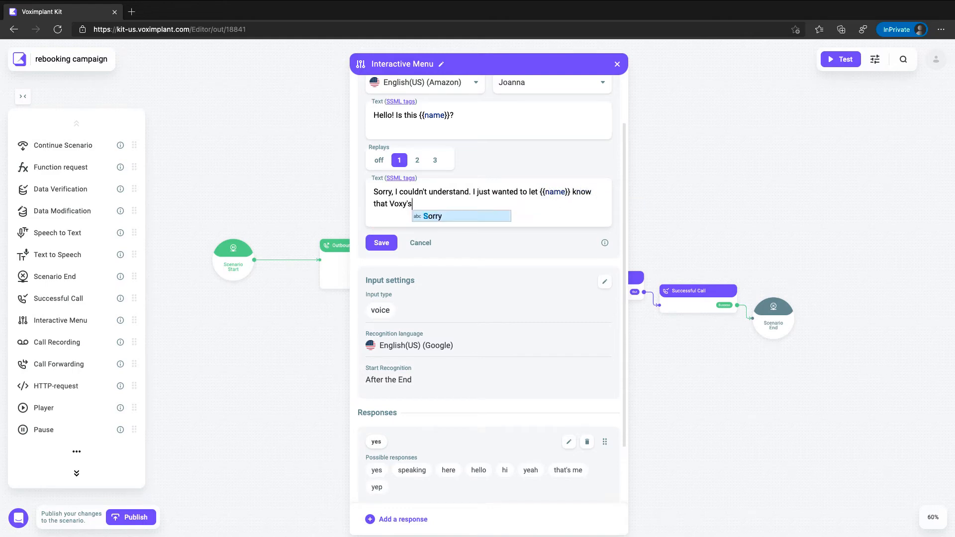
{"action": "type", "text": "is open again. {{name}}"}
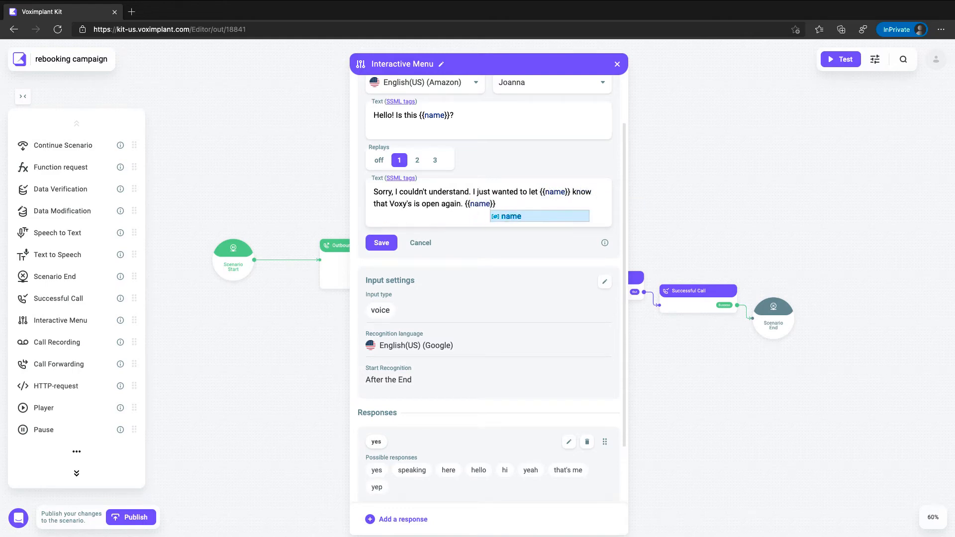
{"action": "type", "text": "can call us back"}
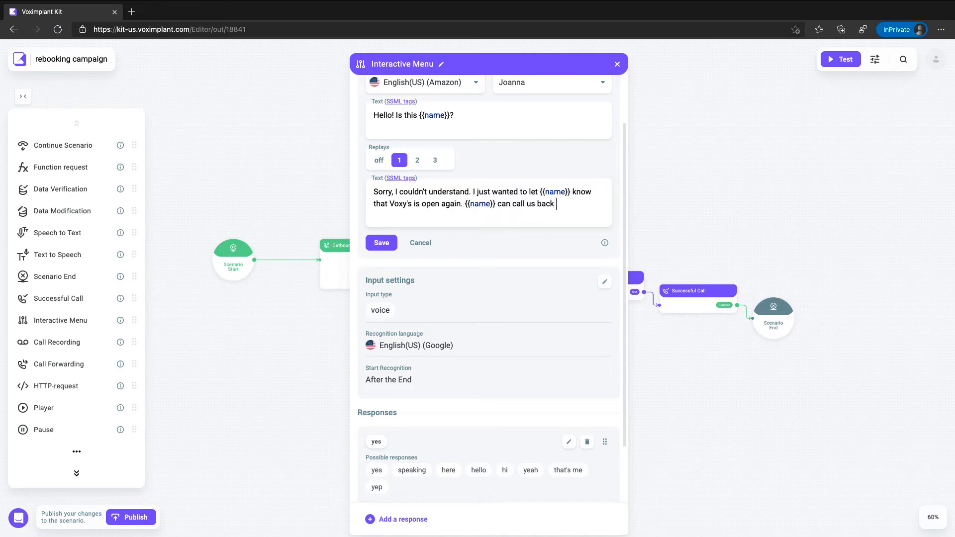
{"action": "type", "text": "to book an appointment."}
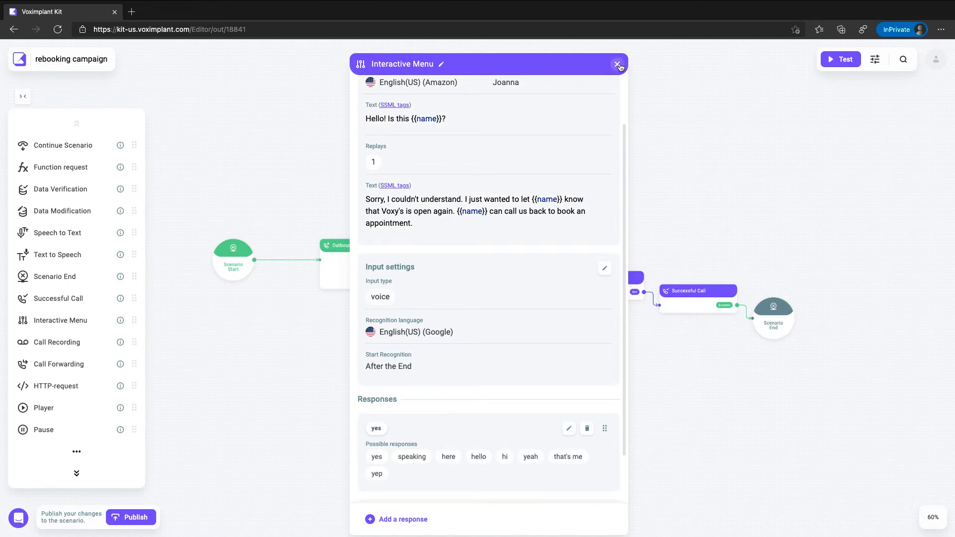
{"action": "left_click", "coordinate": [618, 65]}
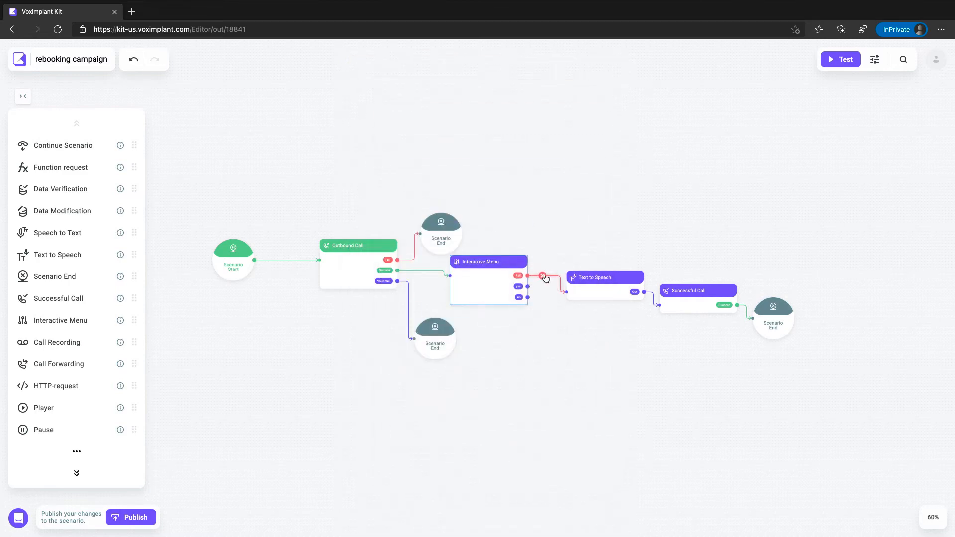
{"action": "left_click", "coordinate": [543, 276]}
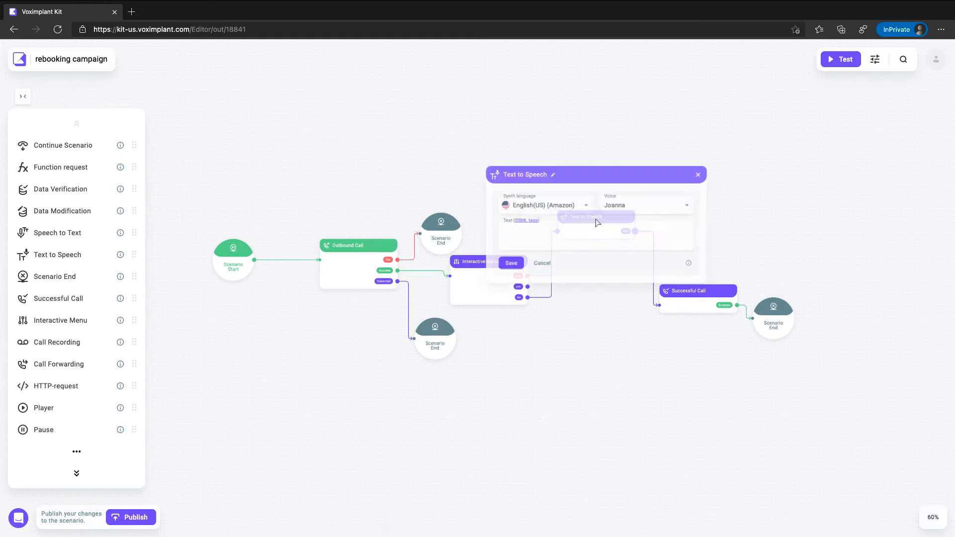
Step: Save the Not there message: Voxy's is open again, {{name}} should call back to reschedule
{"action": "type", "text": "I just"}
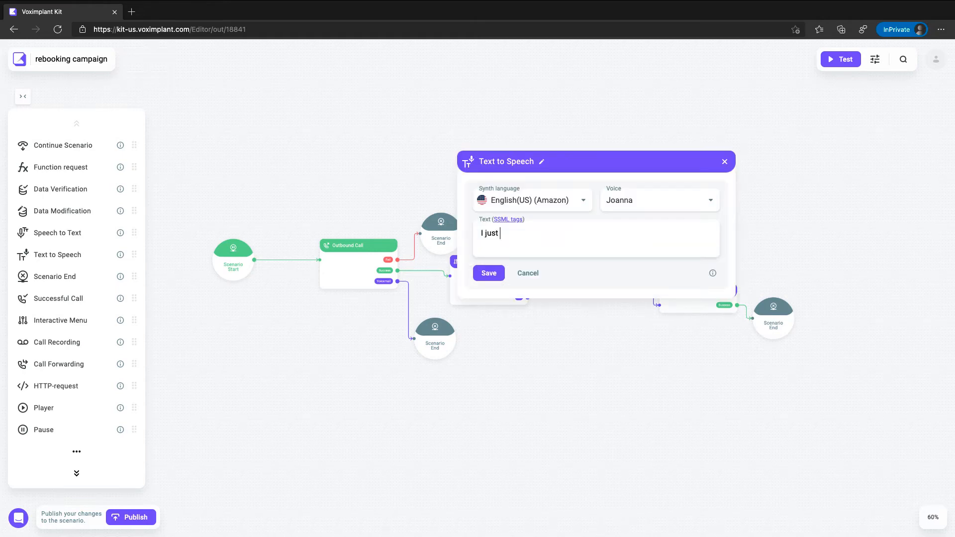
{"action": "type", "text": "wanted to let {{"}
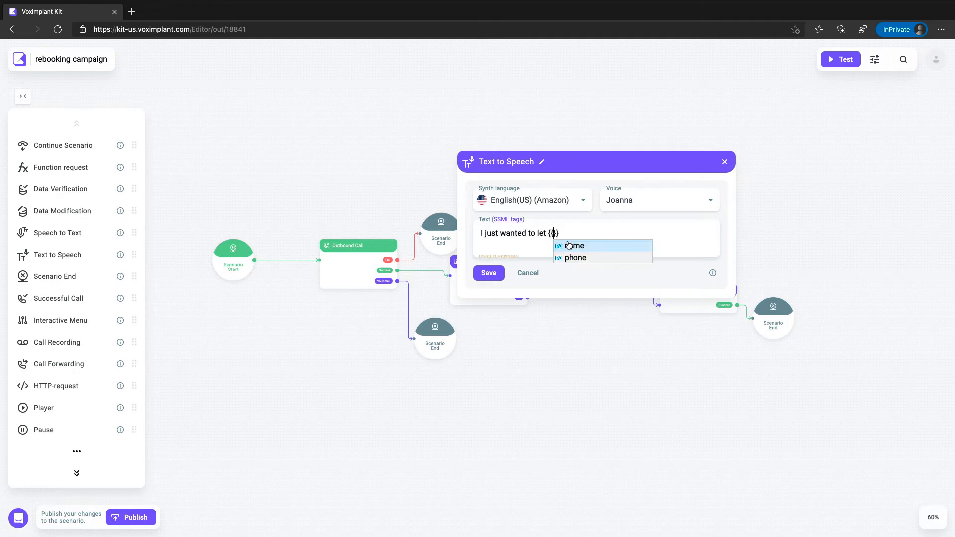
{"action": "left_click", "coordinate": [574, 245]}
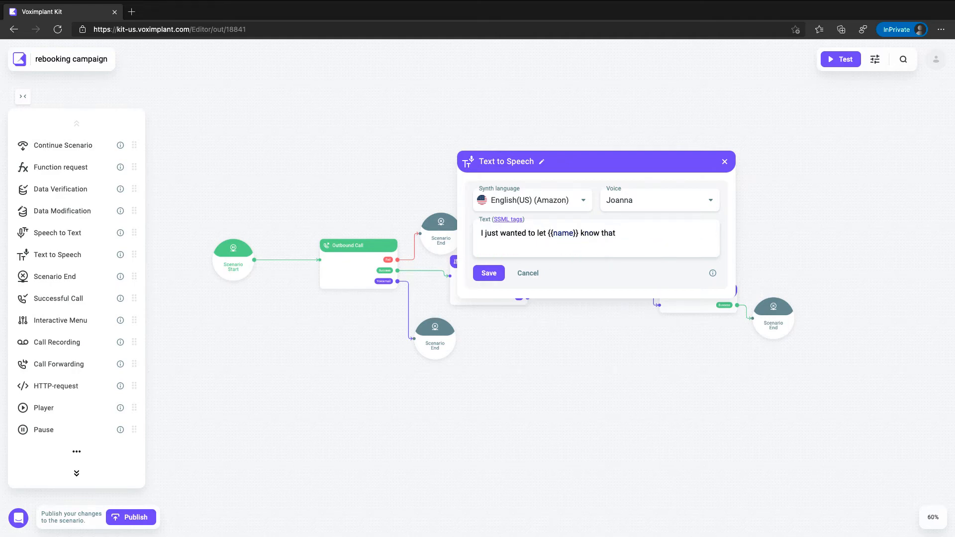
{"action": "type", "text": "Voxy's is open again."}
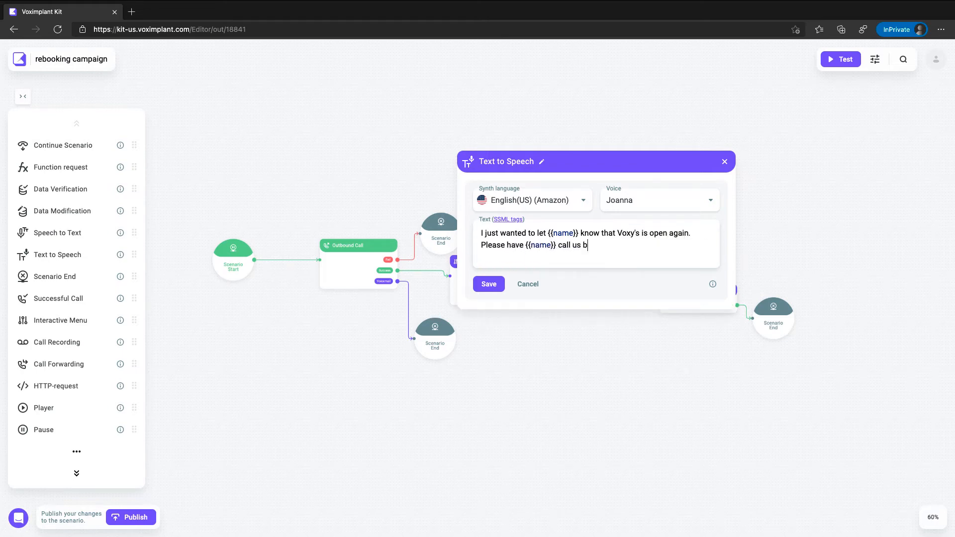
{"action": "type", "text": "ack to reschedule their app"}
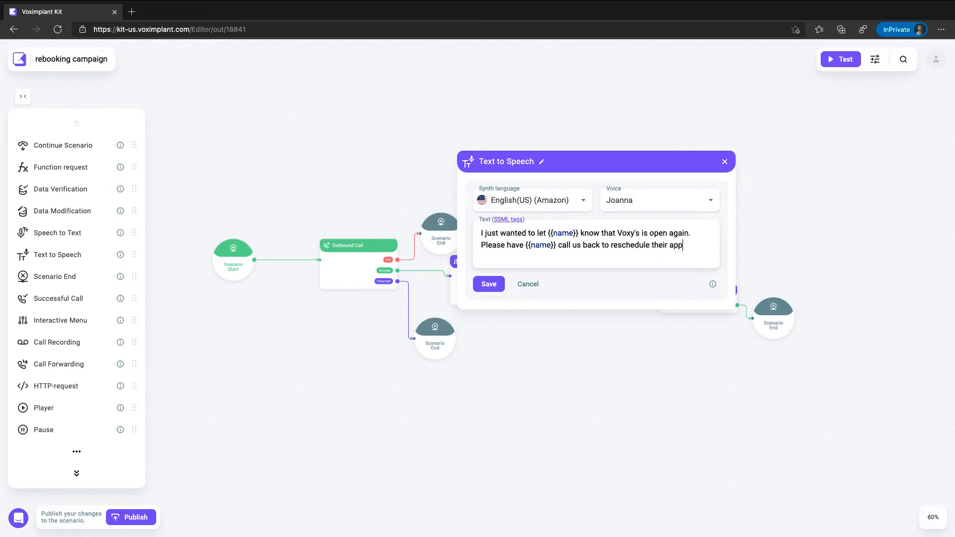
{"action": "type", "text": "ointment."}
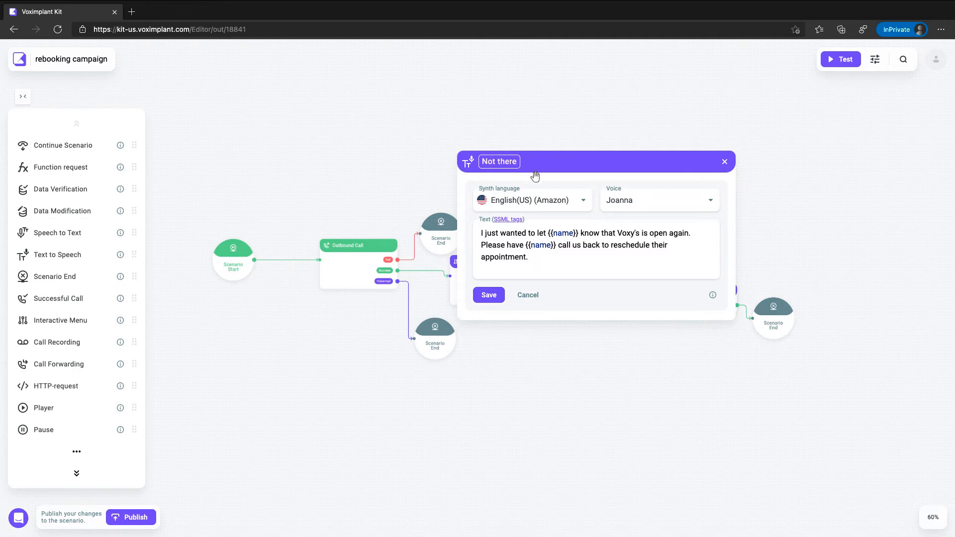
{"action": "left_click", "coordinate": [488, 295]}
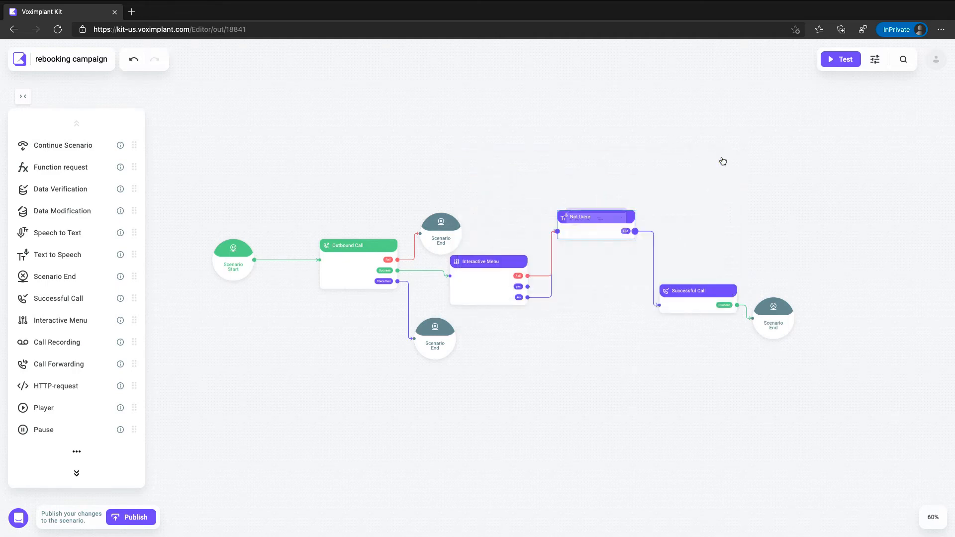
{"action": "mouse_move", "coordinate": [766, 308]}
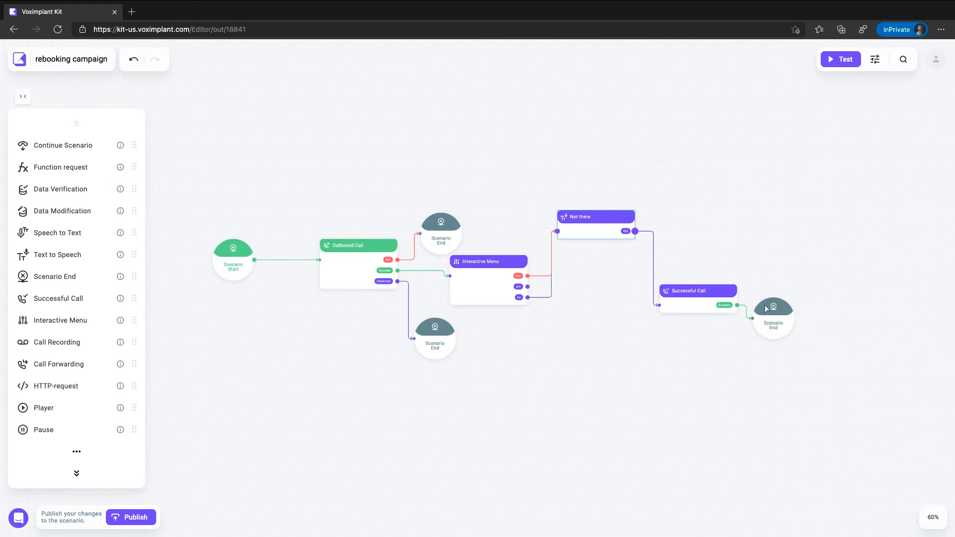
{"action": "mouse_move", "coordinate": [716, 349]}
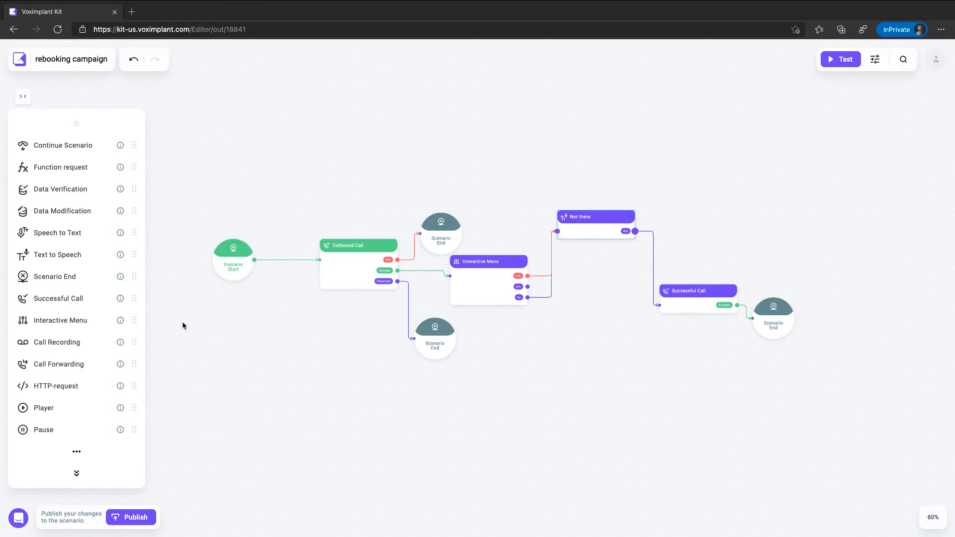
{"action": "mouse_move", "coordinate": [60, 320]}
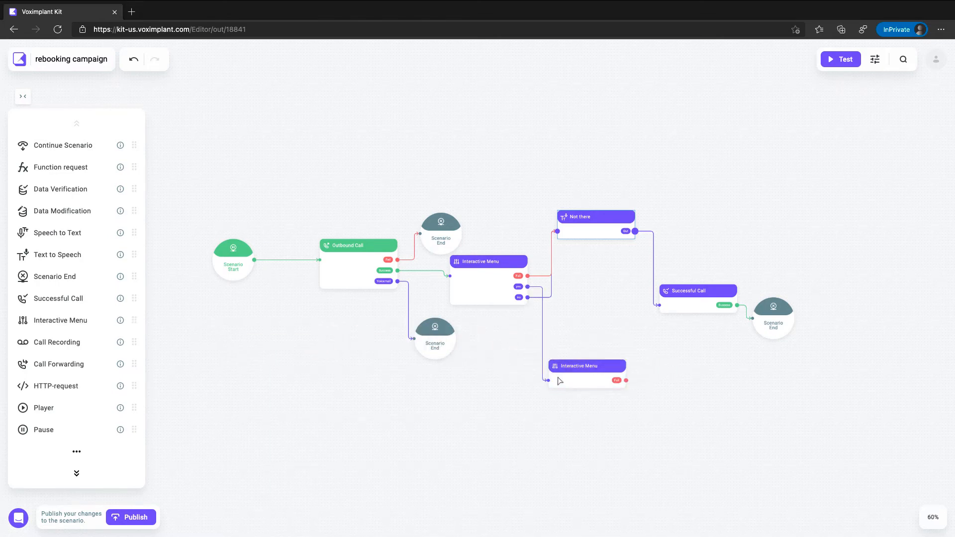
Step: Give the Rebook menu a greeting asking about rebooking the appointment, plus a yes response
{"action": "left_click", "coordinate": [576, 365]}
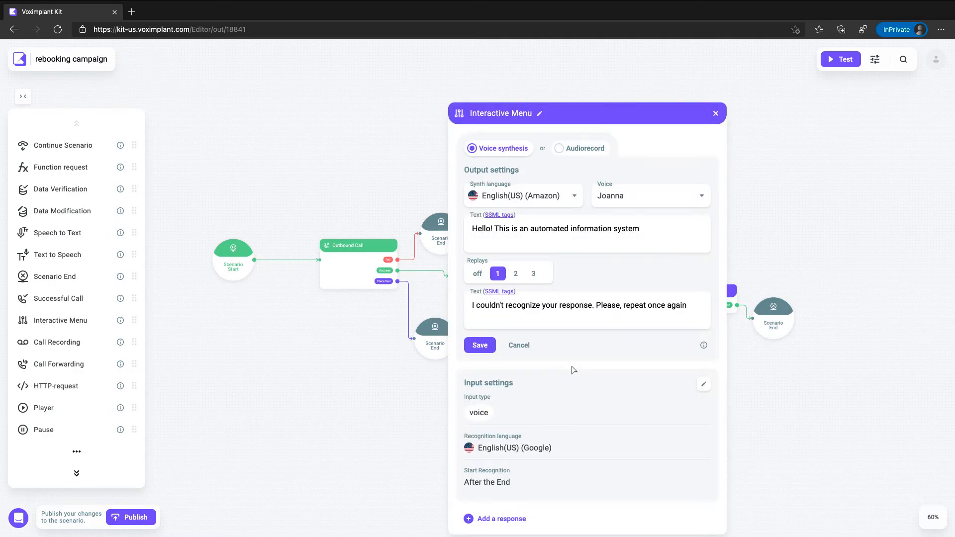
{"action": "mouse_move", "coordinate": [507, 160]}
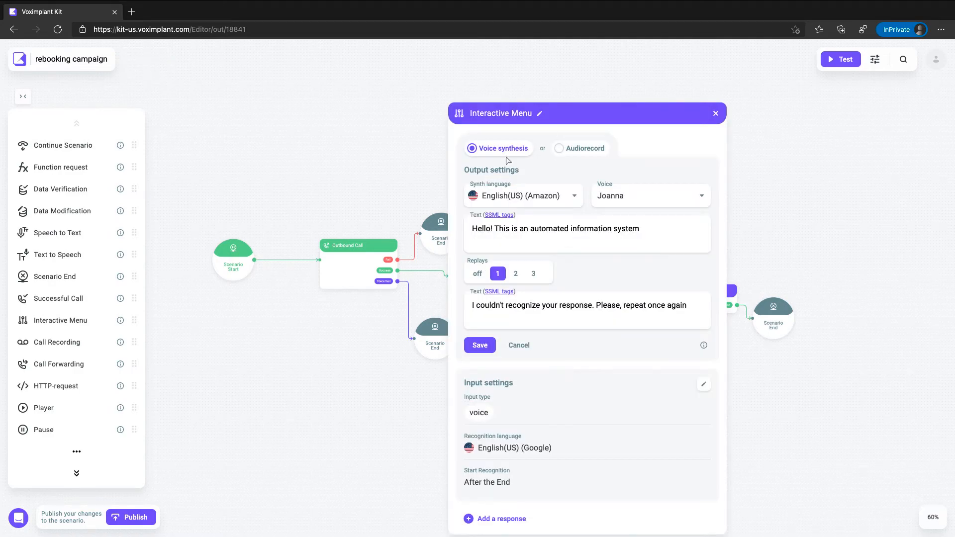
{"action": "left_click", "coordinate": [540, 113]}
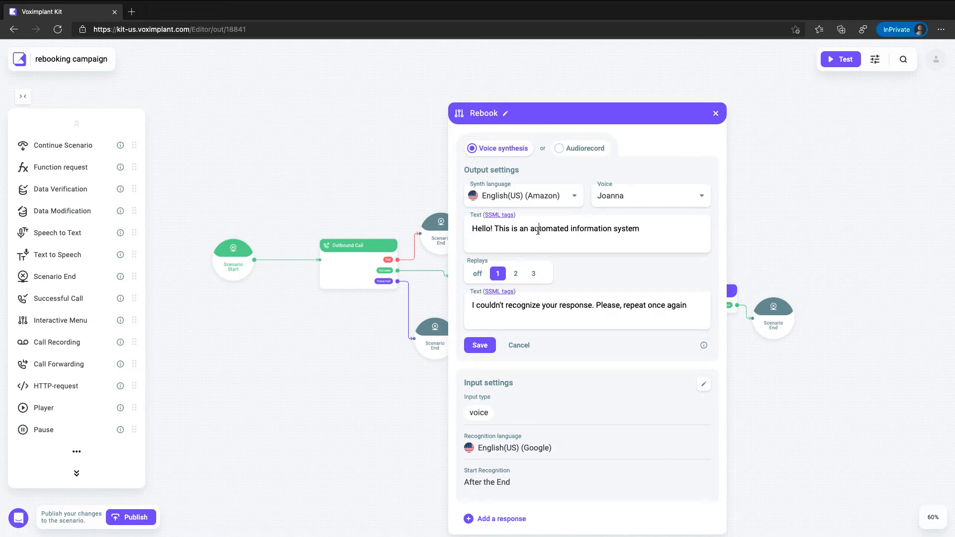
{"action": "type", "text": "Hi."}
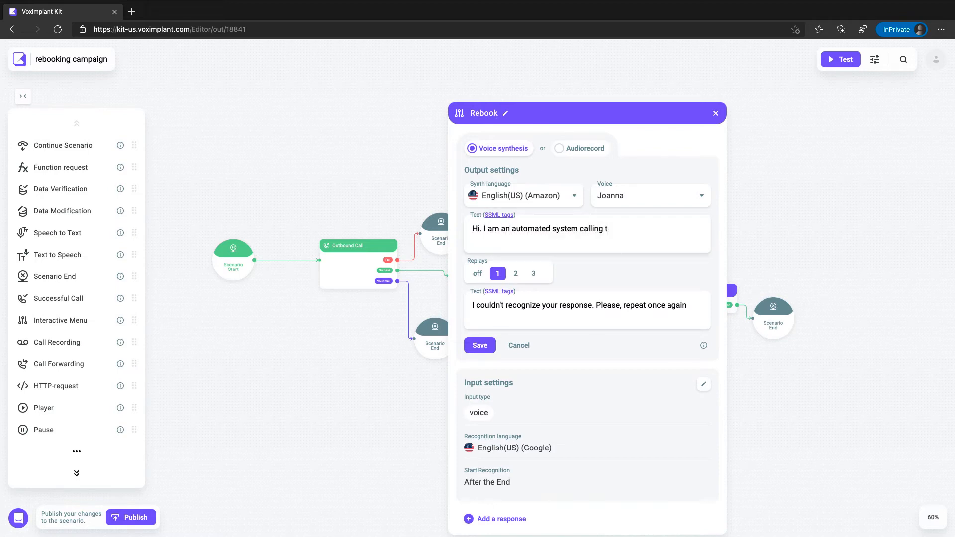
{"action": "type", "text": "o let you know that Voxy's is open again. Would you like to rebook your a"}
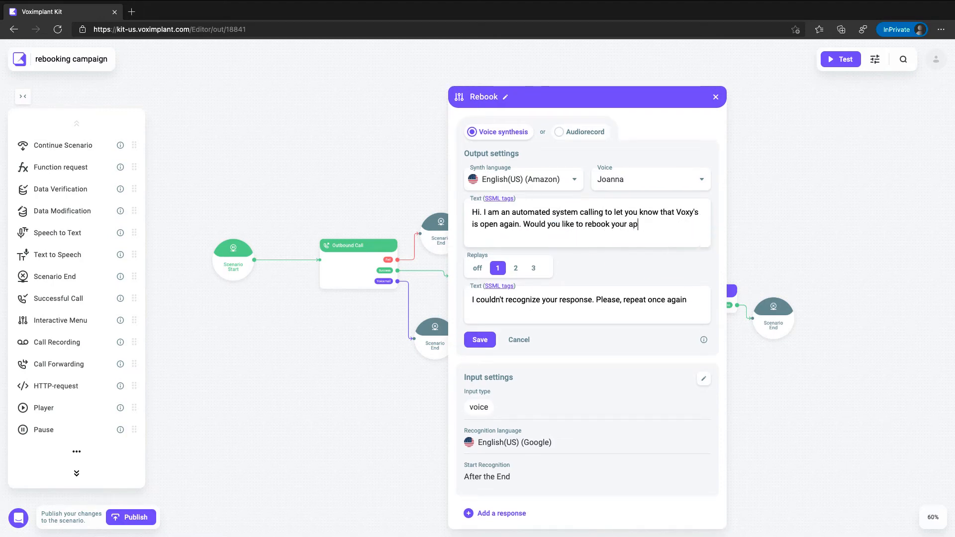
{"action": "type", "text": "pointment?"}
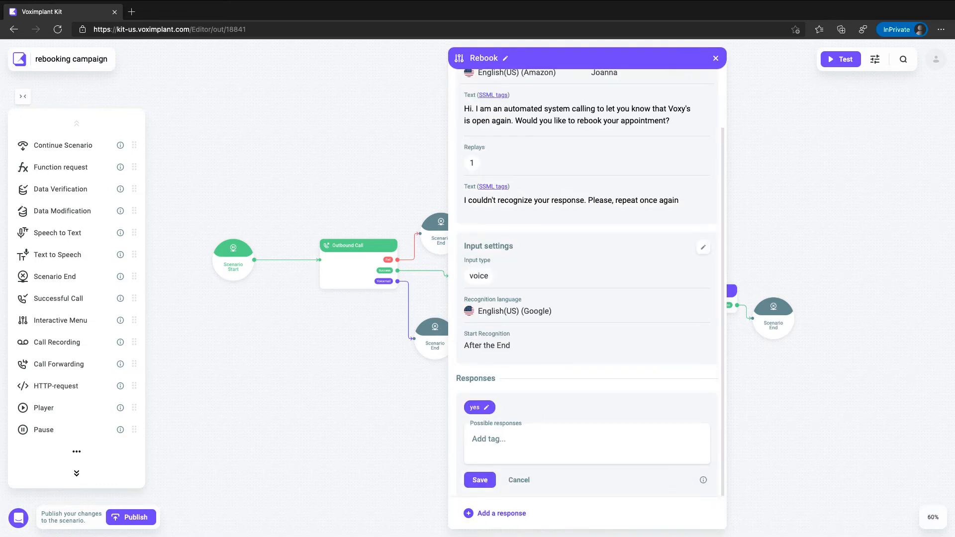
{"action": "mouse_move", "coordinate": [643, 452]}
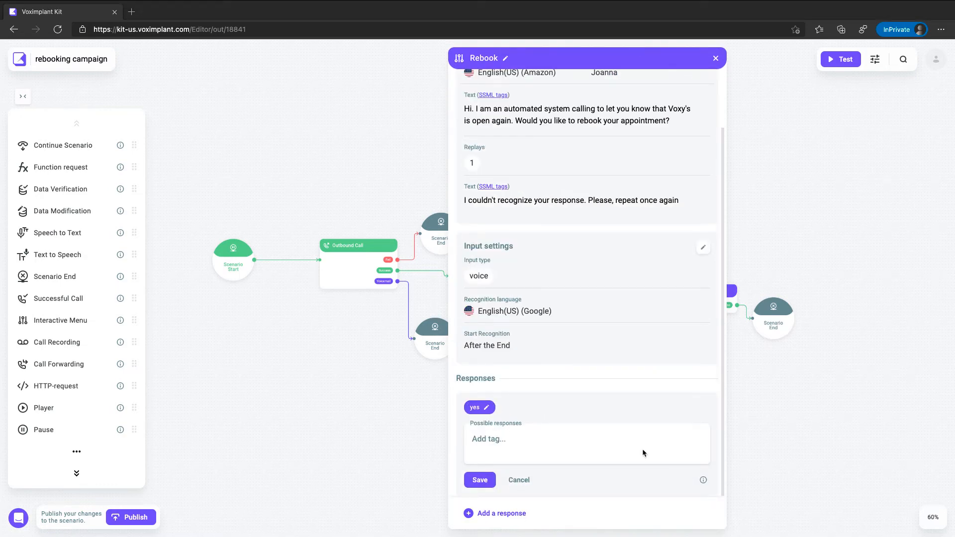
{"action": "type", "text": "yes"}
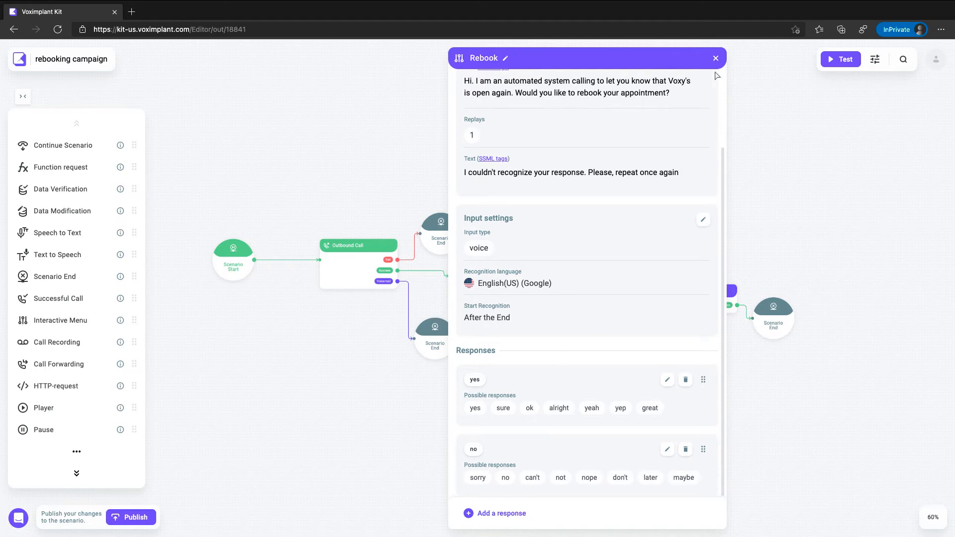
{"action": "left_click", "coordinate": [715, 57]}
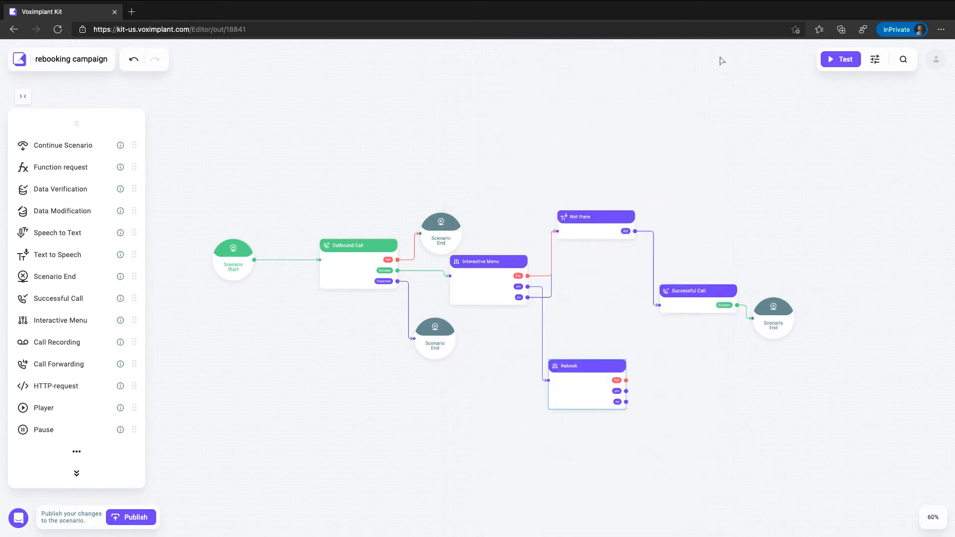
{"action": "mouse_move", "coordinate": [367, 201]}
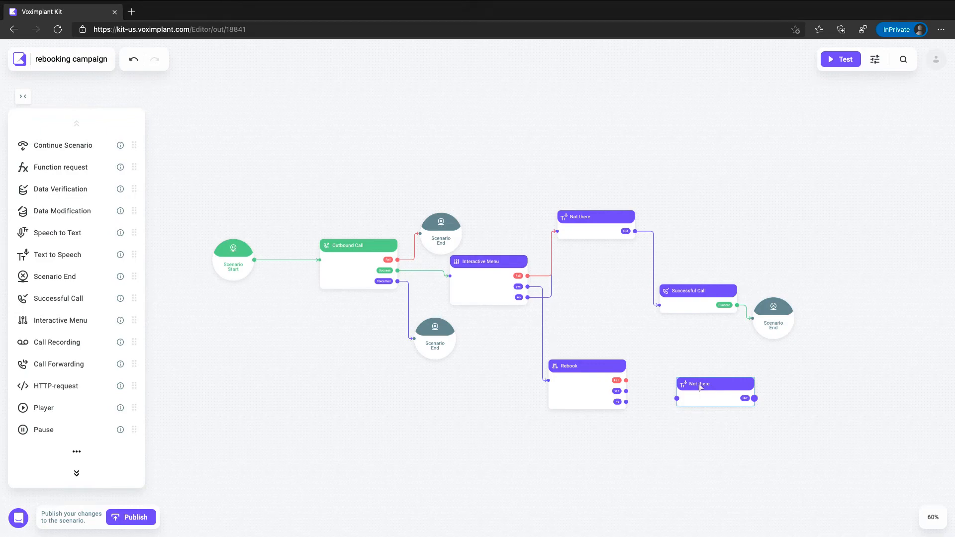
Step: Make the copied block say 'Just a moment. I will get someone in the shop on the line to help.'
{"action": "left_click", "coordinate": [713, 385]}
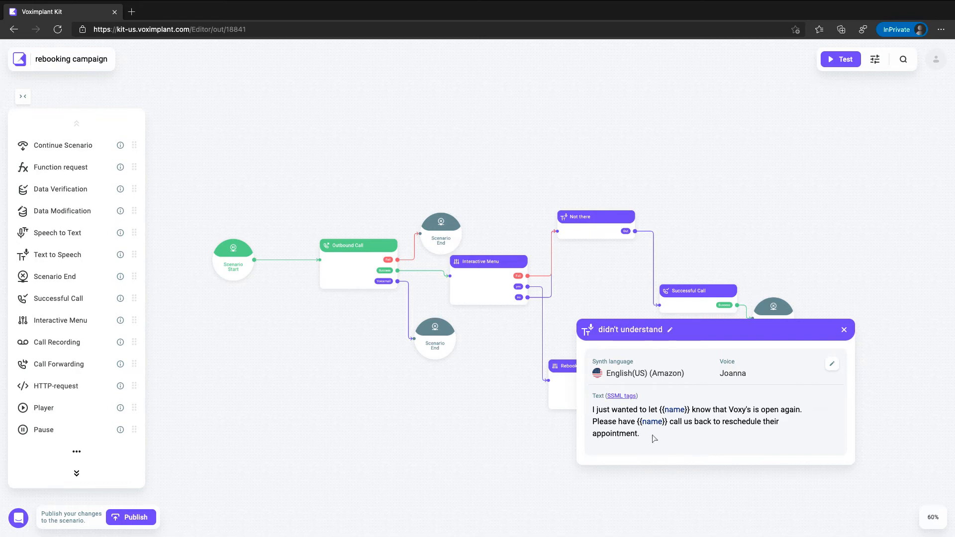
{"action": "type", "text": "Just a moment. I wi"}
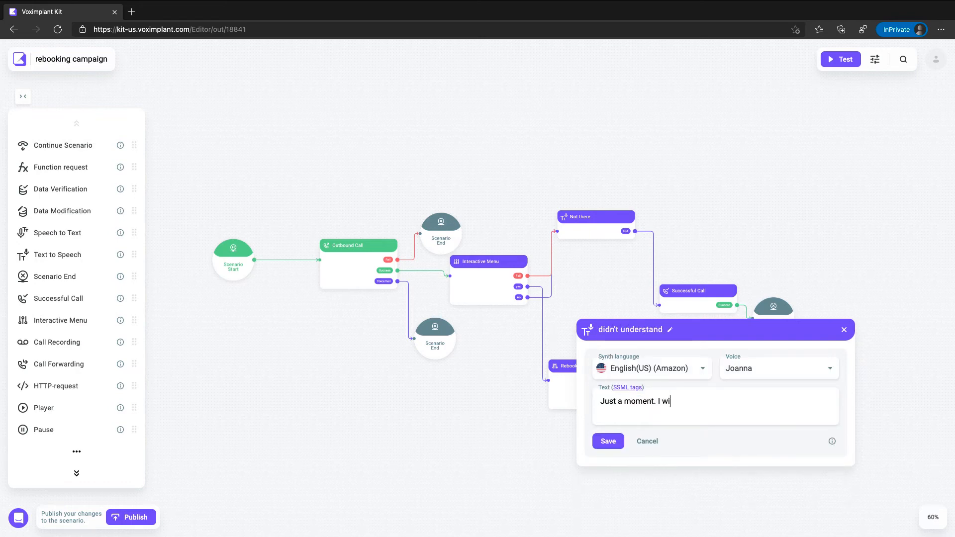
{"action": "type", "text": "ll get someone in the shop"}
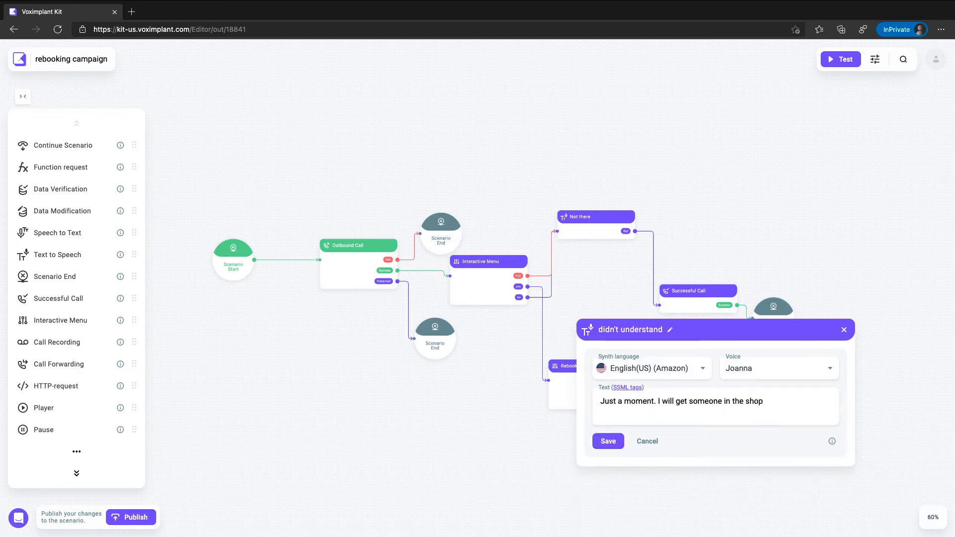
{"action": "type", "text": "on the line to help"}
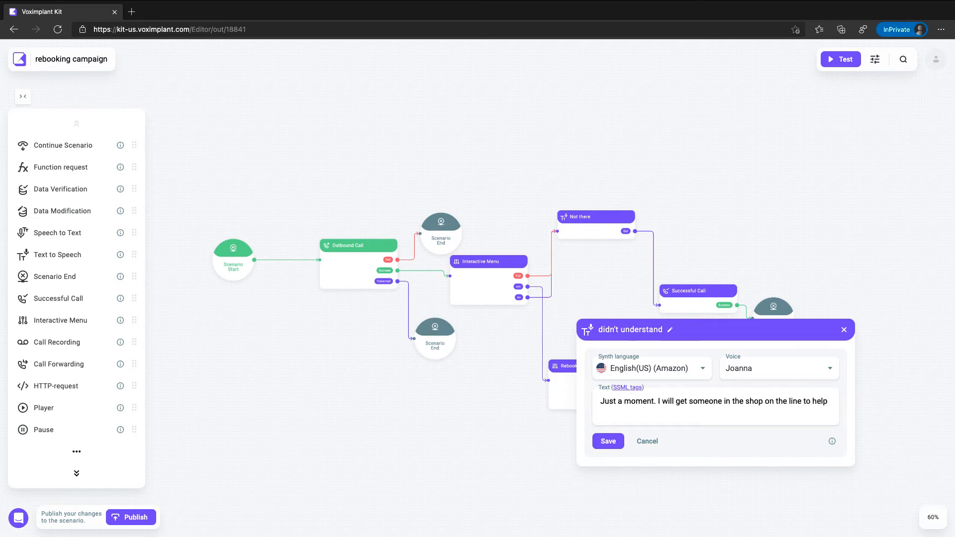
{"action": "left_click", "coordinate": [607, 441]}
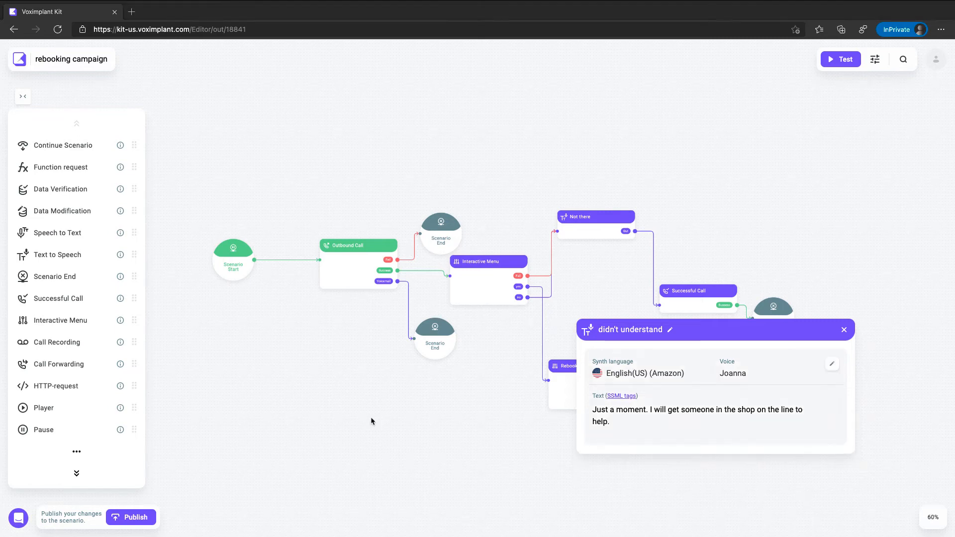
{"action": "left_click", "coordinate": [844, 329]}
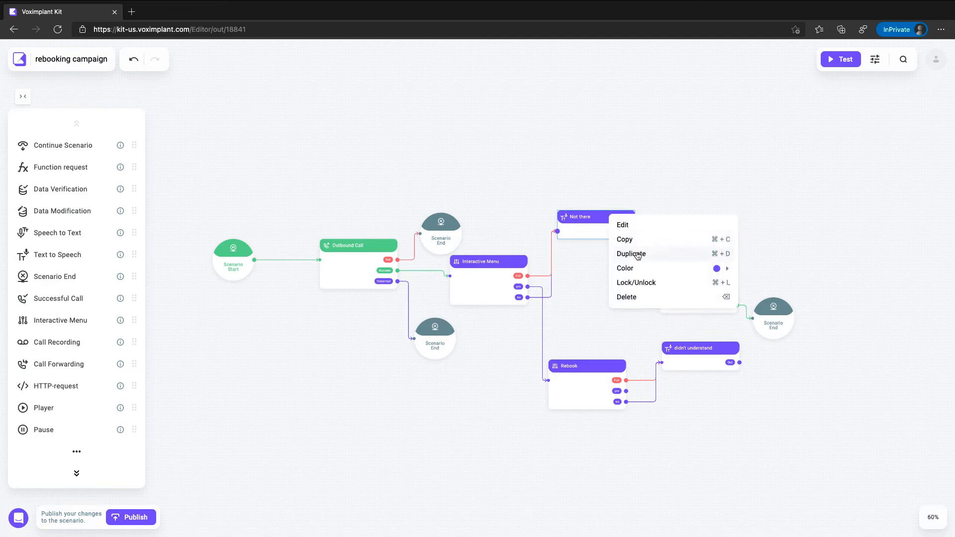
Step: Save the rebook confirmation text 'Ok, great - just a moment while I have someone in the shop help book you.'
{"action": "left_click", "coordinate": [631, 254]}
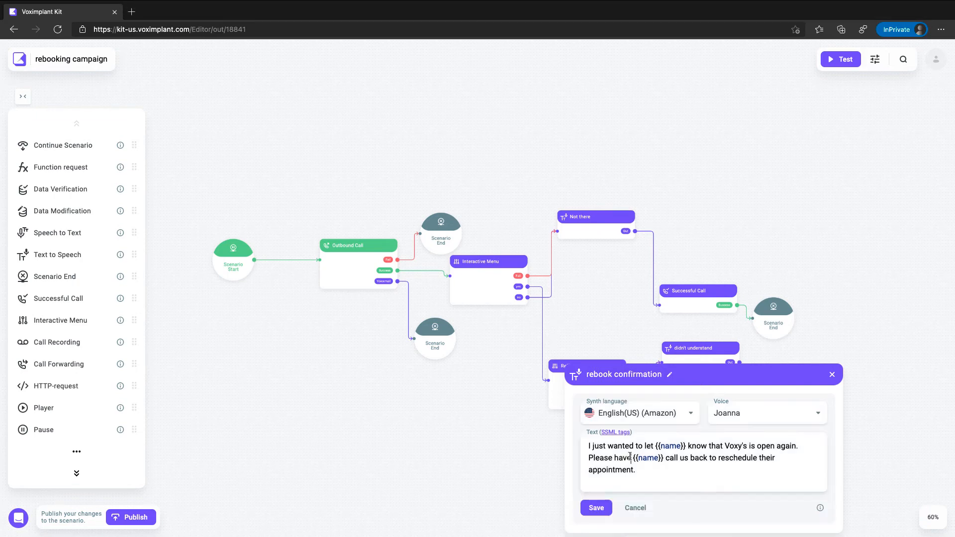
{"action": "type", "text": "Ok, great"}
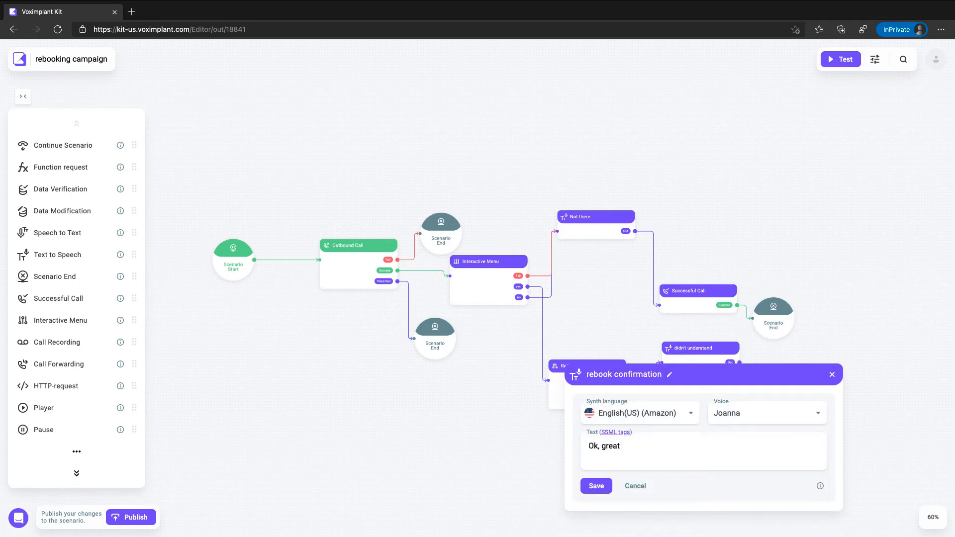
{"action": "type", "text": "- just a momen"}
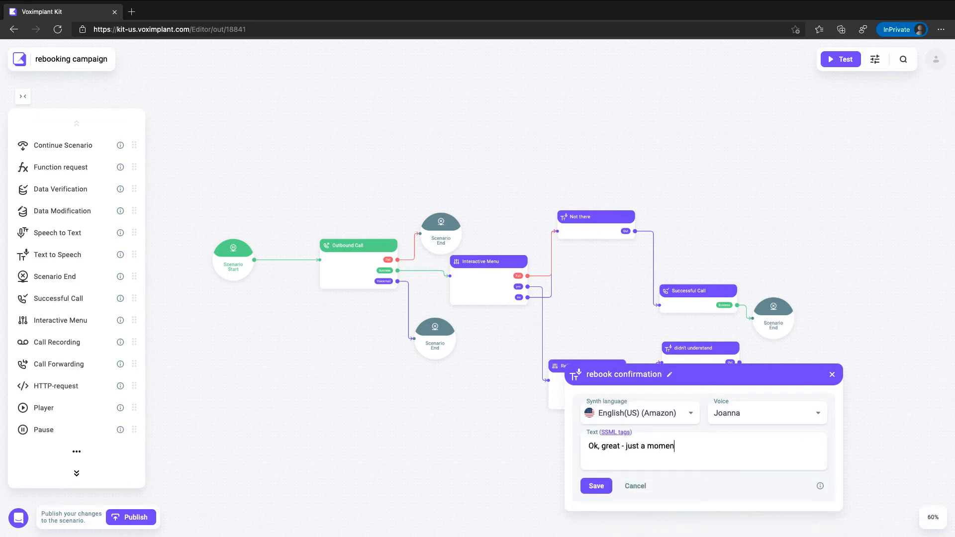
{"action": "type", "text": "while I have someone in the sh"}
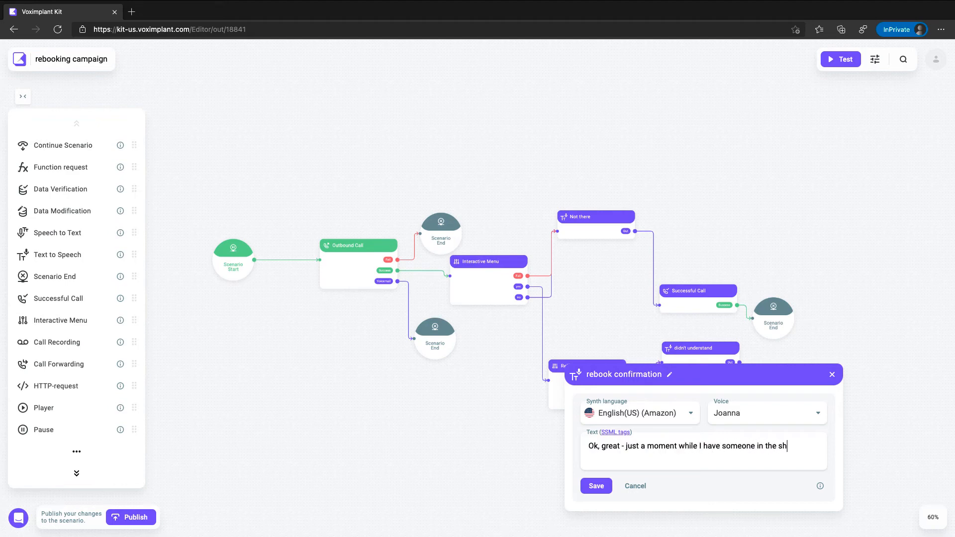
{"action": "type", "text": "op help book you."}
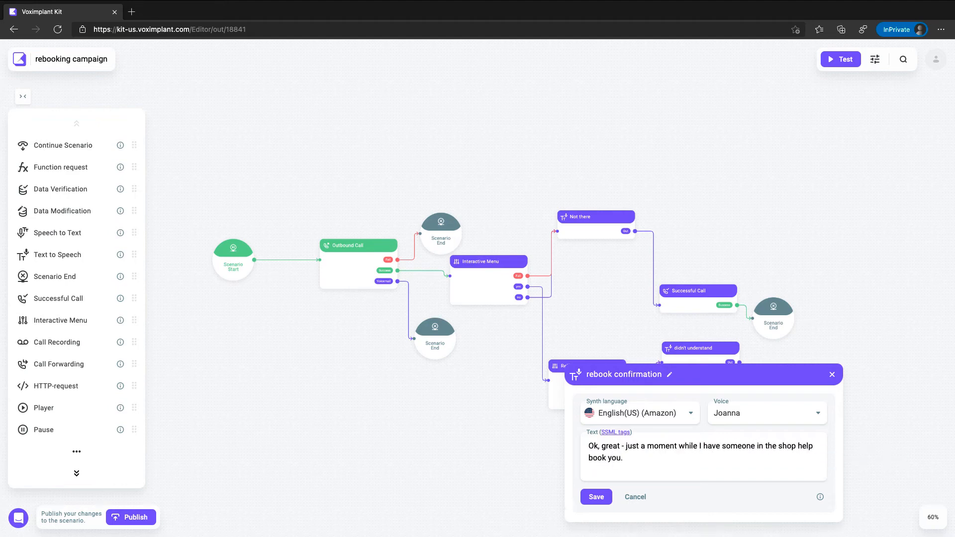
{"action": "left_click", "coordinate": [595, 496]}
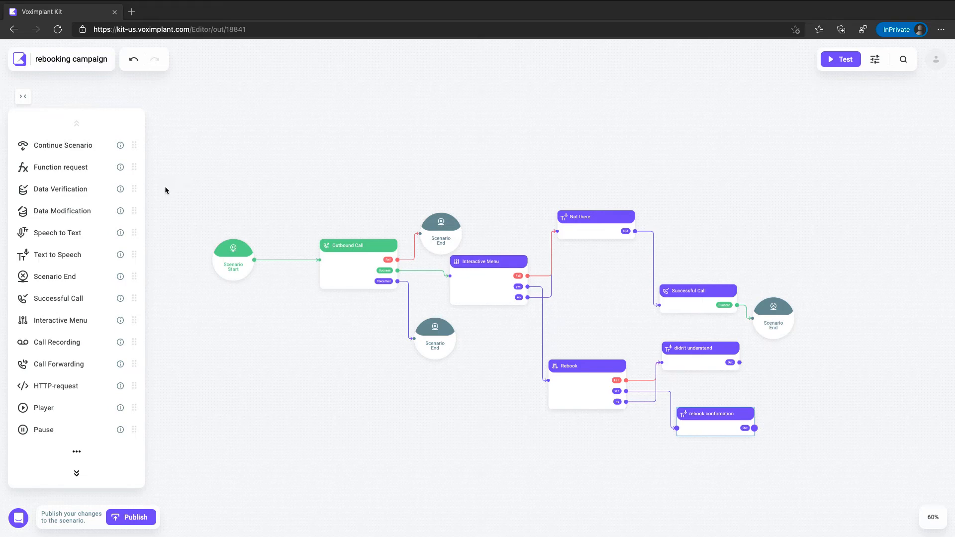
{"action": "mouse_move", "coordinate": [36, 367]}
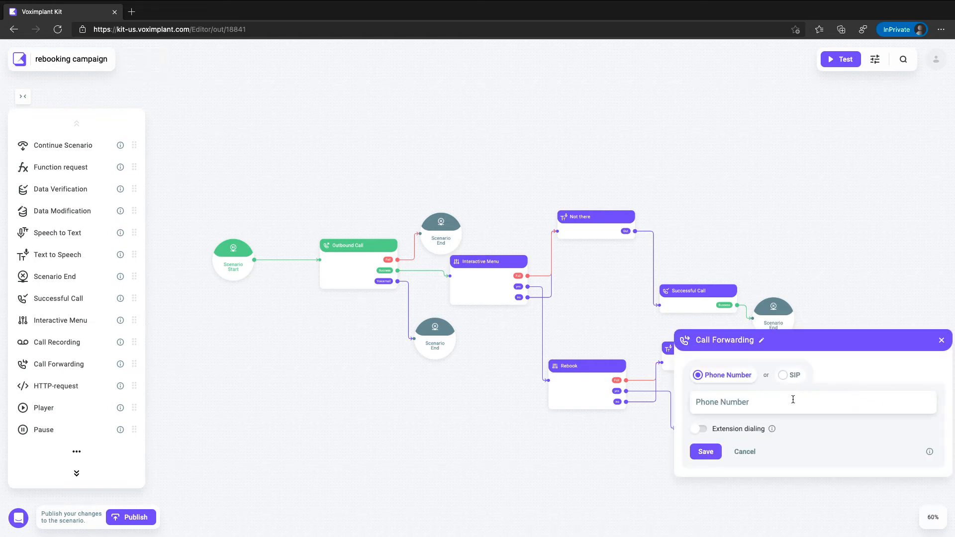
{"action": "left_click", "coordinate": [792, 401]}
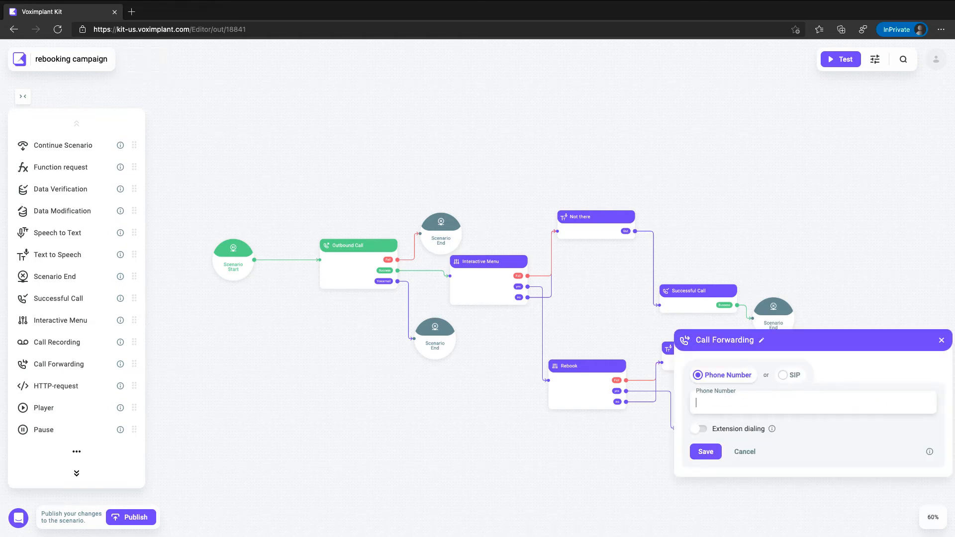
{"action": "left_click", "coordinate": [705, 451]}
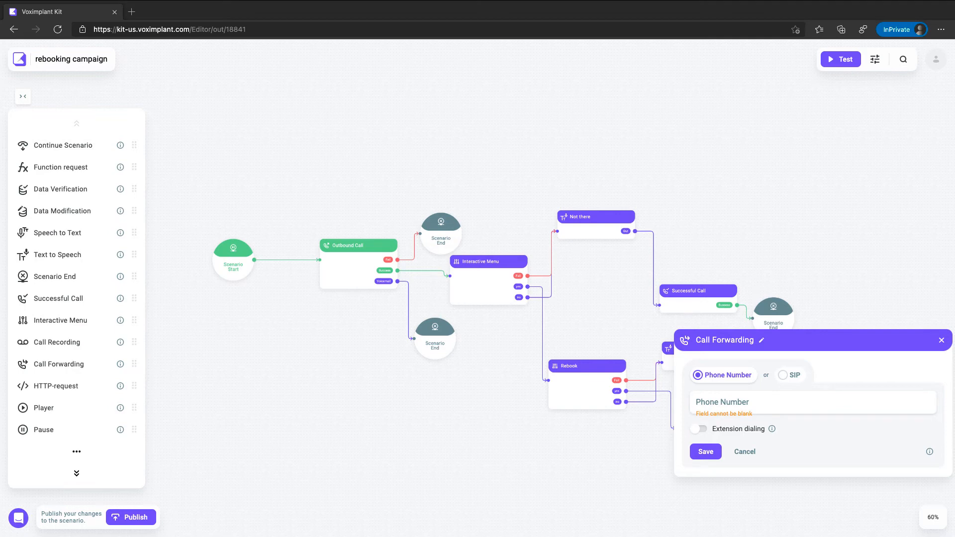
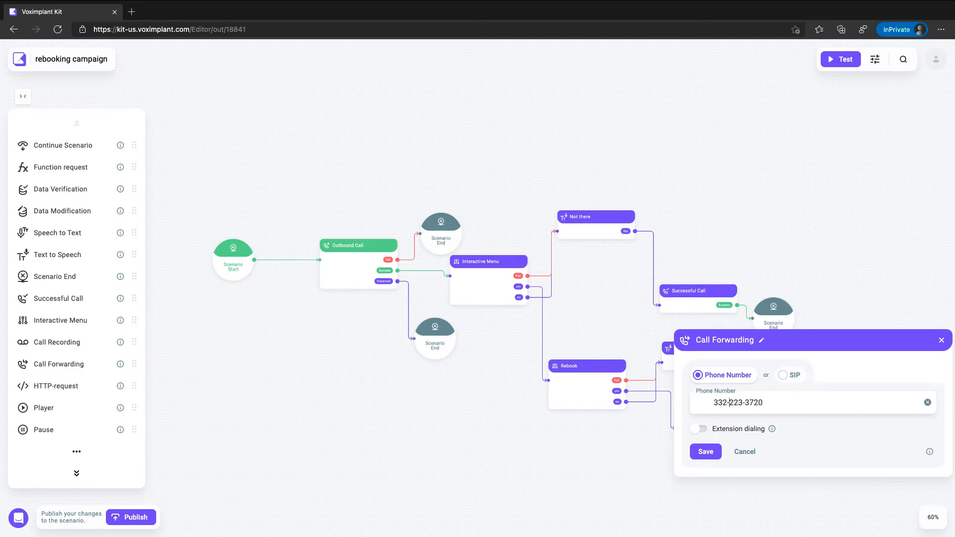
{"action": "type", "text": "1-"}
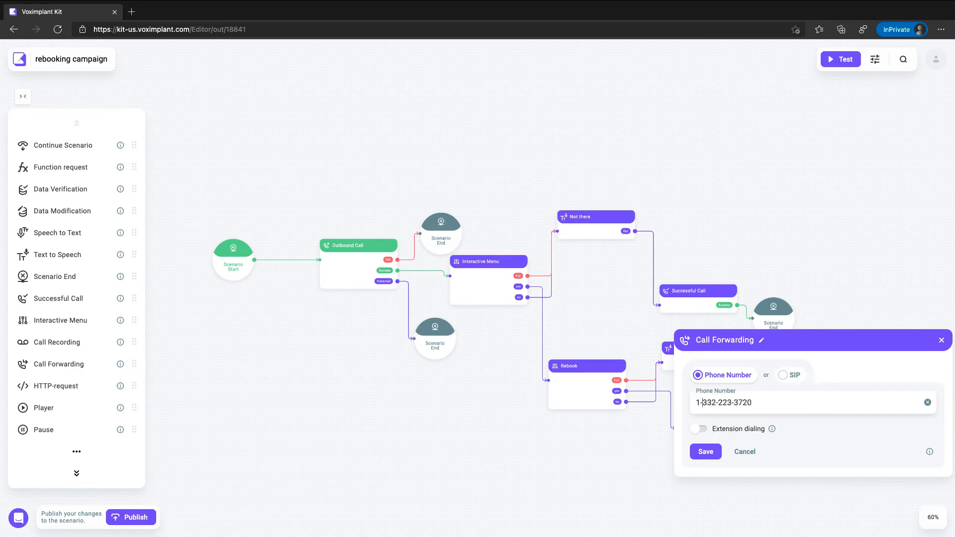
{"action": "left_click", "coordinate": [705, 451]}
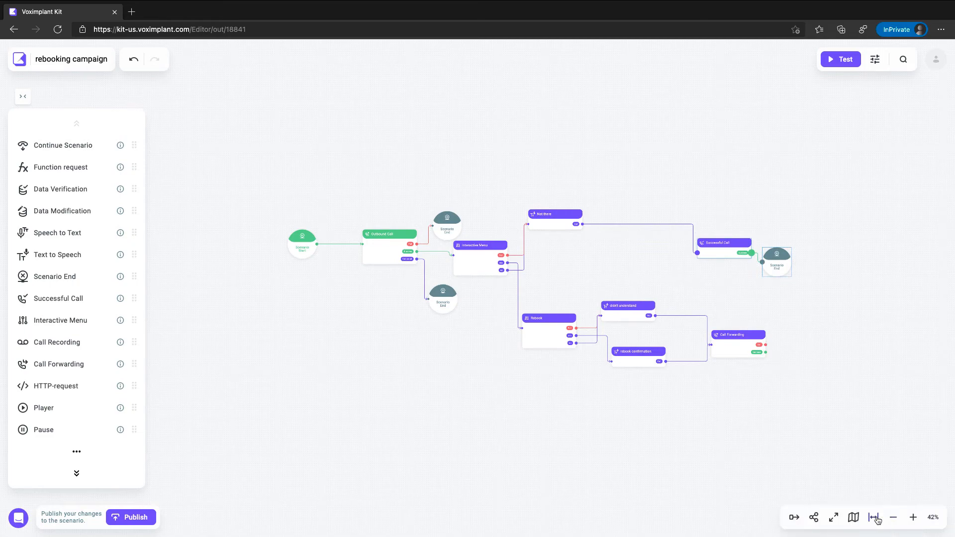
Step: Fit the scenario to screen and auto-align all blocks into a tidy layout
{"action": "left_click", "coordinate": [877, 517]}
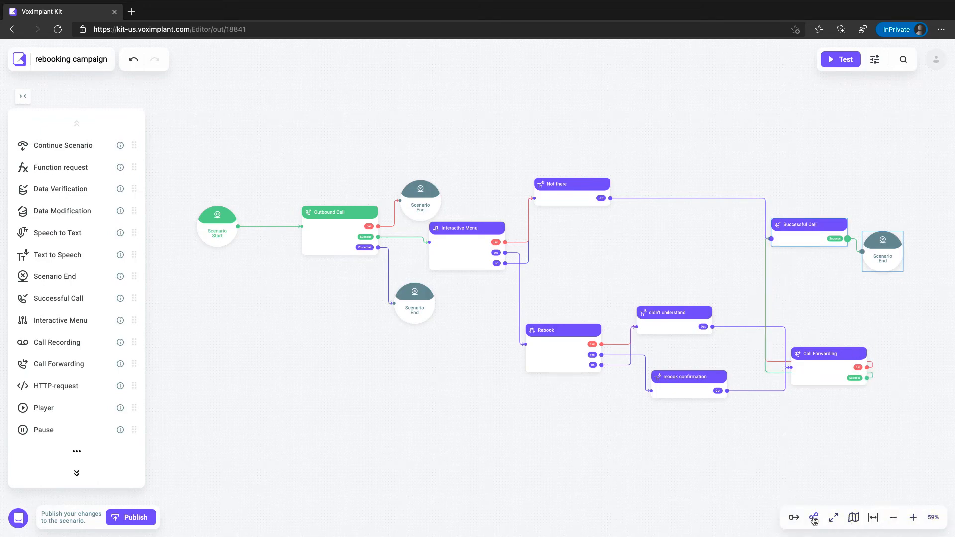
{"action": "mouse_move", "coordinate": [813, 518]}
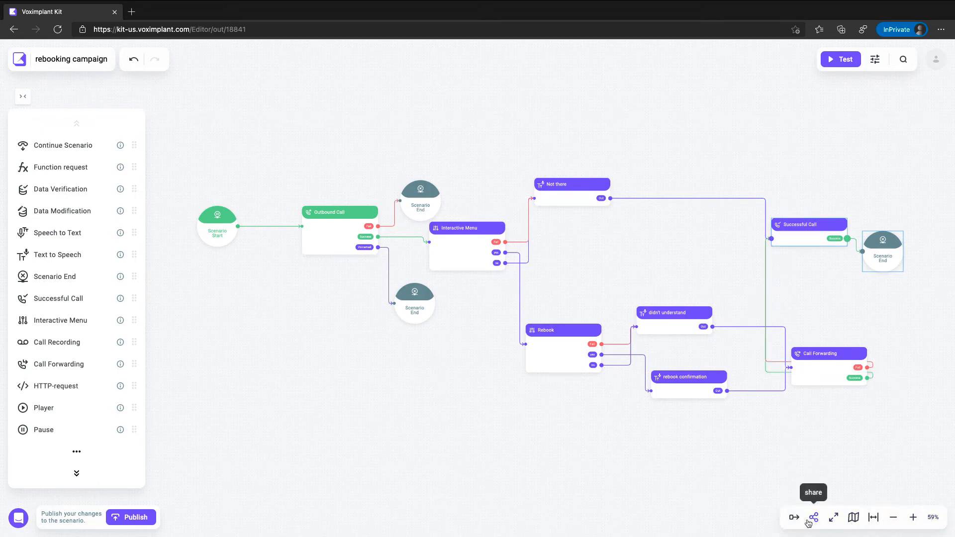
{"action": "mouse_move", "coordinate": [793, 518]}
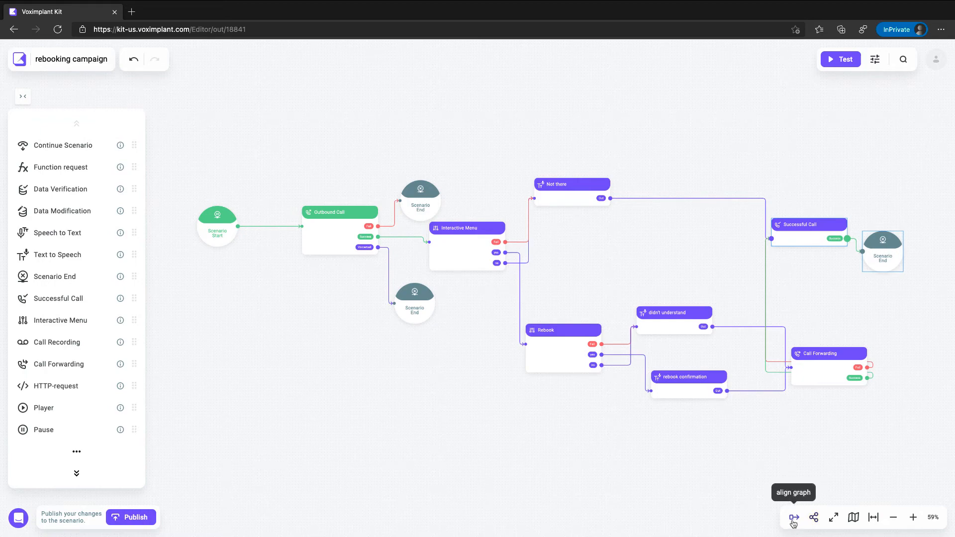
{"action": "left_click", "coordinate": [793, 518]}
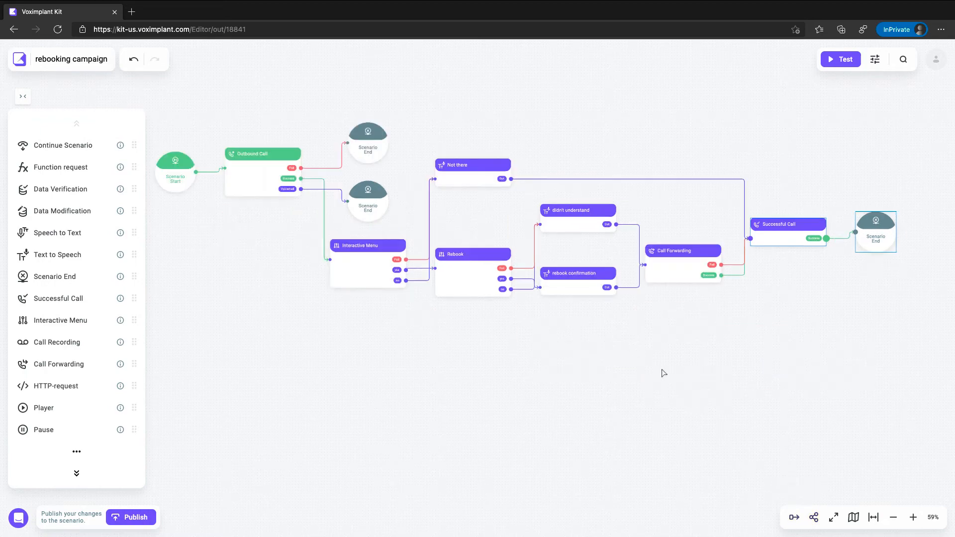
{"action": "left_click", "coordinate": [657, 362]}
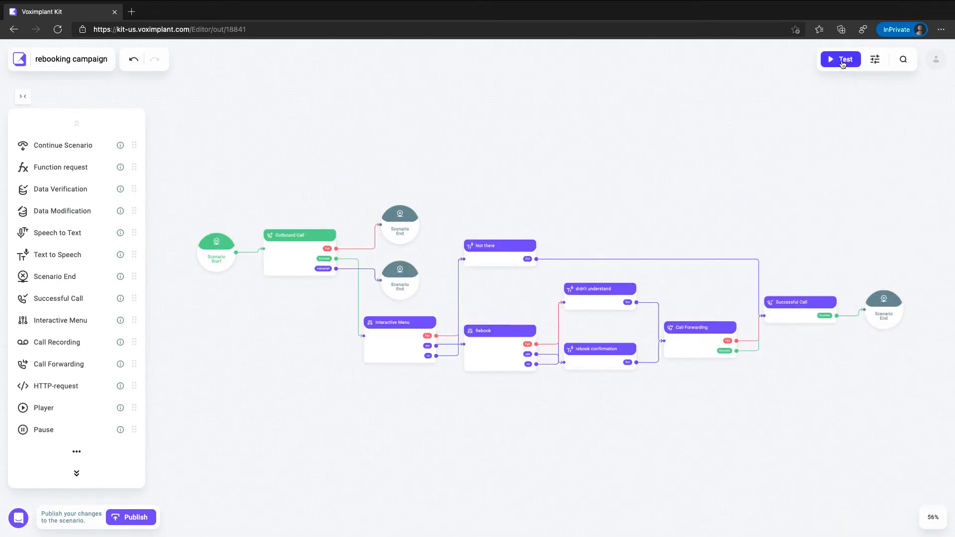
{"action": "left_click", "coordinate": [840, 60]}
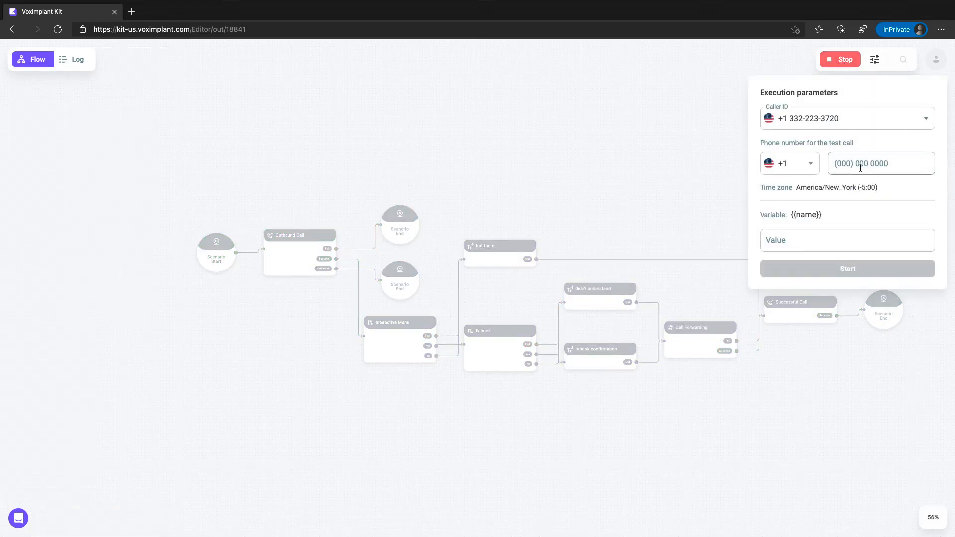
{"action": "mouse_move", "coordinate": [853, 118]}
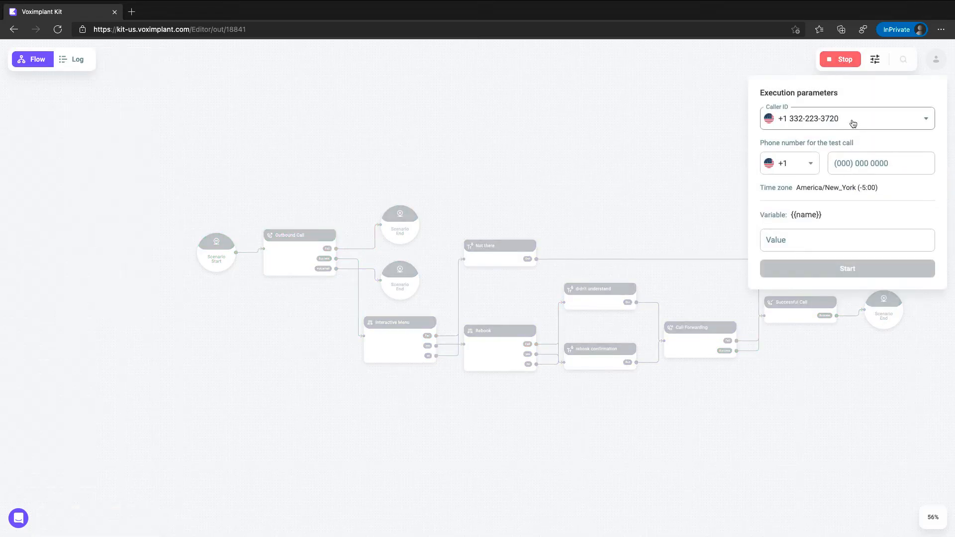
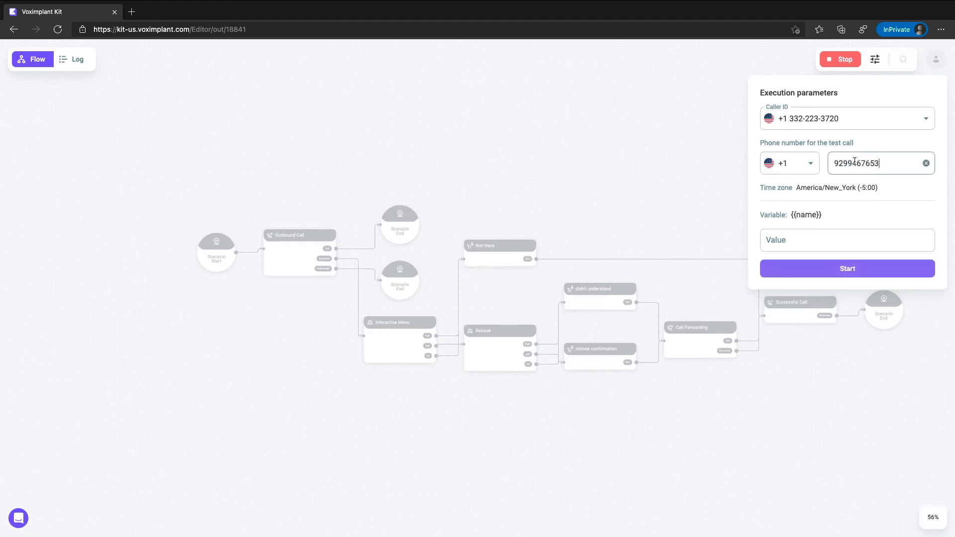
{"action": "left_click", "coordinate": [847, 239]}
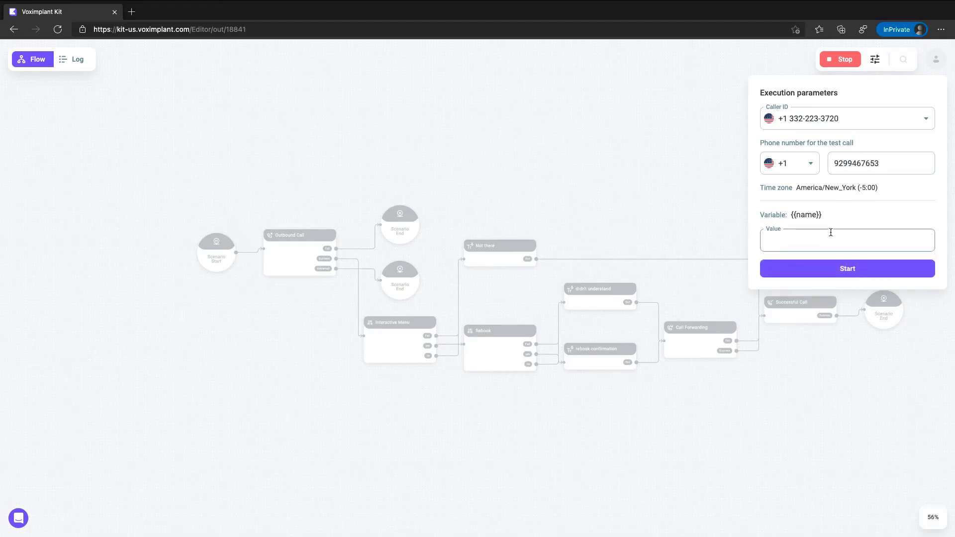
{"action": "type", "text": "Bob"}
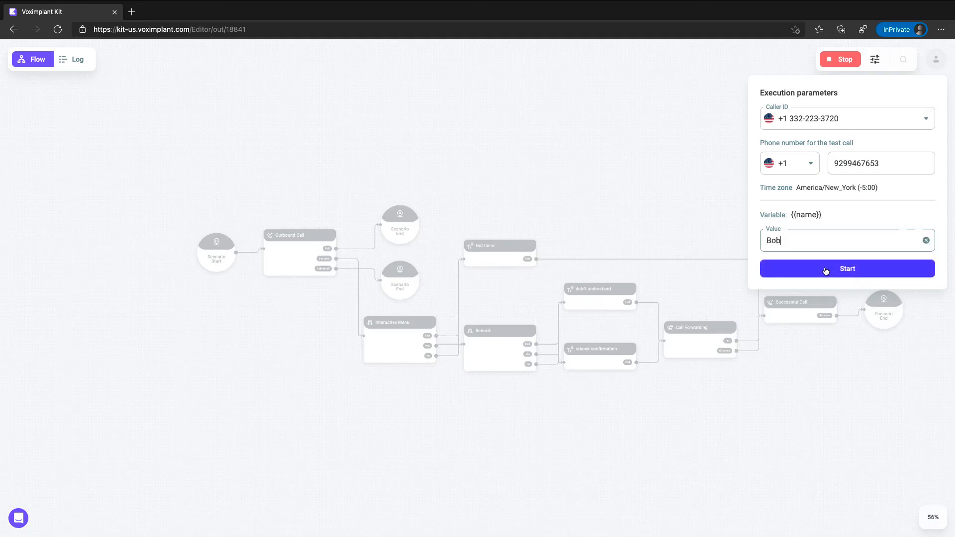
{"action": "left_click", "coordinate": [846, 269]}
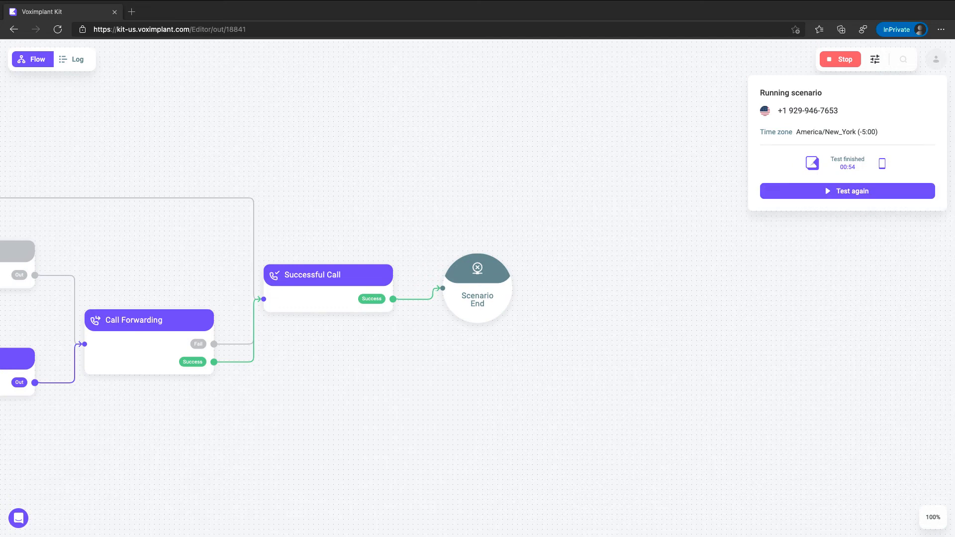
{"action": "mouse_move", "coordinate": [841, 80]}
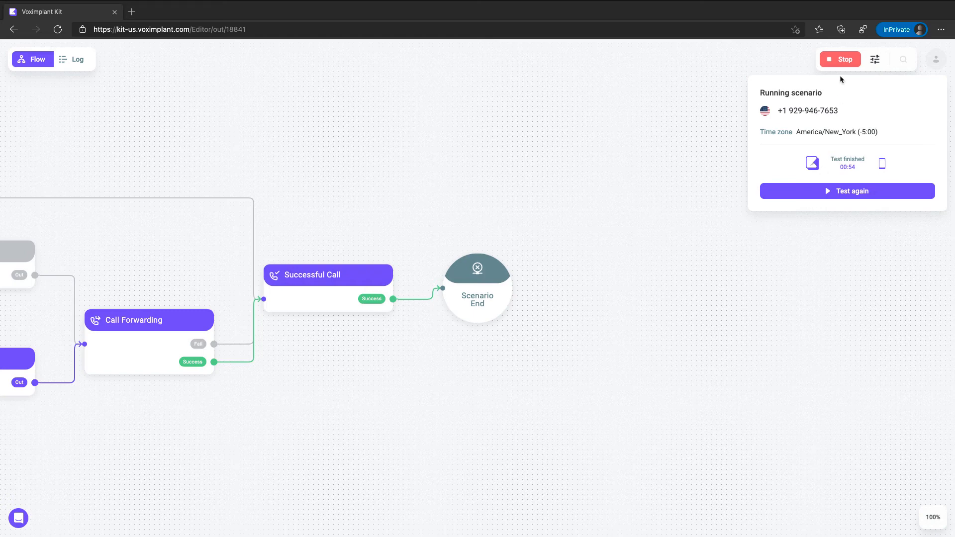
{"action": "mouse_move", "coordinate": [857, 190]}
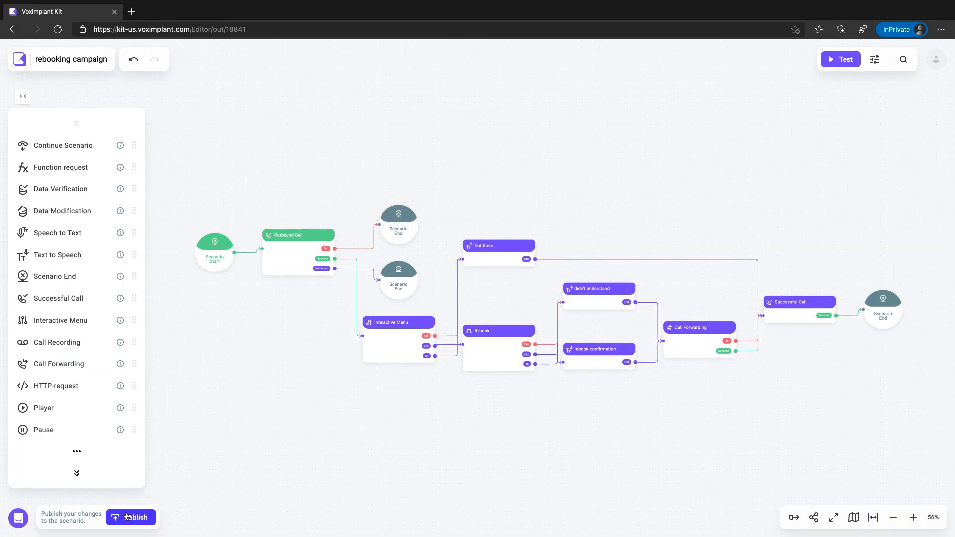
Step: Publish the scenario with the comment 'first draft'
{"action": "left_click", "coordinate": [130, 517]}
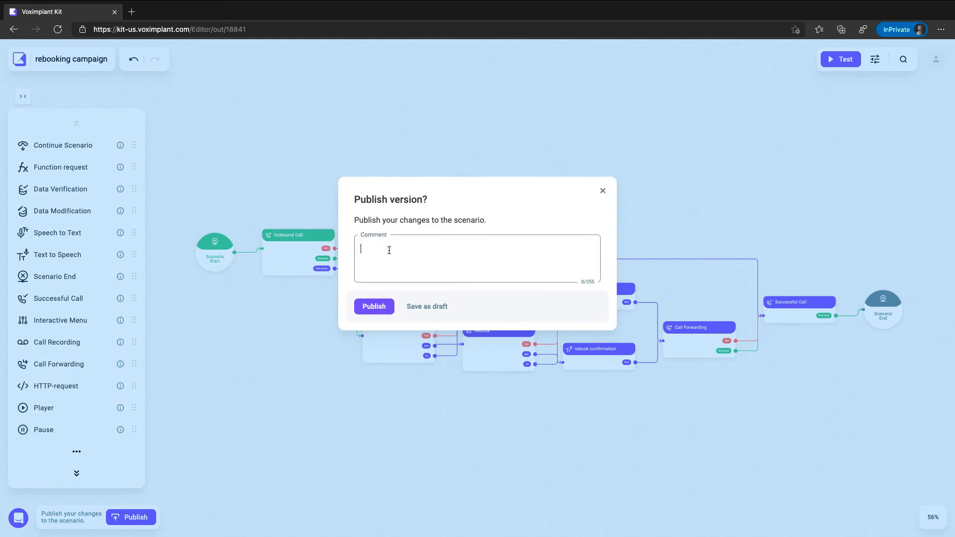
{"action": "type", "text": "first draft"}
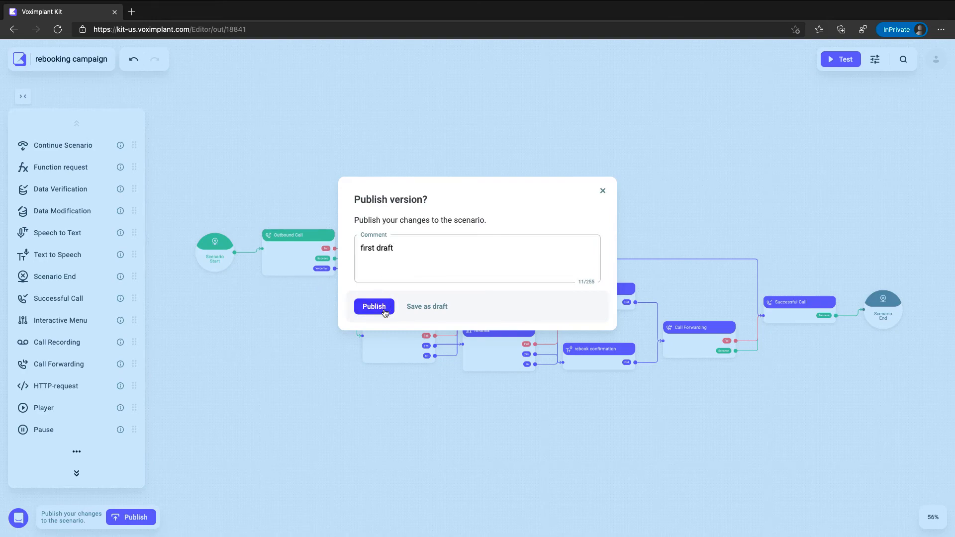
{"action": "left_click", "coordinate": [373, 307]}
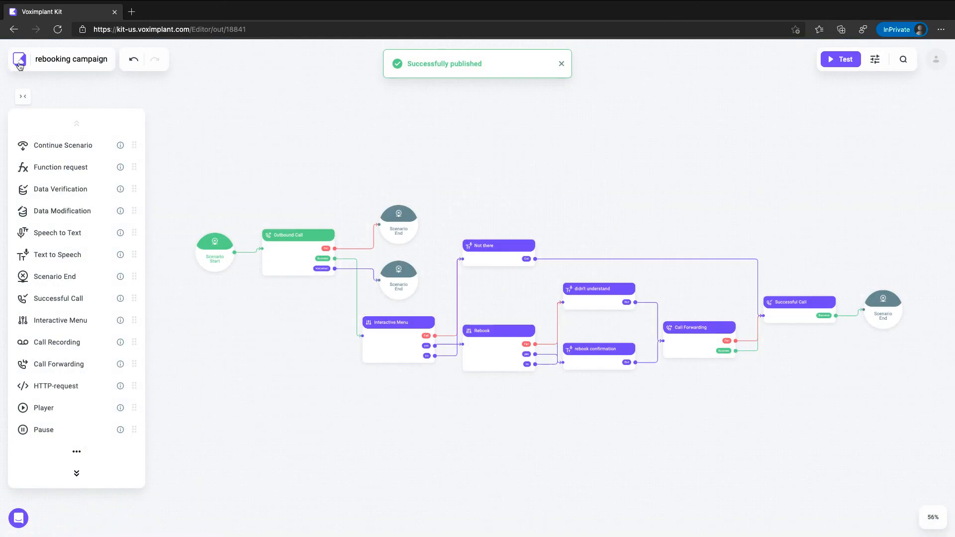
Step: Return to Outbound Scenarios and switch to the Campaigns list
{"action": "left_click", "coordinate": [19, 59]}
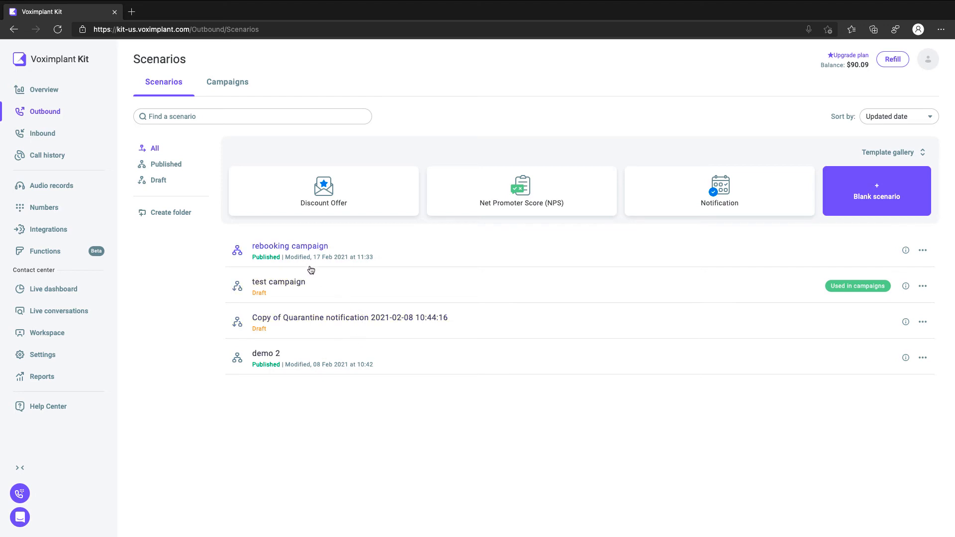
{"action": "left_click", "coordinate": [227, 81]}
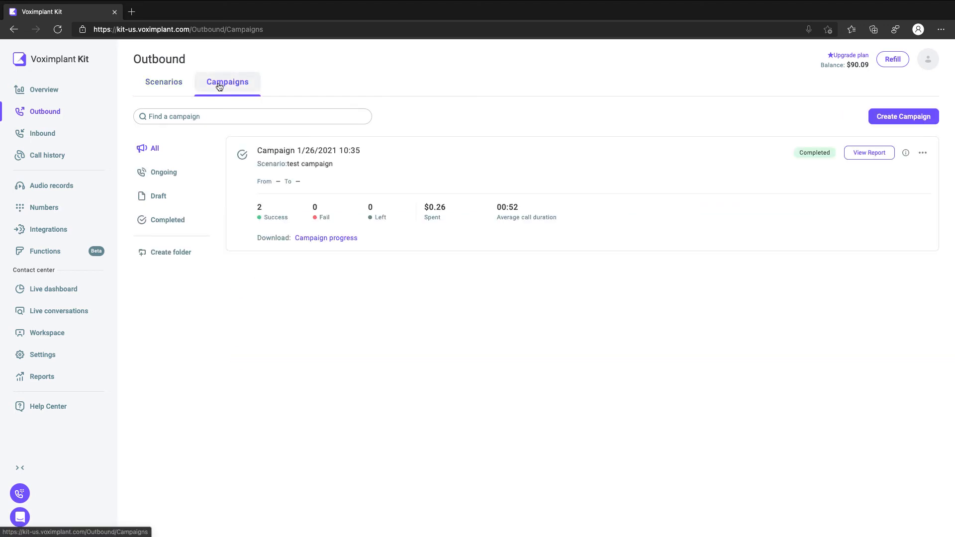
{"action": "mouse_move", "coordinate": [902, 116]}
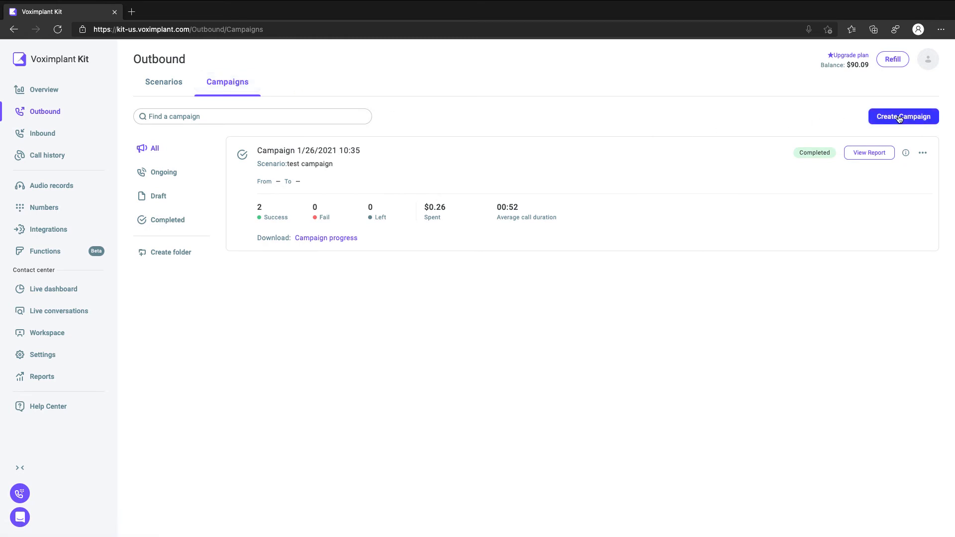
{"action": "left_click", "coordinate": [903, 116]}
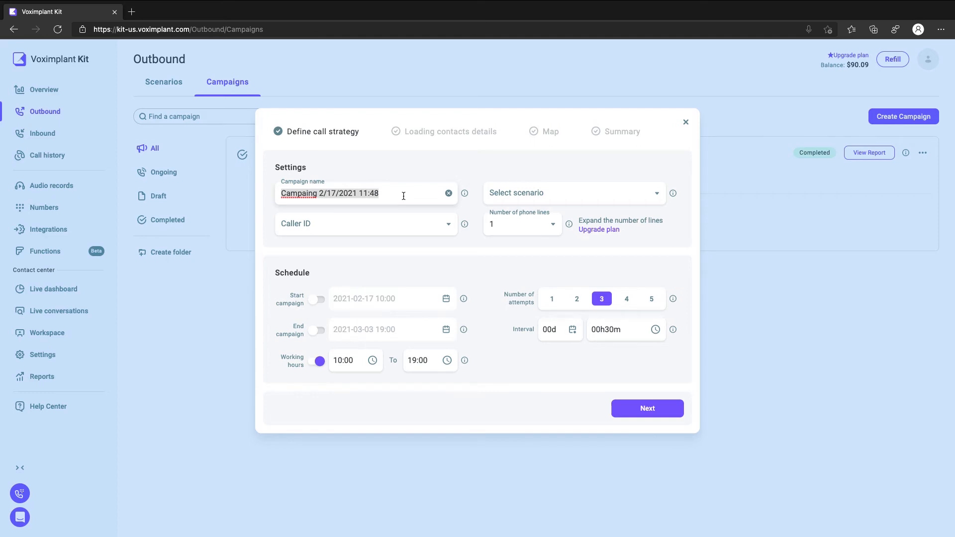
{"action": "type", "text": "rebooking one"}
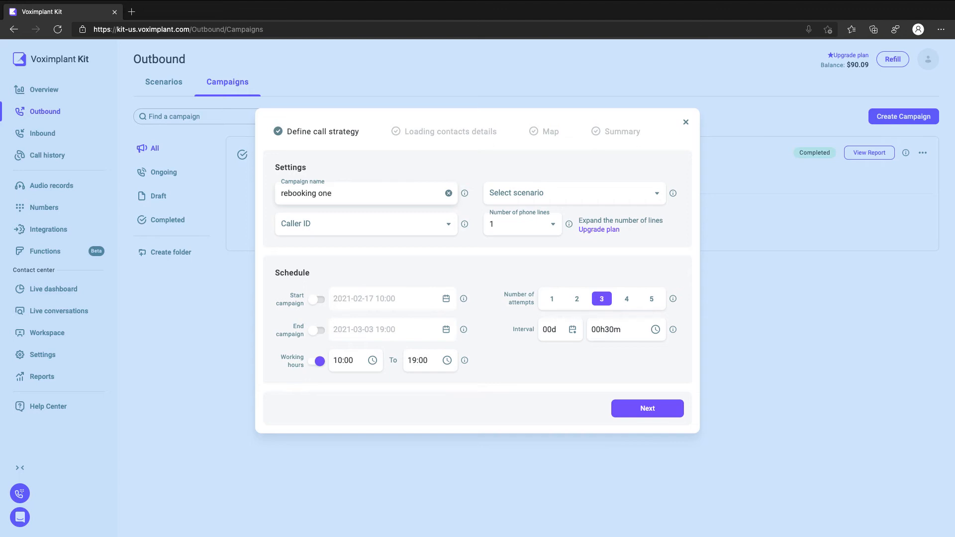
{"action": "left_click", "coordinate": [572, 193]}
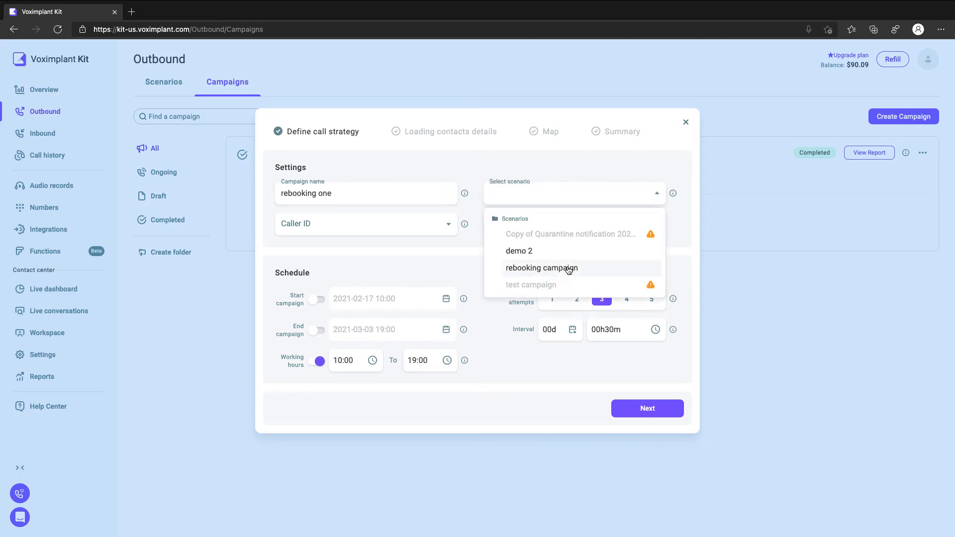
{"action": "left_click", "coordinate": [541, 268]}
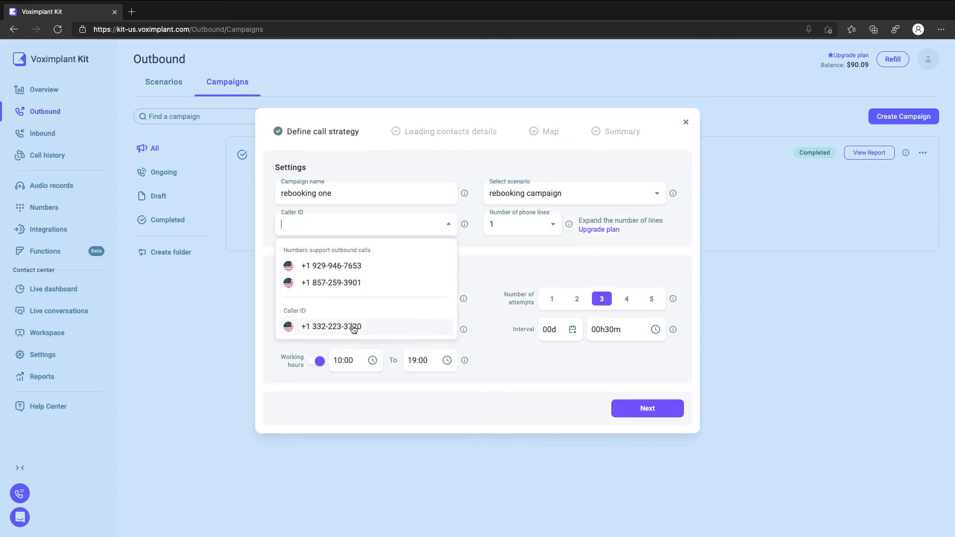
{"action": "left_click", "coordinate": [331, 326]}
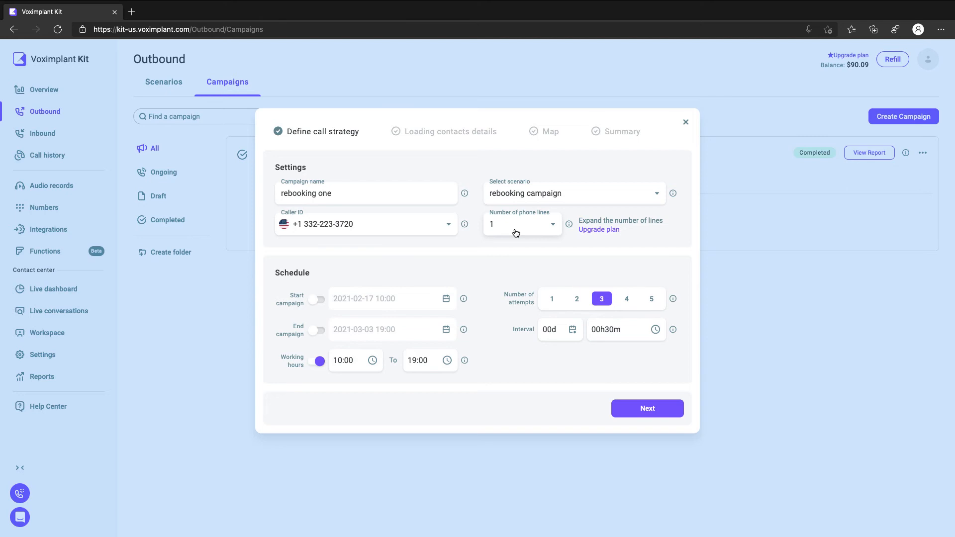
{"action": "mouse_move", "coordinate": [431, 300]}
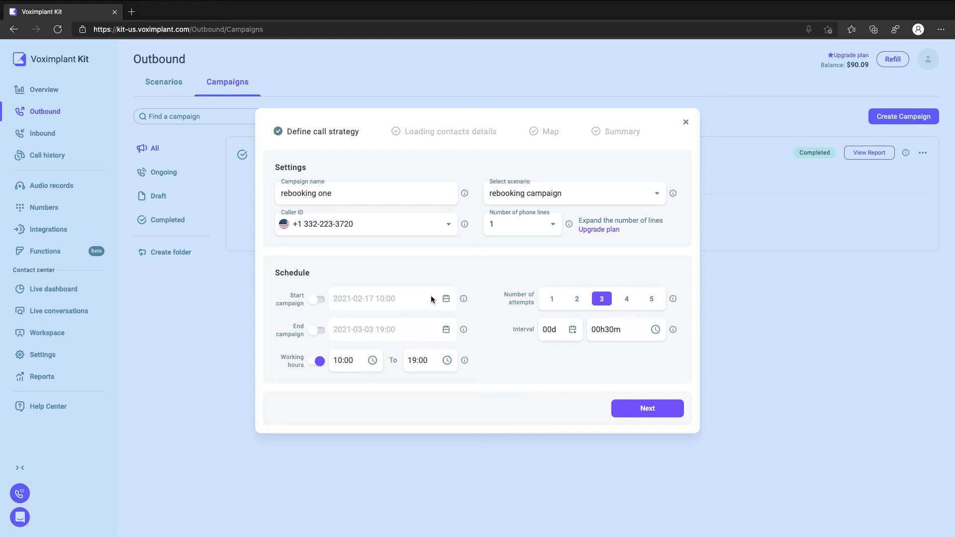
{"action": "mouse_move", "coordinate": [423, 319]}
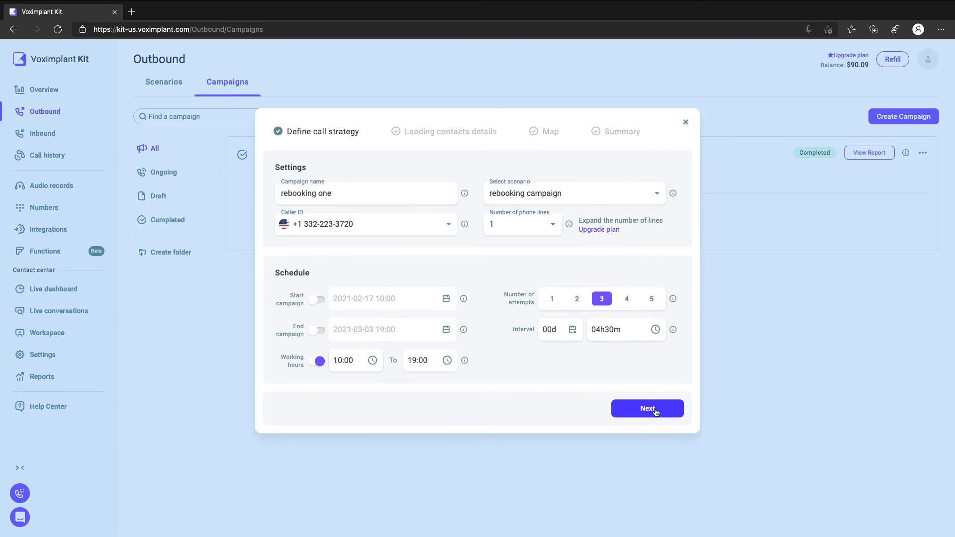
Step: Advance to contacts upload, confirm data-processing legality, and start a contacts file upload
{"action": "left_click", "coordinate": [646, 408]}
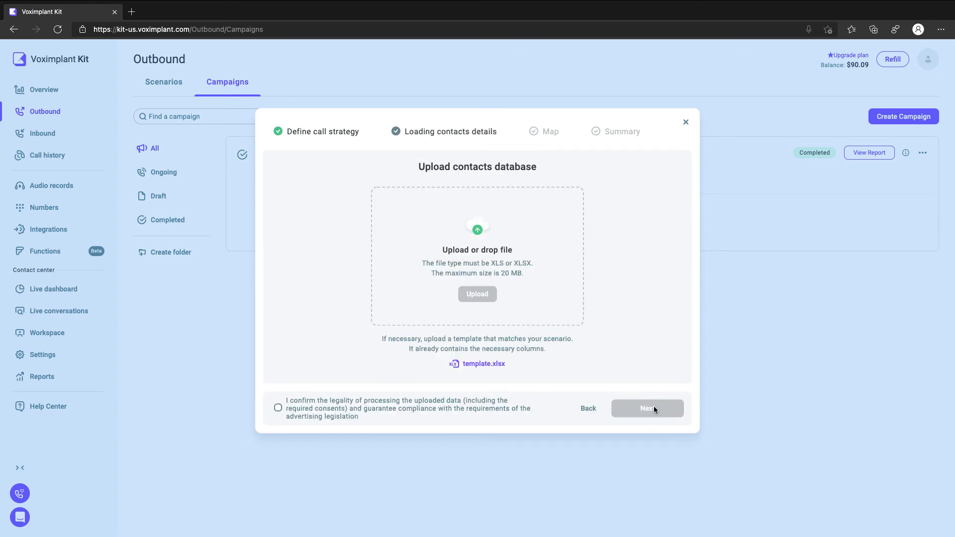
{"action": "mouse_move", "coordinate": [874, 414]}
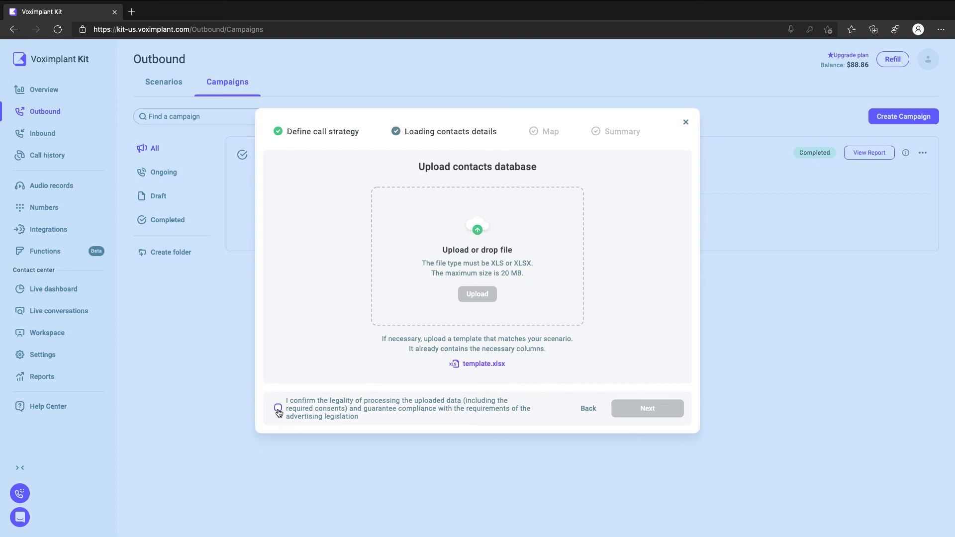
{"action": "left_click", "coordinate": [277, 407]}
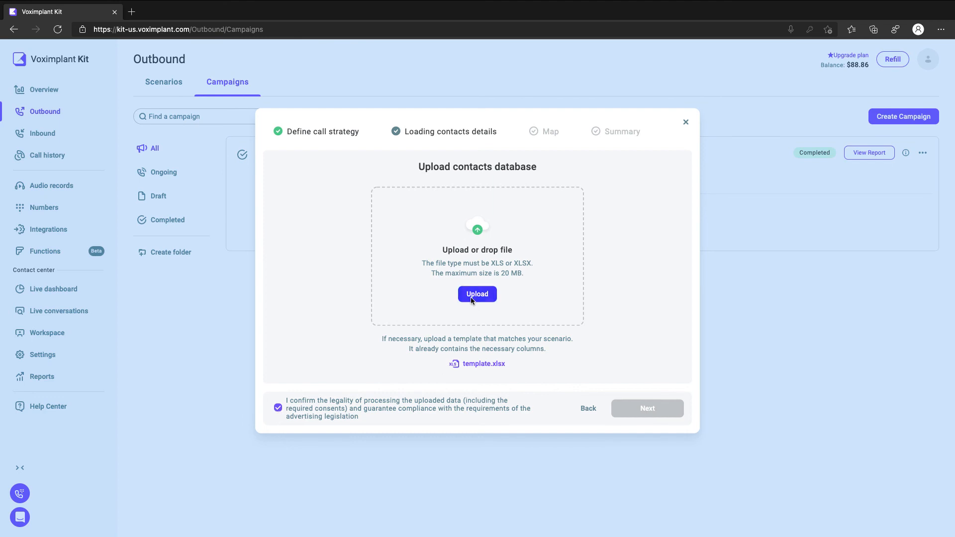
{"action": "left_click", "coordinate": [477, 293]}
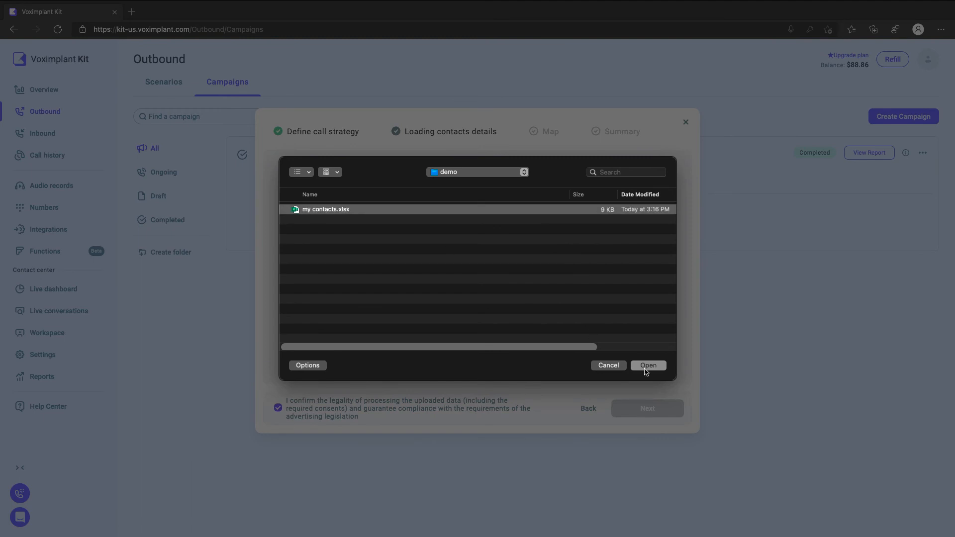
Step: Upload 'my contacts.xlsx', then download and open the template.xlsx sample file
{"action": "left_click", "coordinate": [648, 366]}
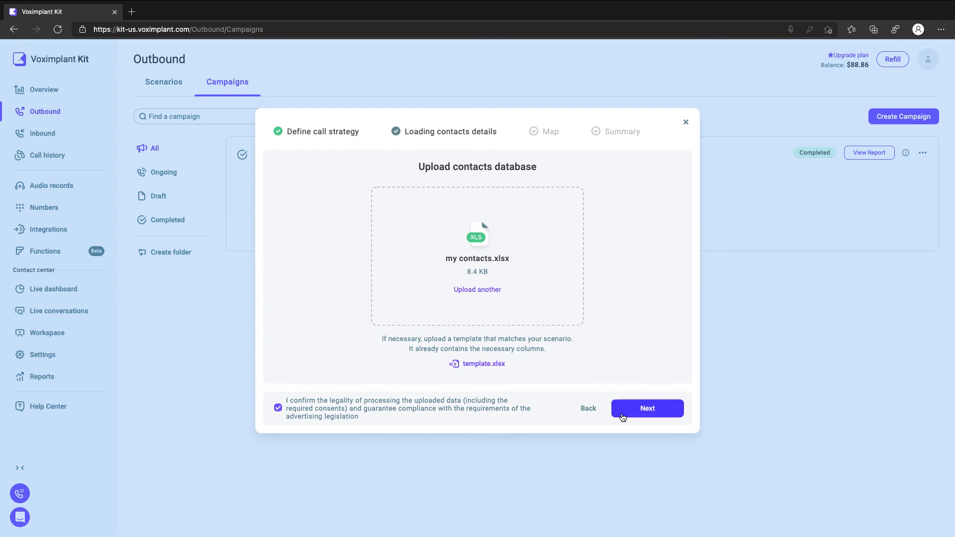
{"action": "mouse_move", "coordinate": [482, 370]}
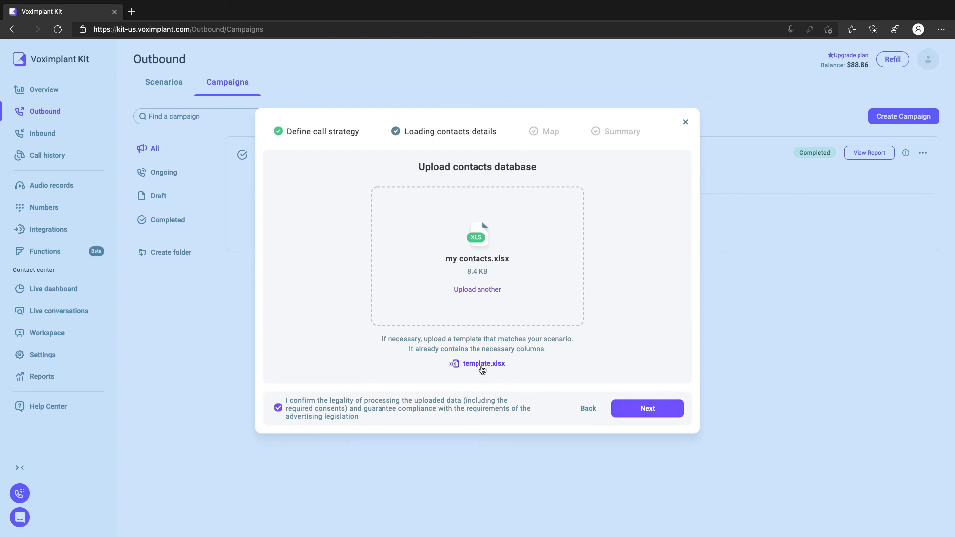
{"action": "left_click", "coordinate": [483, 363]}
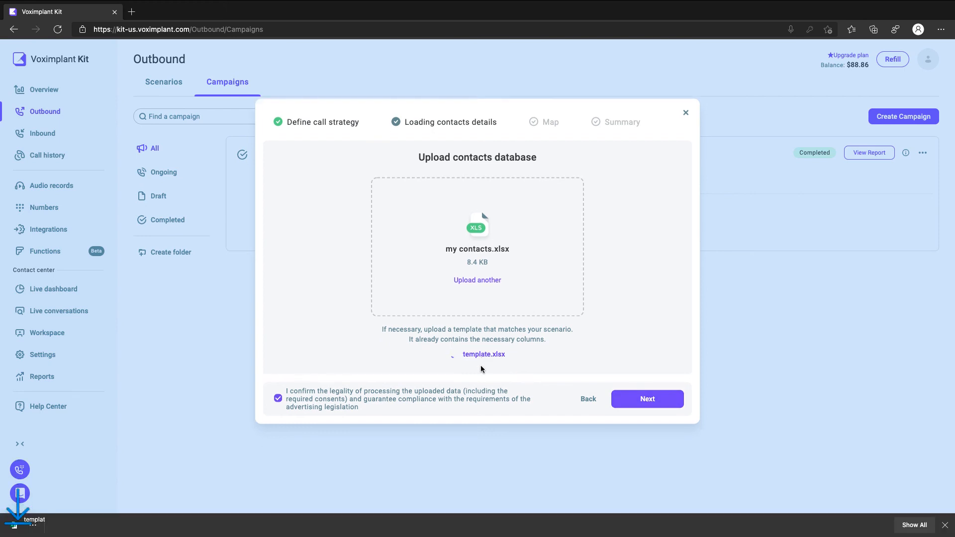
{"action": "left_click", "coordinate": [483, 354]}
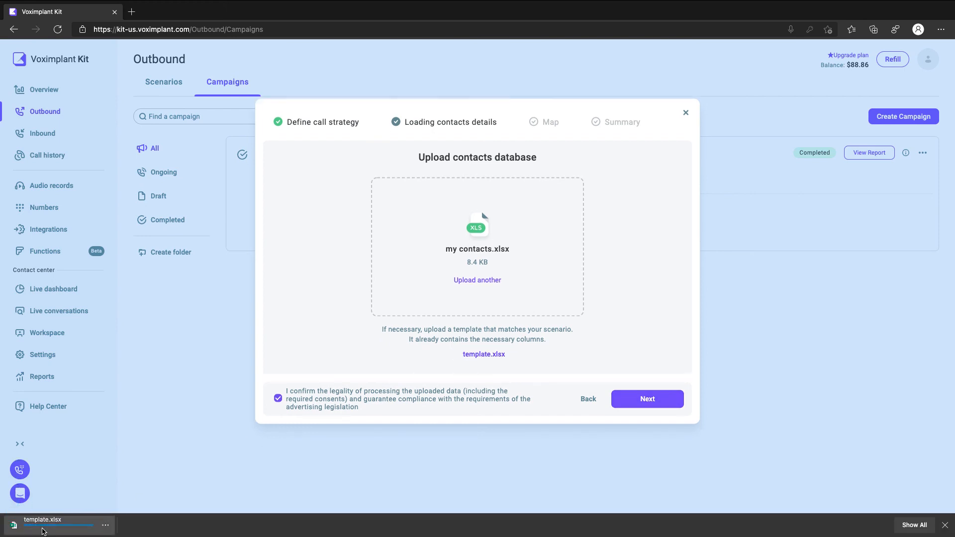
{"action": "left_click", "coordinate": [483, 353]}
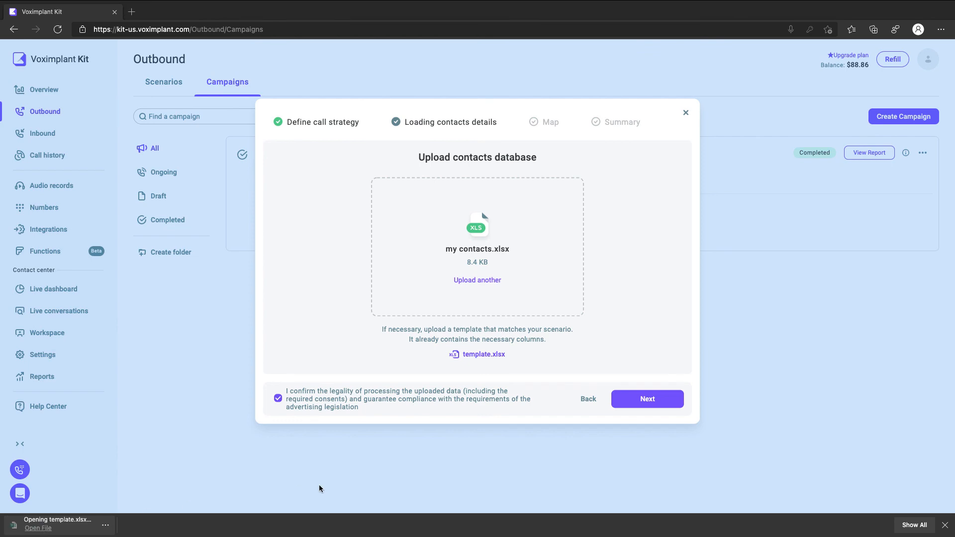
{"action": "left_click", "coordinate": [37, 528]}
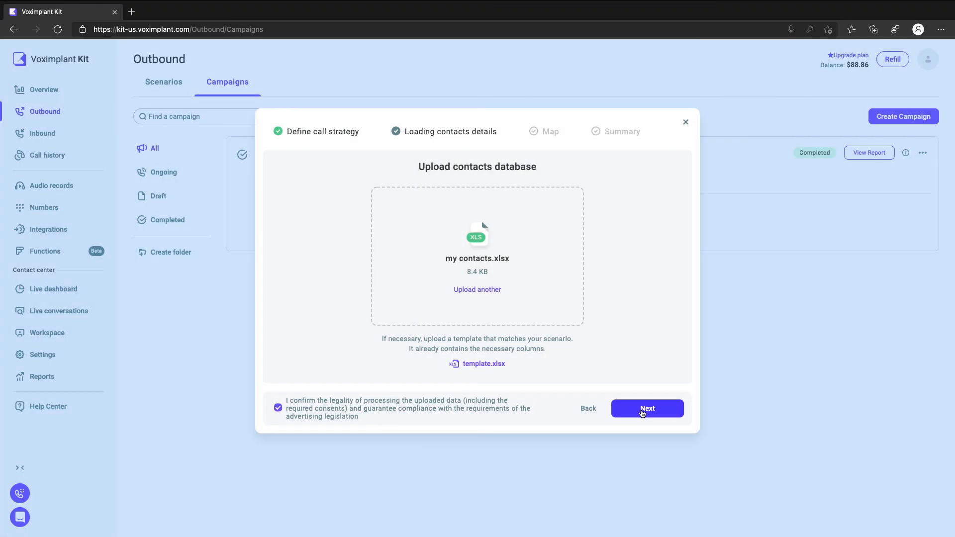
Step: Keep the phone and name mappings and set the America/New_York (-5:00) time zone
{"action": "left_click", "coordinate": [647, 408]}
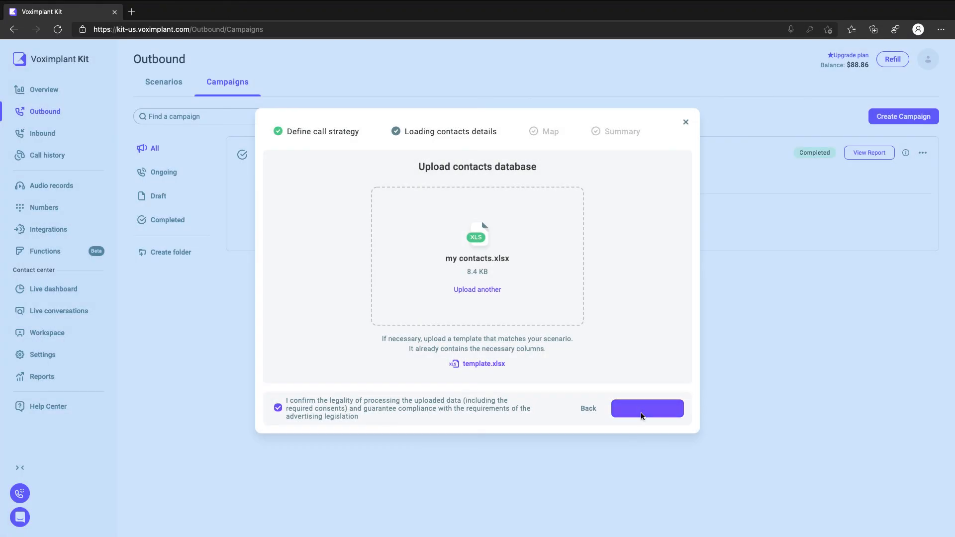
{"action": "left_click", "coordinate": [647, 408]}
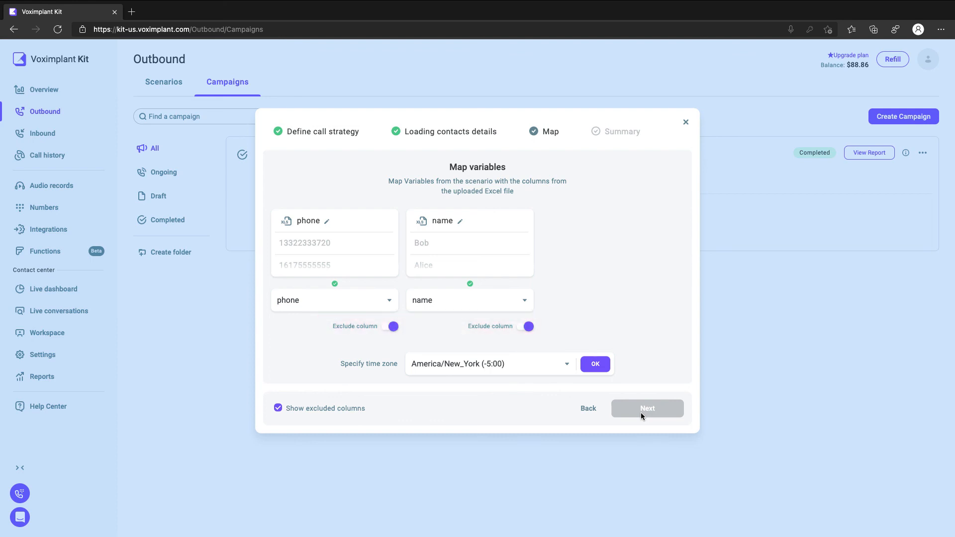
{"action": "mouse_move", "coordinate": [477, 372]}
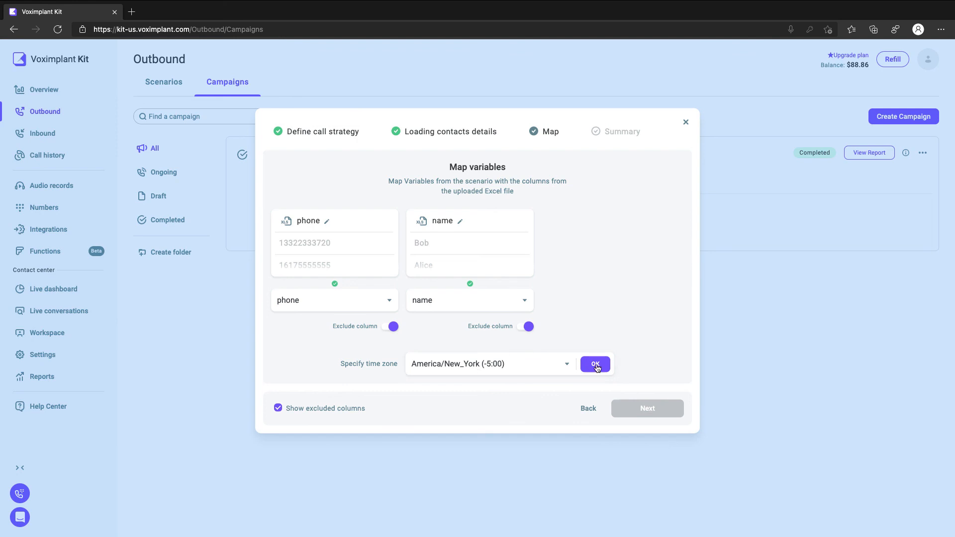
{"action": "left_click", "coordinate": [595, 364]}
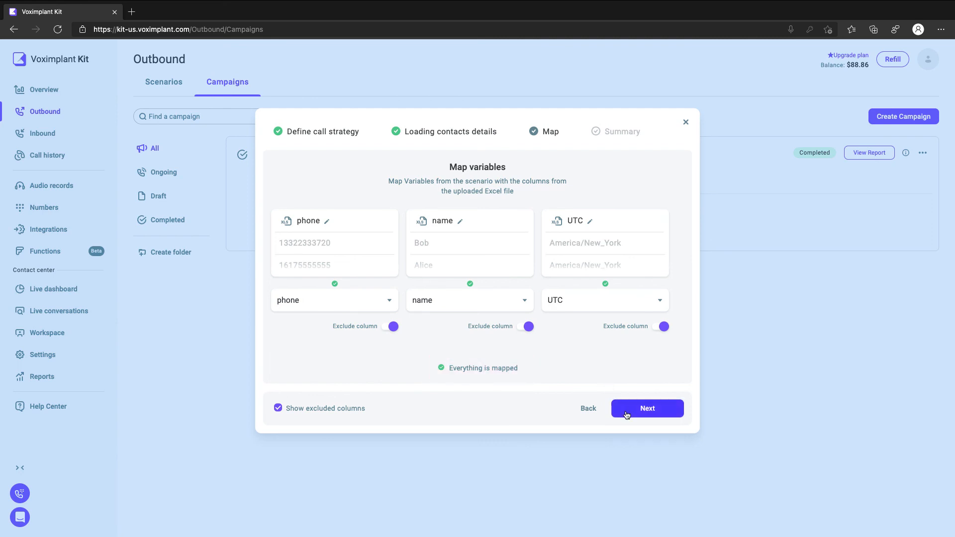
Step: Review the 'rebooking one' campaign summary and launch it
{"action": "left_click", "coordinate": [646, 408]}
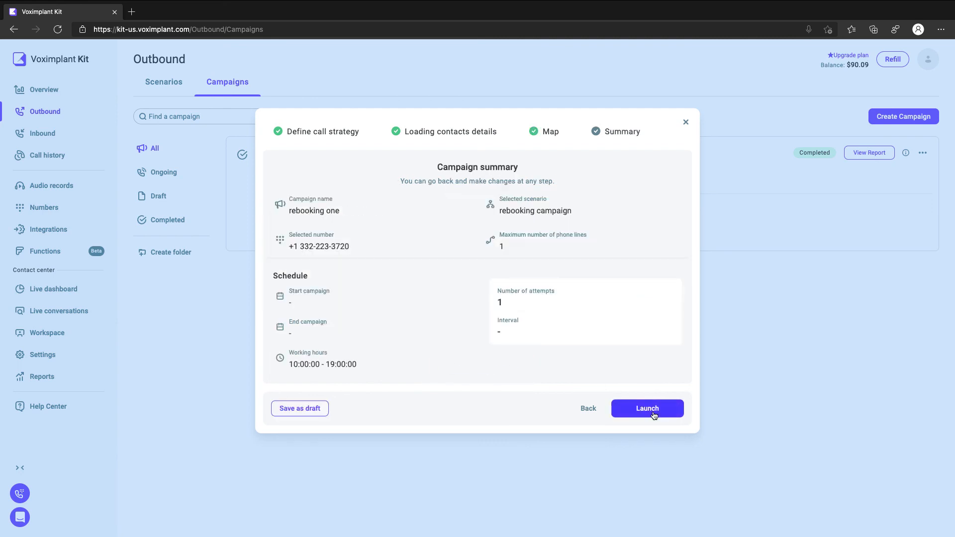
{"action": "mouse_move", "coordinate": [641, 191]}
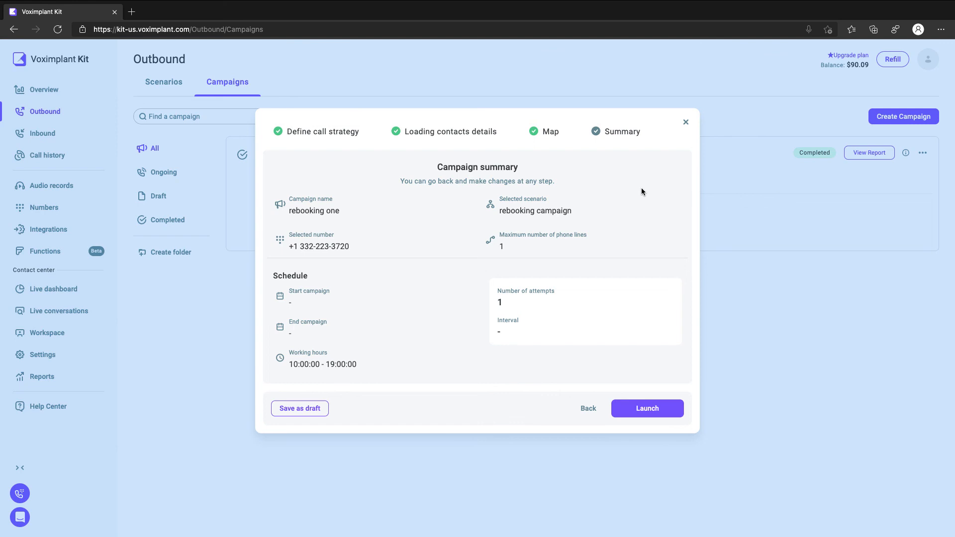
{"action": "mouse_move", "coordinate": [299, 408]}
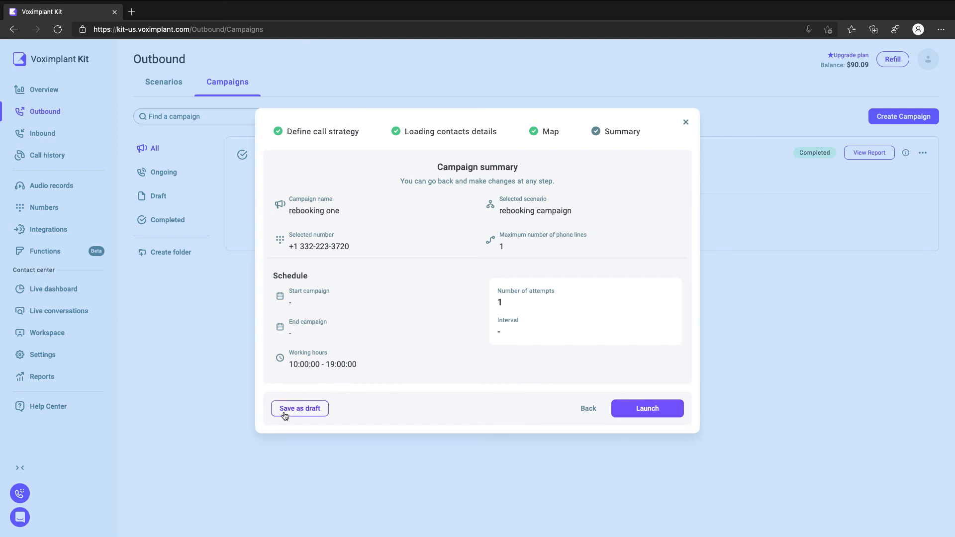
{"action": "mouse_move", "coordinate": [647, 407]}
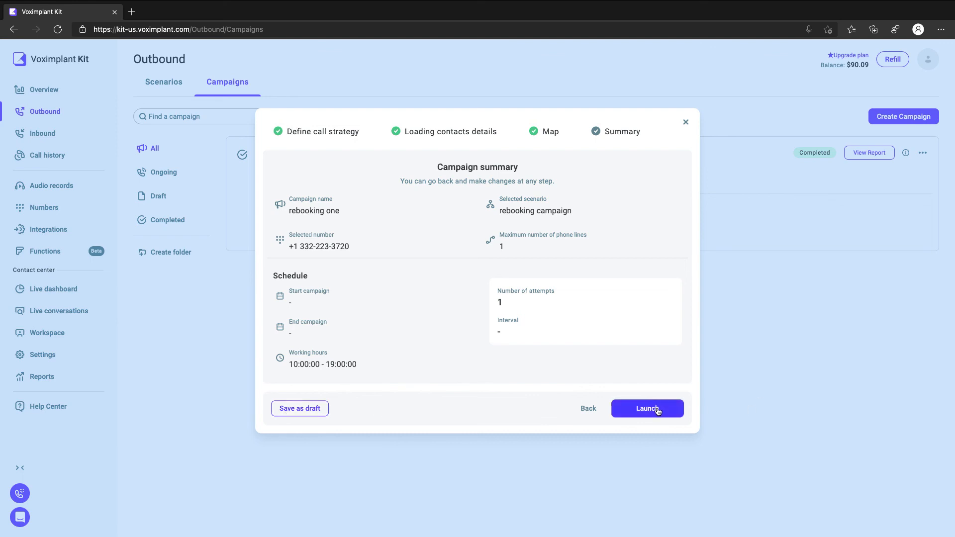
{"action": "left_click", "coordinate": [647, 408]}
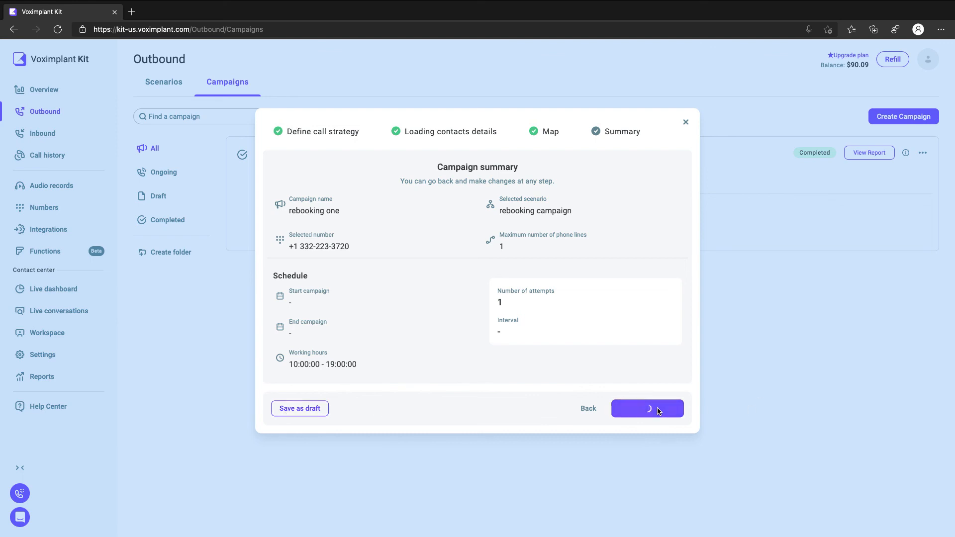
Step: Return to Campaigns, where 'rebooking one' shows Processing with 2 successes and 1 fail
{"action": "left_click", "coordinate": [647, 407]}
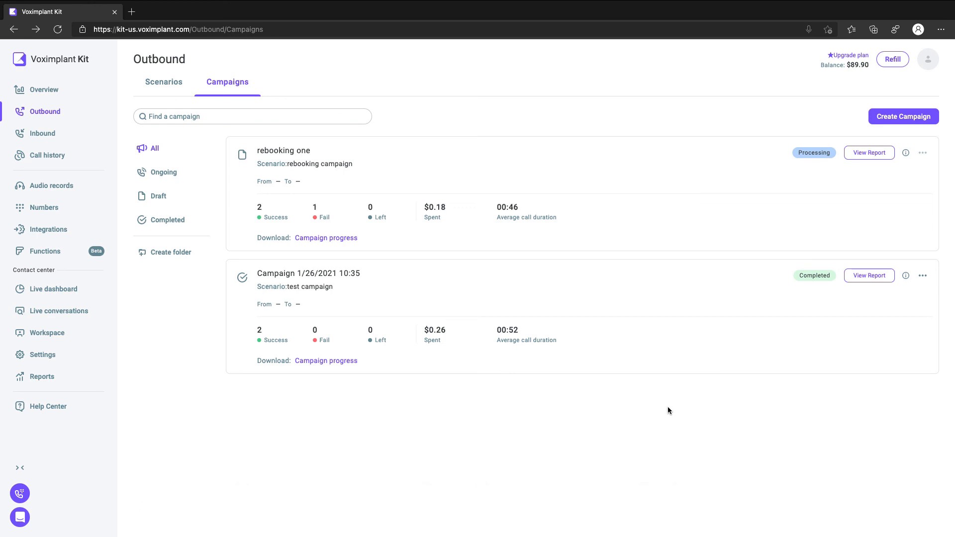
{"action": "mouse_move", "coordinate": [605, 516]}
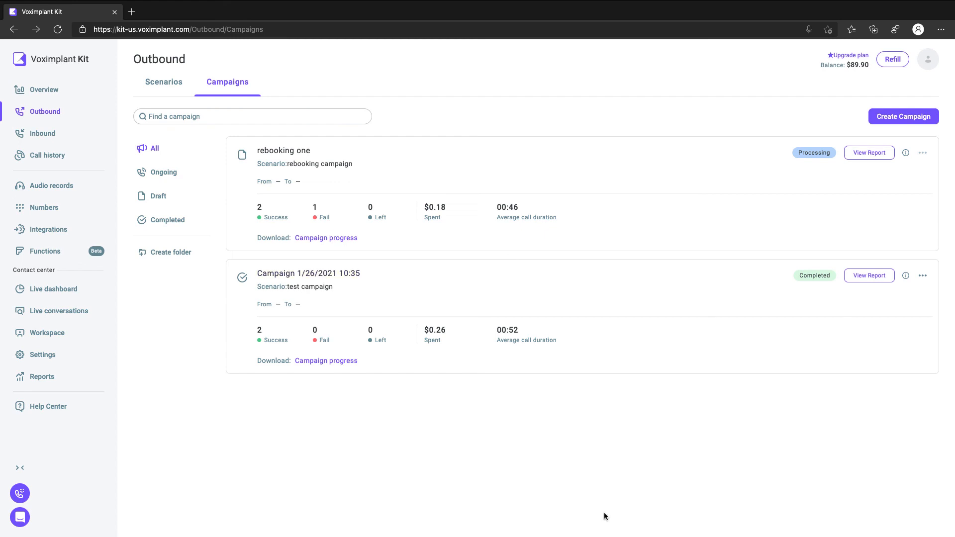
Step: Open the 'rebooking one' report showing calls to Nancy (failed), Alice and Bob
{"action": "left_click", "coordinate": [869, 152]}
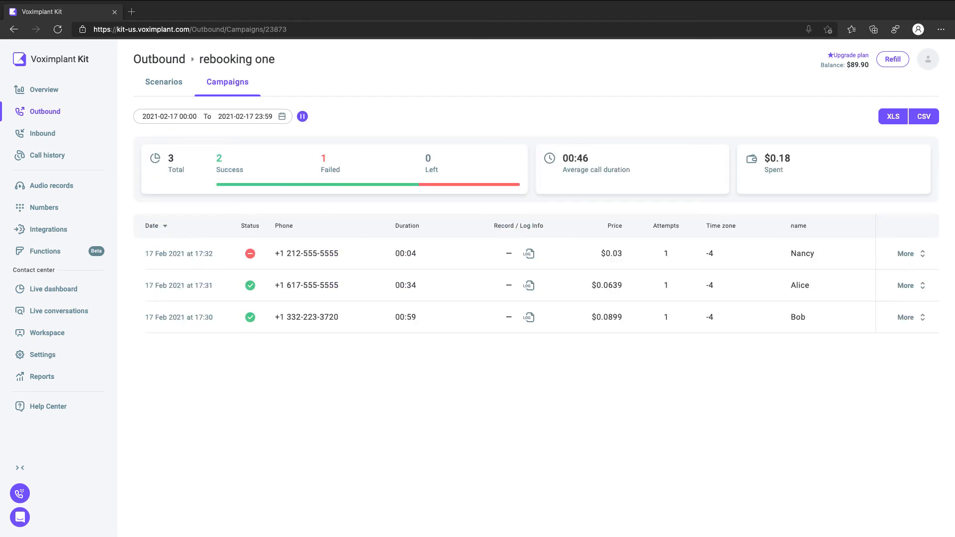
{"action": "mouse_move", "coordinate": [896, 333]}
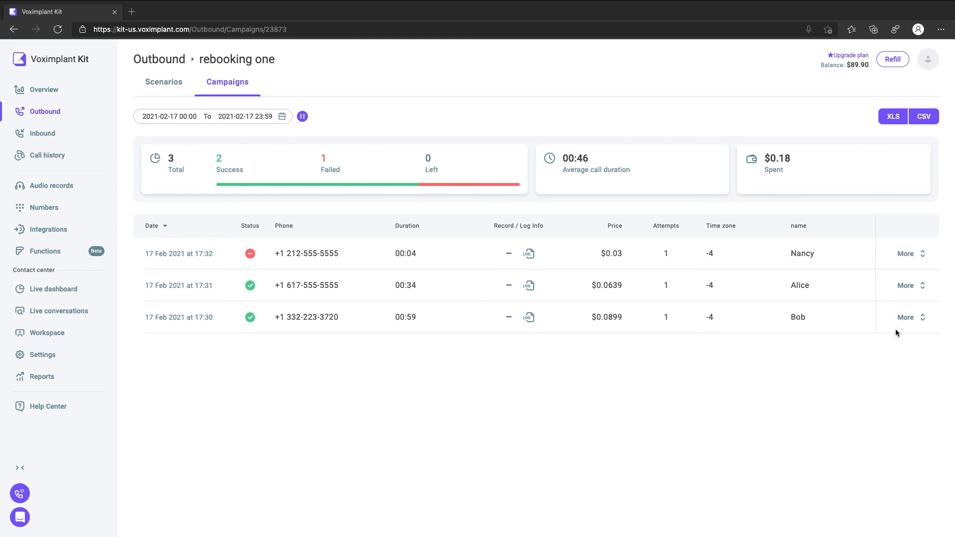
{"action": "mouse_move", "coordinate": [626, 419]}
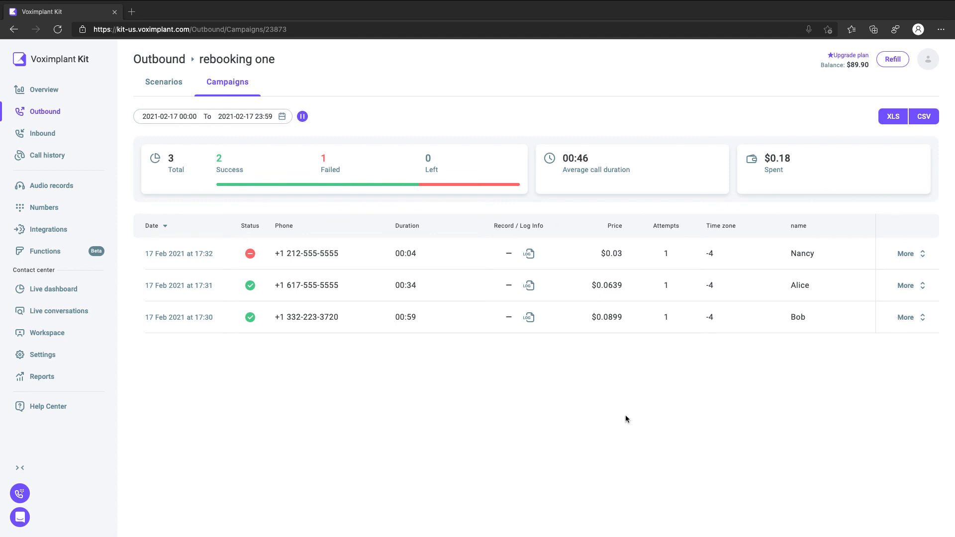